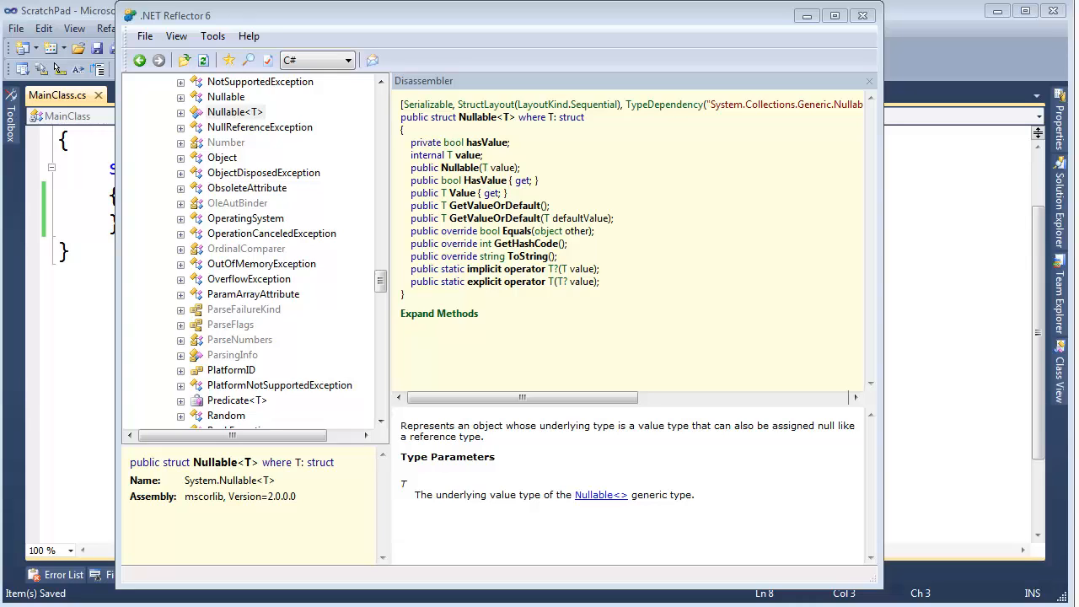
{"action": "mouse_move", "coordinate": [126, 112]}
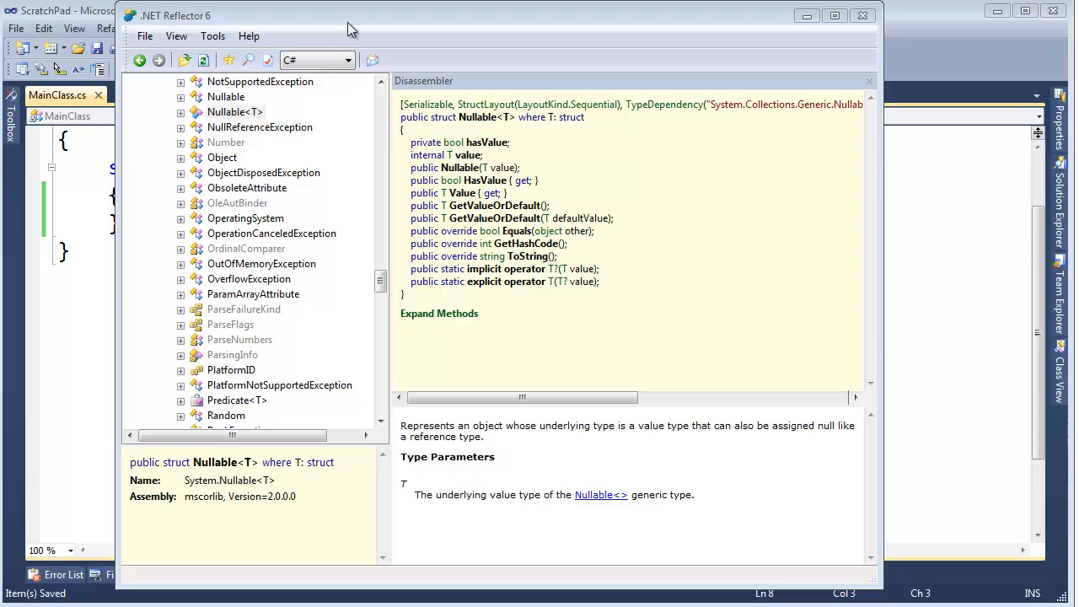
{"action": "mouse_move", "coordinate": [535, 147]}
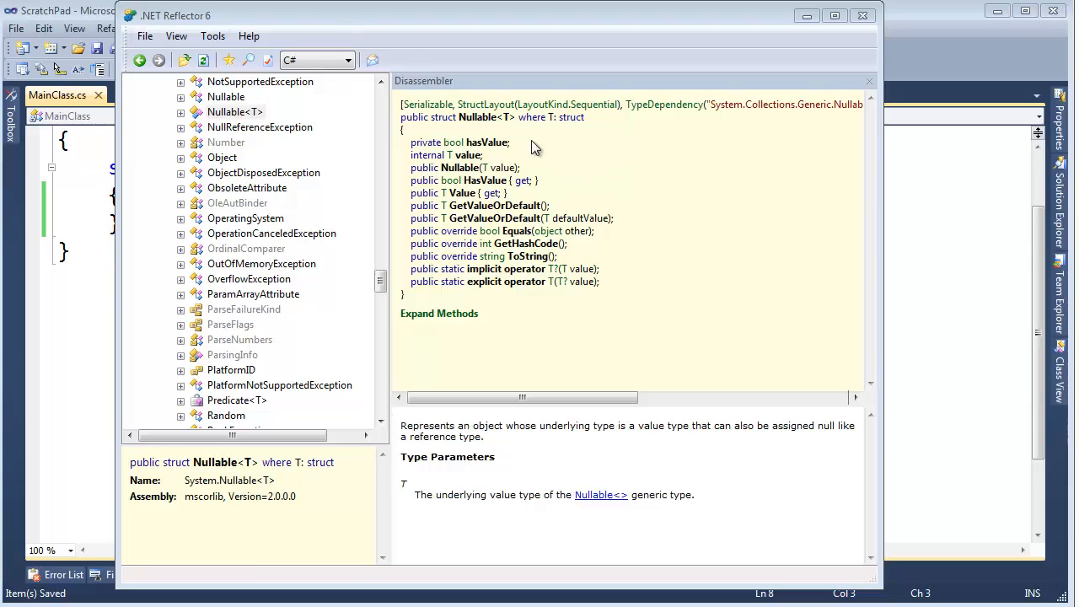
{"action": "mouse_move", "coordinate": [500, 141]}
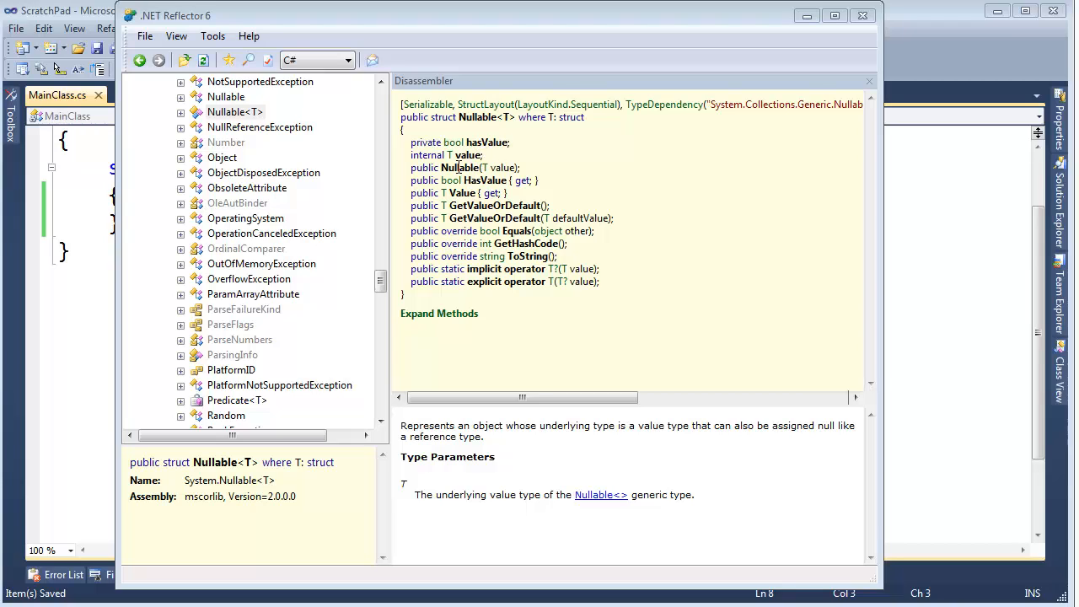
{"action": "mouse_move", "coordinate": [504, 173]}
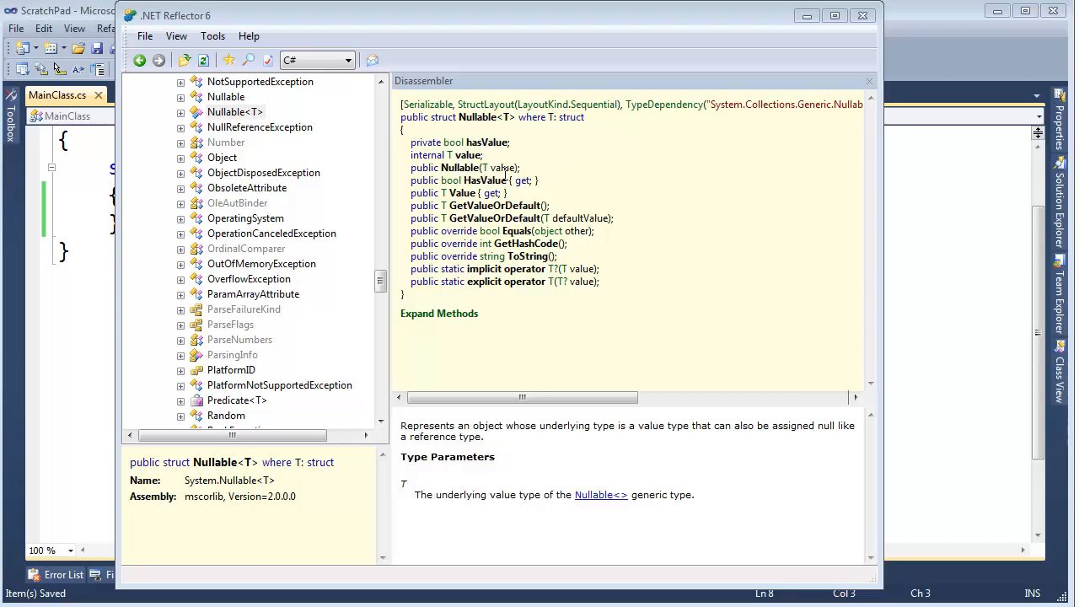
{"action": "mouse_move", "coordinate": [546, 172]}
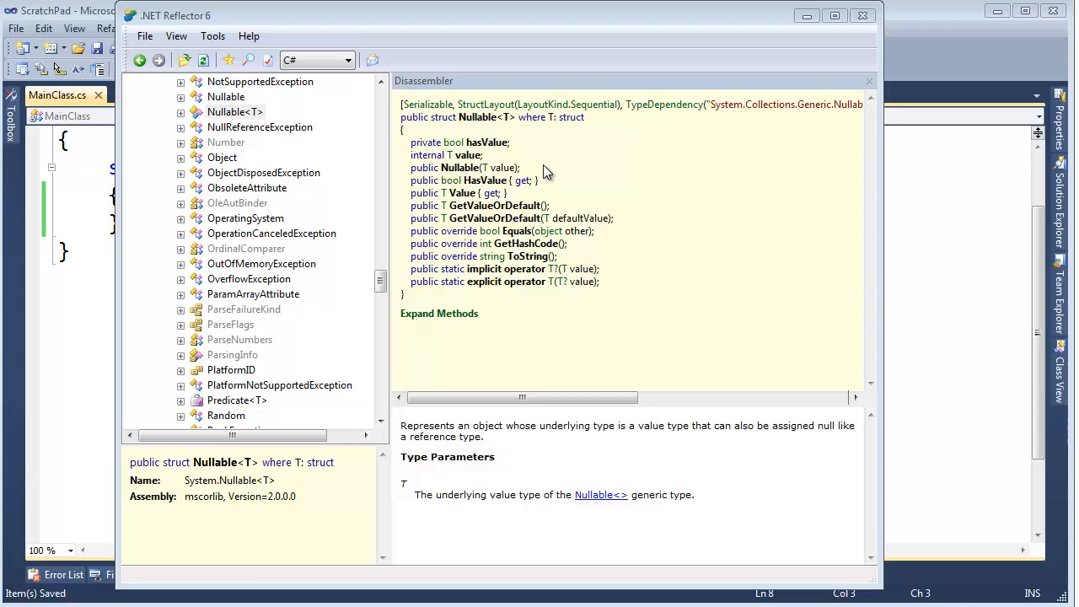
{"action": "mouse_move", "coordinate": [532, 217]}
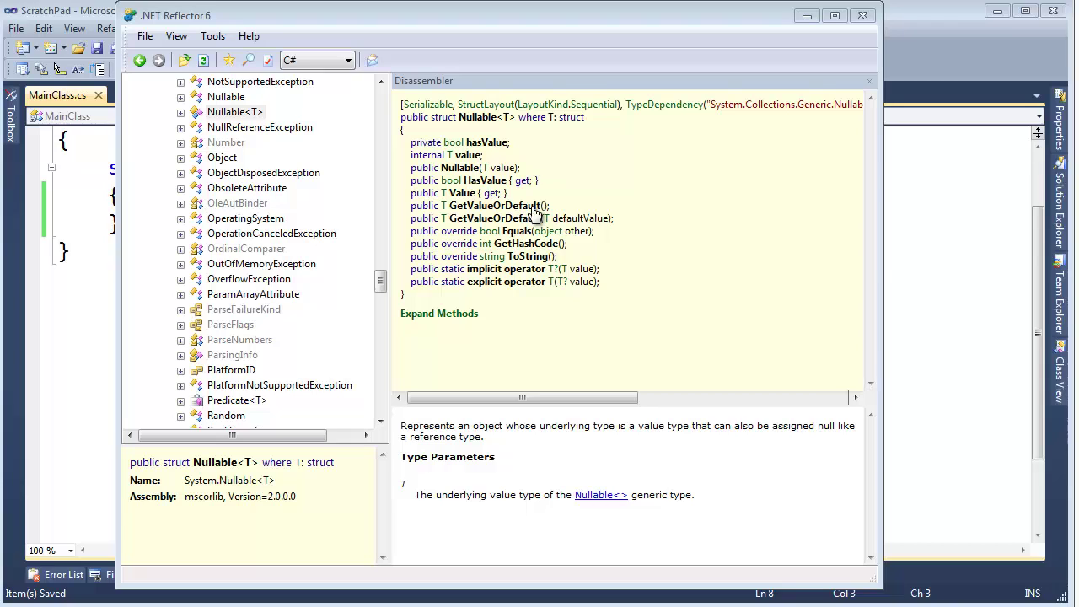
{"action": "mouse_move", "coordinate": [375, 246]}
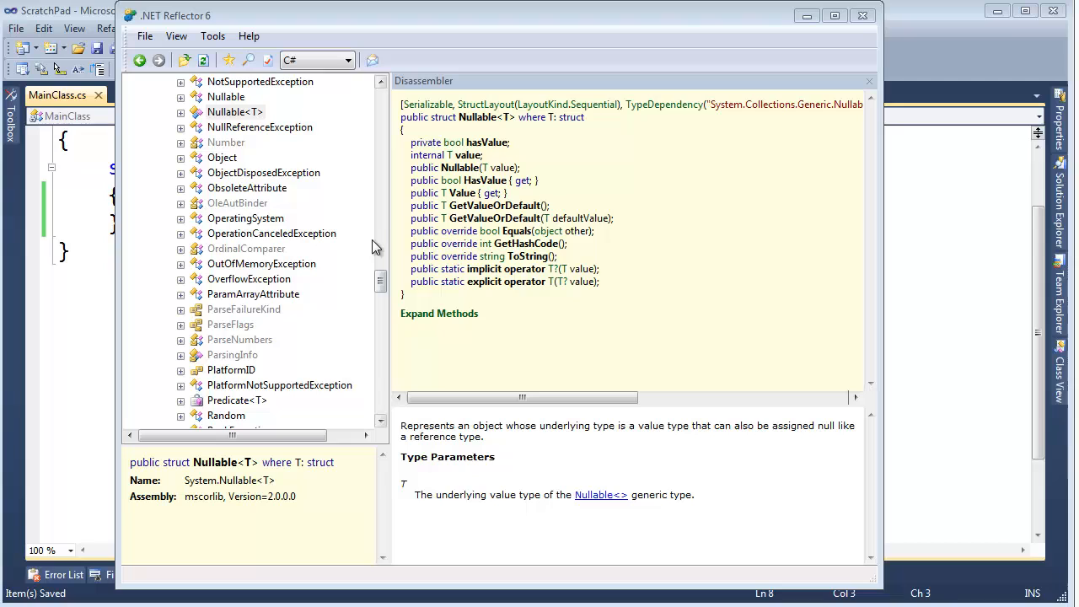
Step: Expand the Nullable<T> node to list its members, including op_Explicit and op_Implicit
{"action": "left_click", "coordinate": [180, 111]}
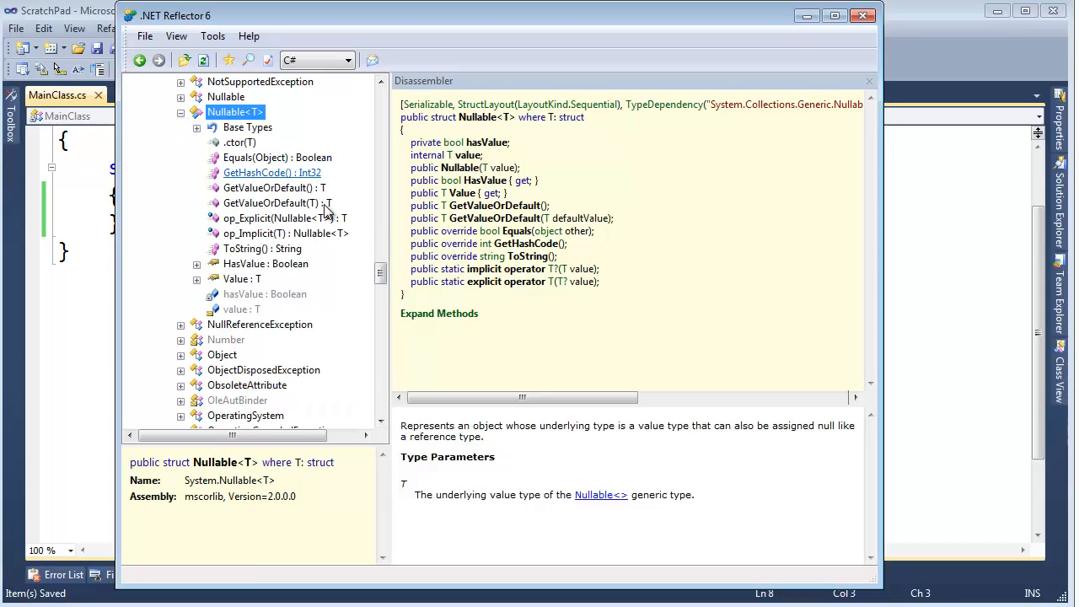
{"action": "mouse_move", "coordinate": [316, 261]}
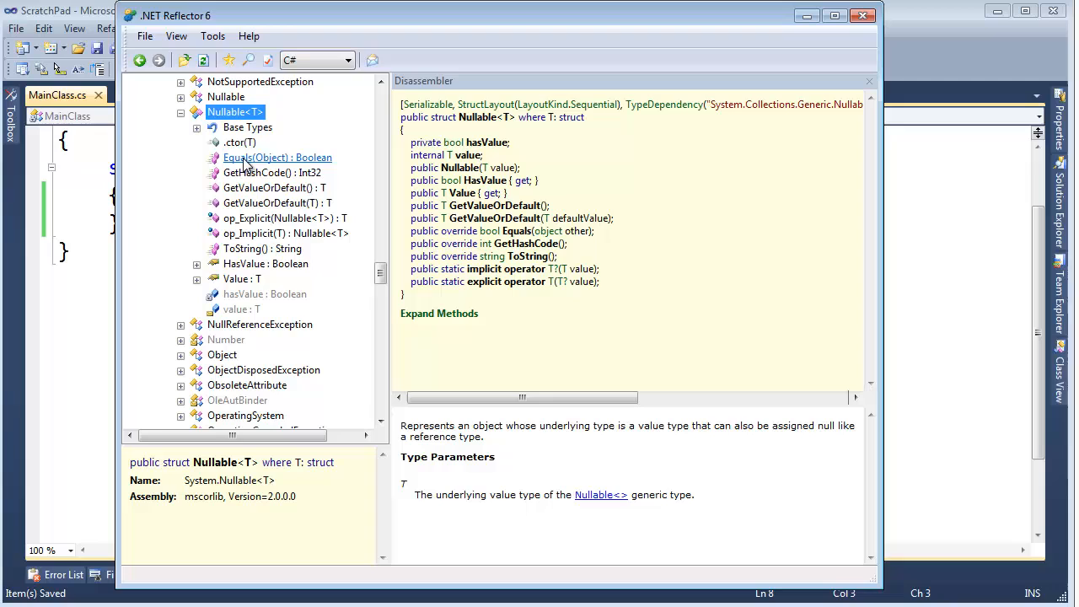
Step: Disassemble Nullable<T>.Equals(Object) and inspect its null check line
{"action": "left_click", "coordinate": [277, 158]}
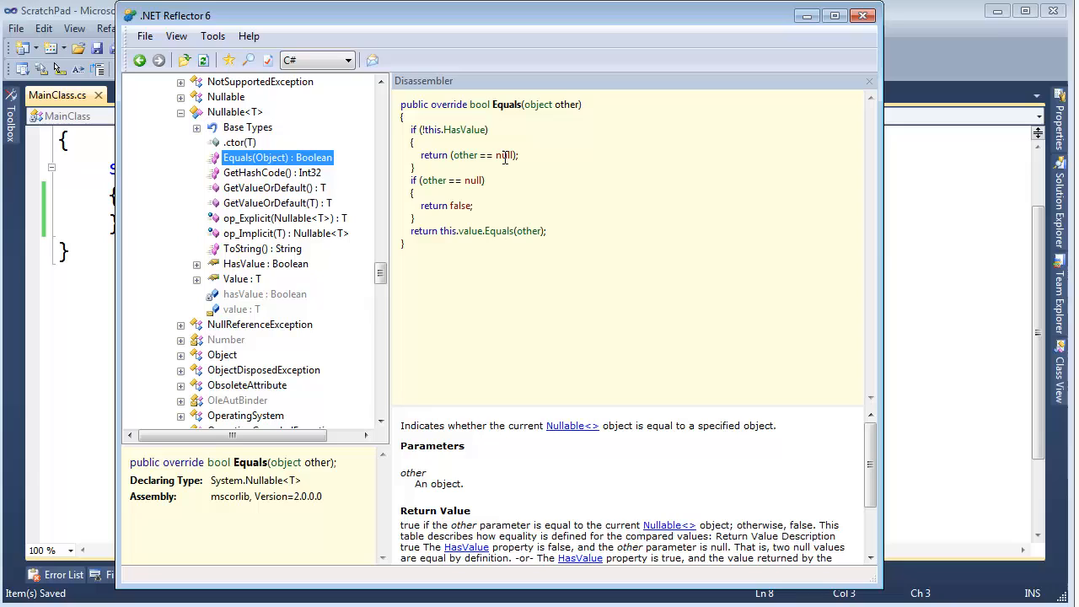
{"action": "mouse_move", "coordinate": [518, 206]}
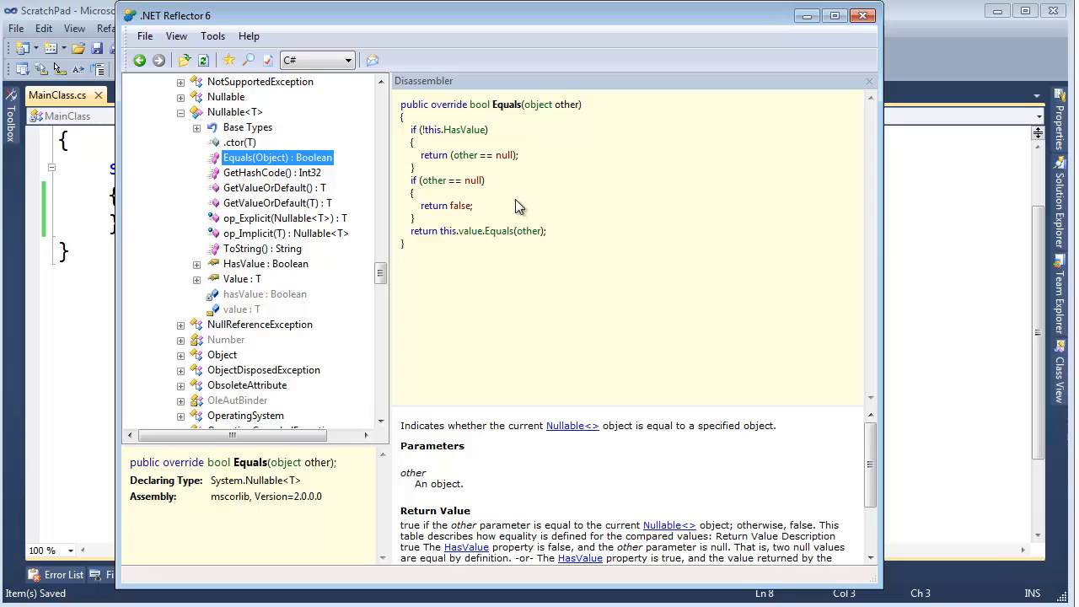
{"action": "mouse_move", "coordinate": [500, 187]}
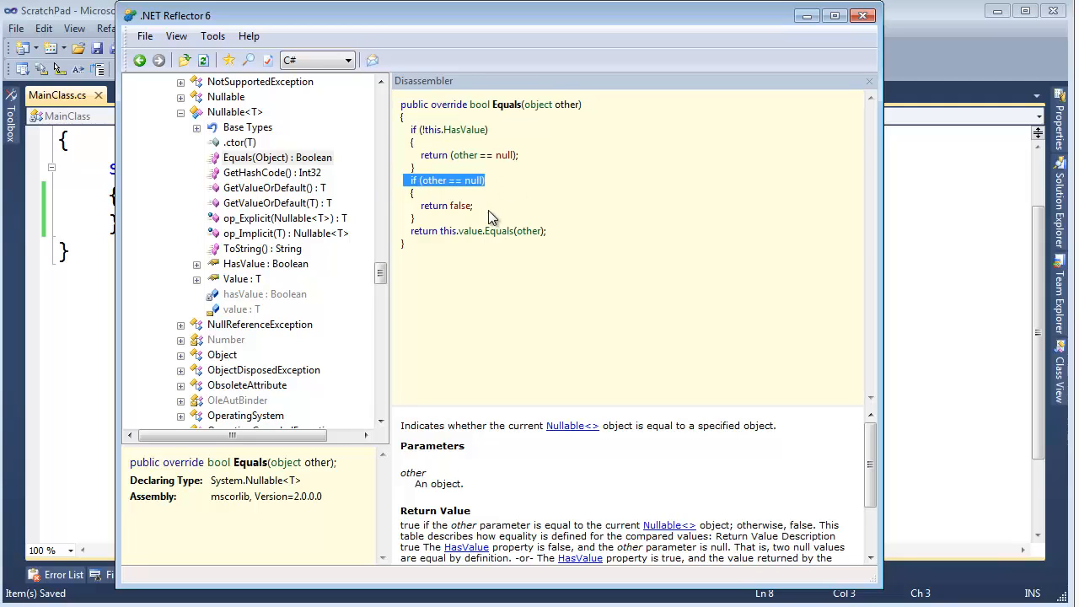
{"action": "left_click", "coordinate": [535, 230]}
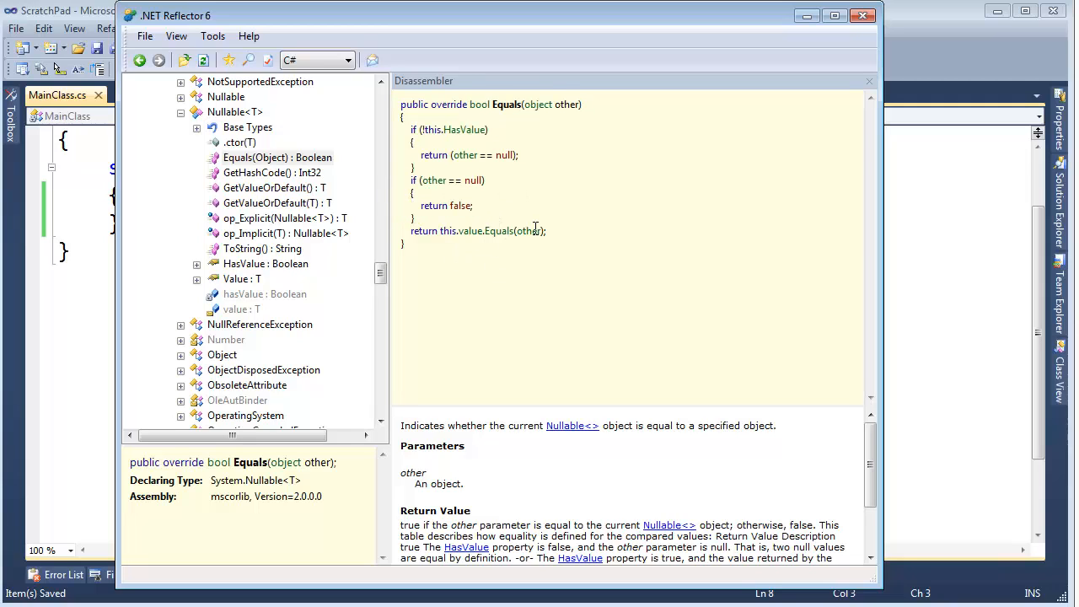
{"action": "double_click", "coordinate": [493, 231]}
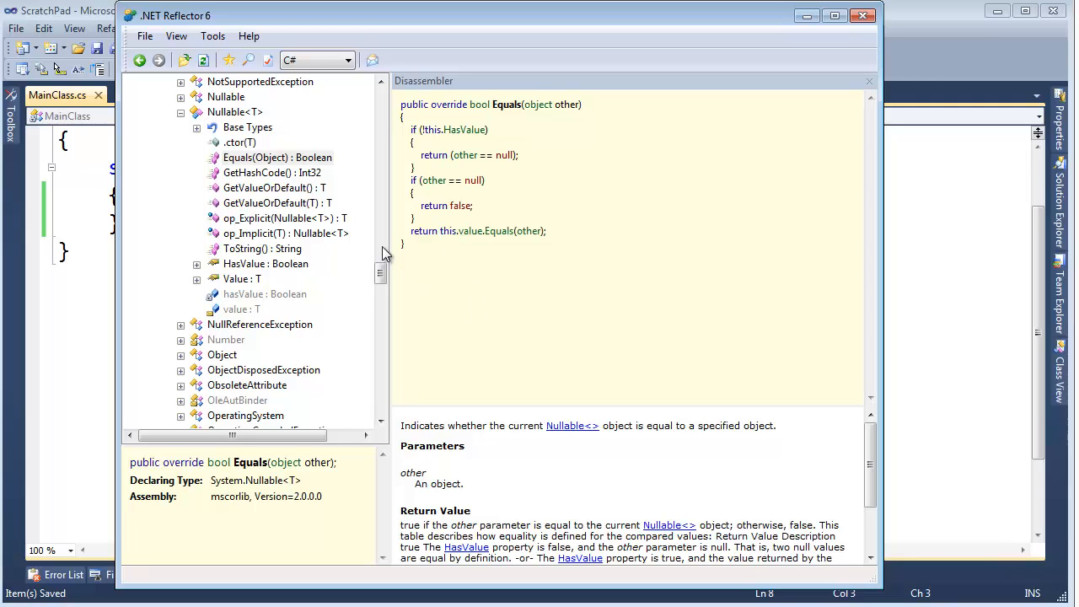
Step: Disassemble Nullable<T>.GetHashCode() and mark its return 0 and value GetHashCode call
{"action": "left_click", "coordinate": [271, 173]}
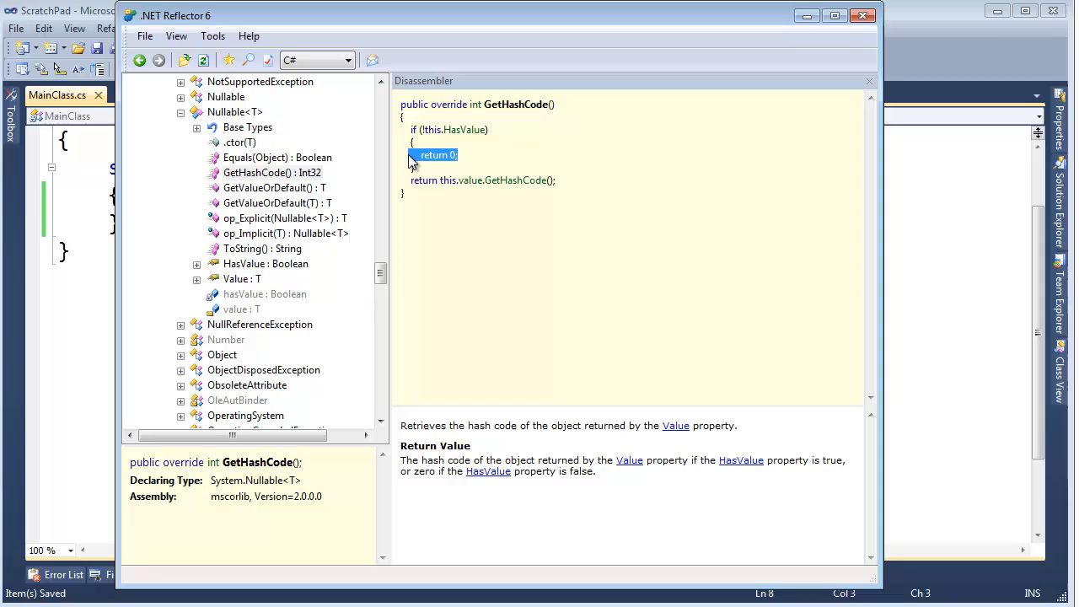
{"action": "mouse_move", "coordinate": [477, 166]}
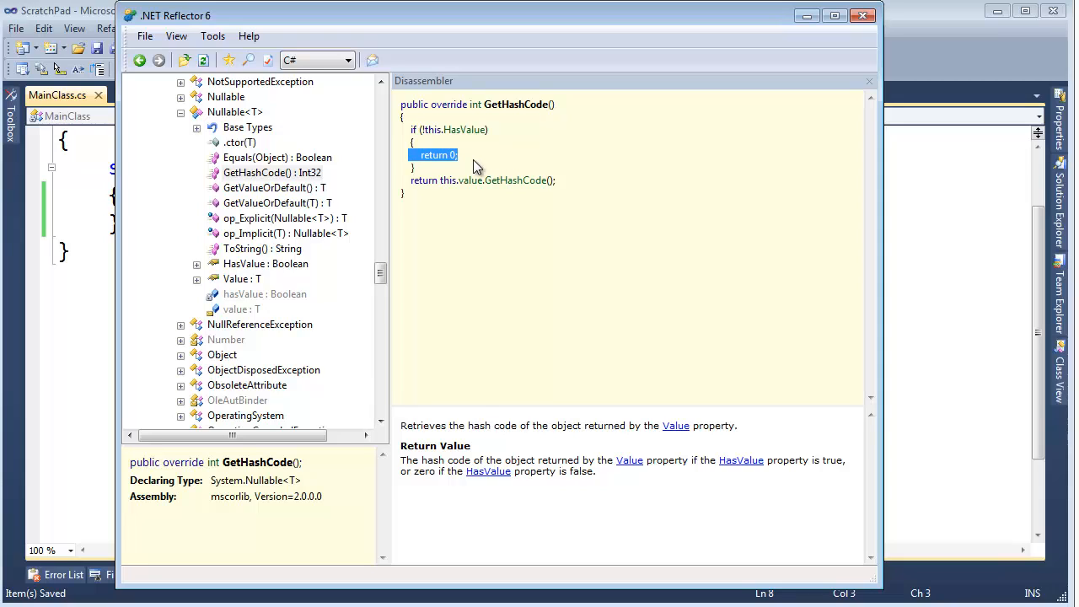
{"action": "left_click", "coordinate": [506, 155]}
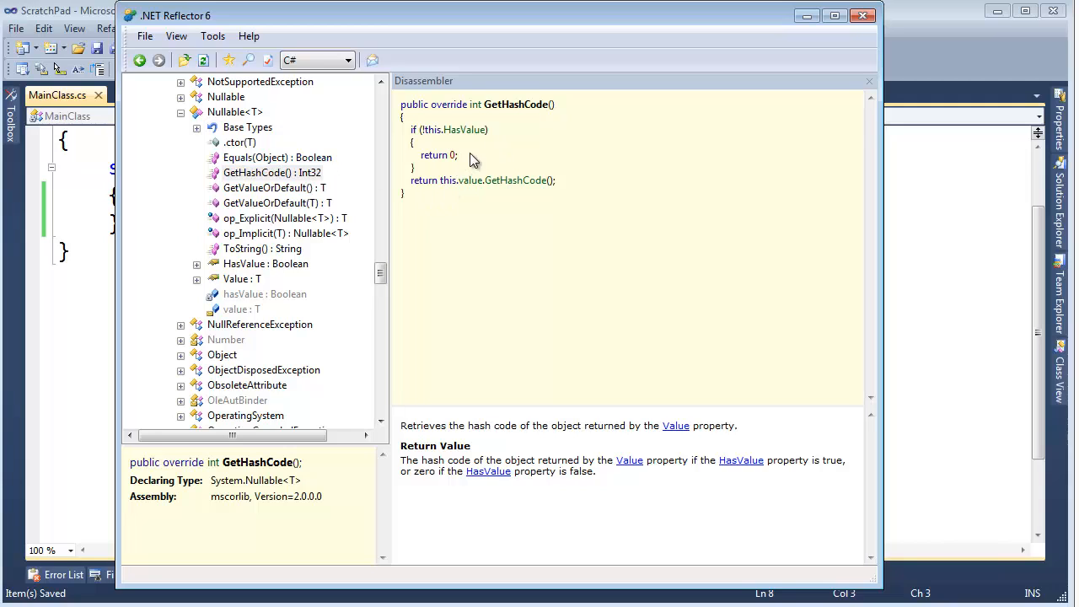
{"action": "mouse_move", "coordinate": [573, 187]}
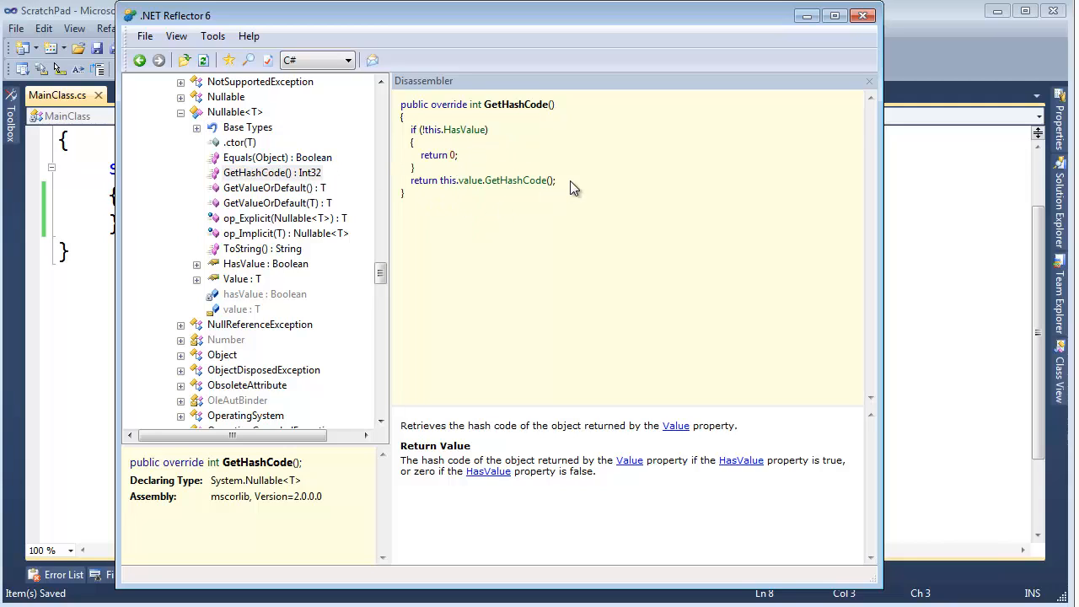
{"action": "double_click", "coordinate": [496, 180]}
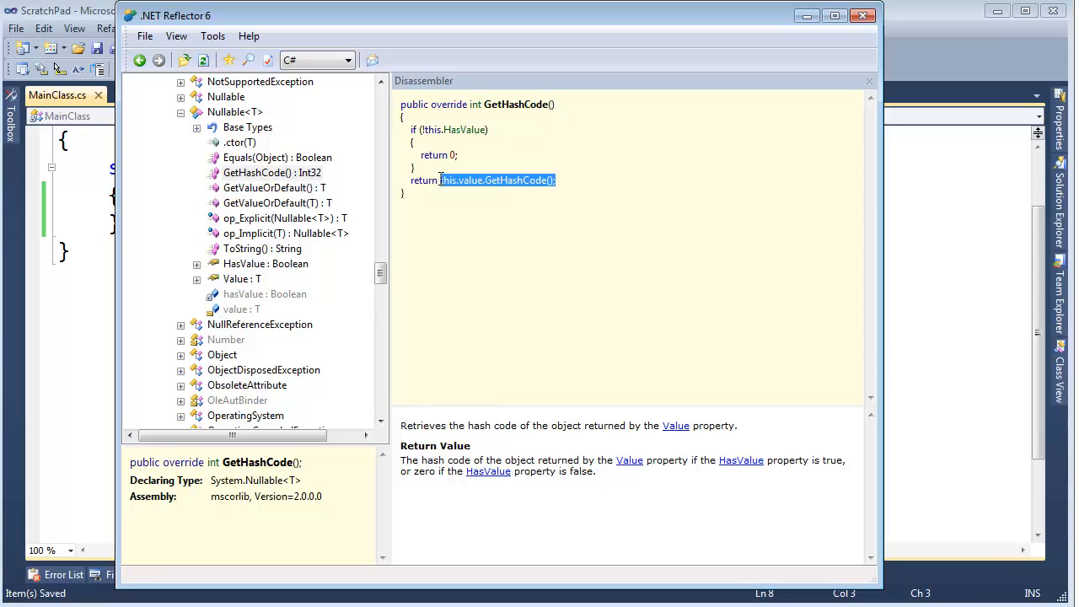
{"action": "mouse_move", "coordinate": [504, 205]}
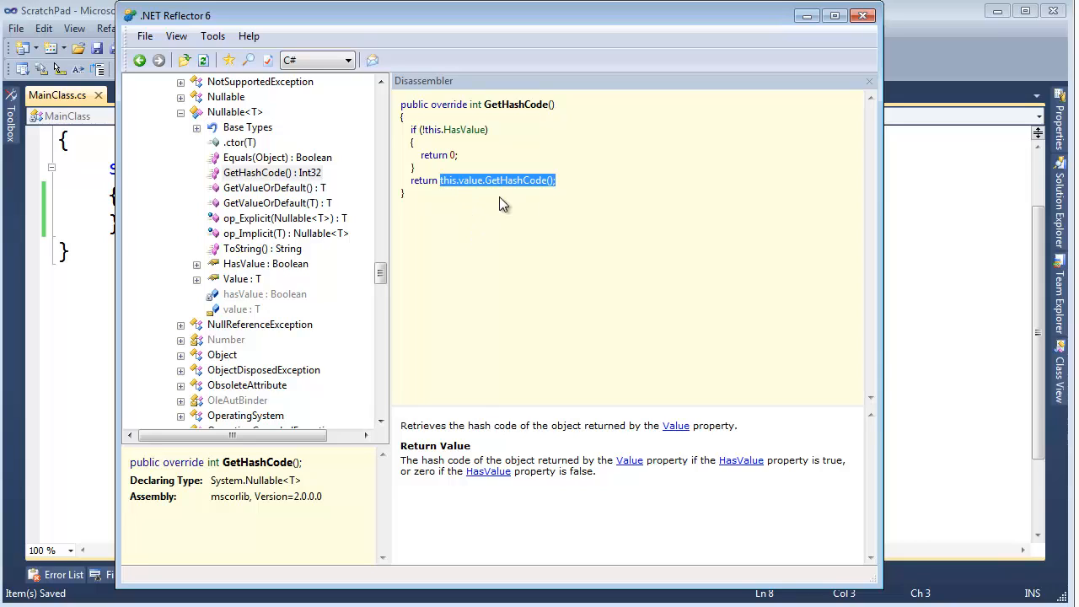
{"action": "mouse_move", "coordinate": [412, 212]}
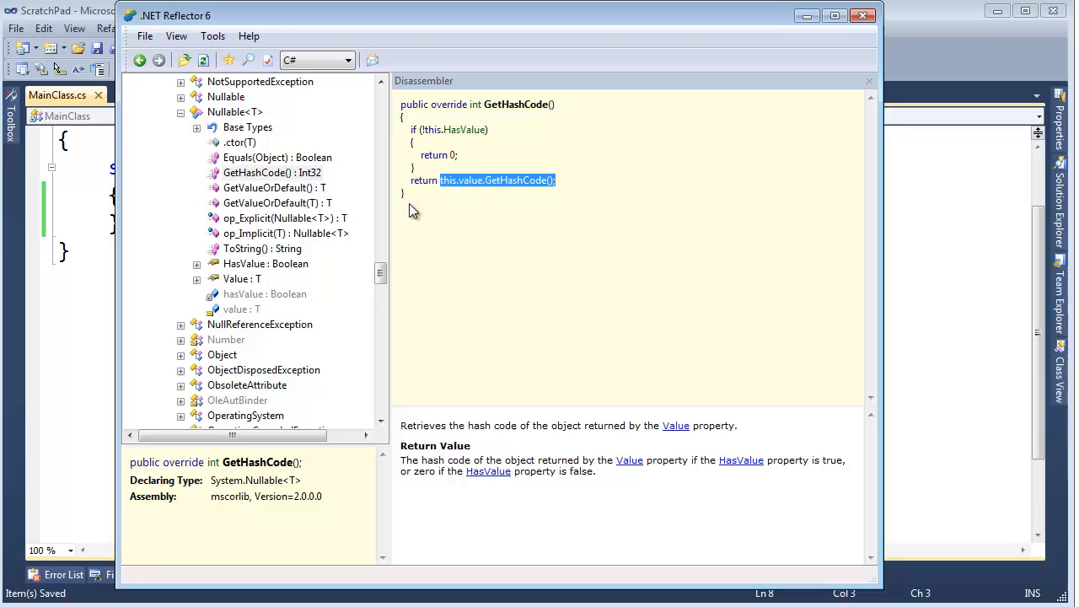
Step: Disassemble parameterless GetValueOrDefault(), which returns this.value
{"action": "left_click", "coordinate": [271, 187]}
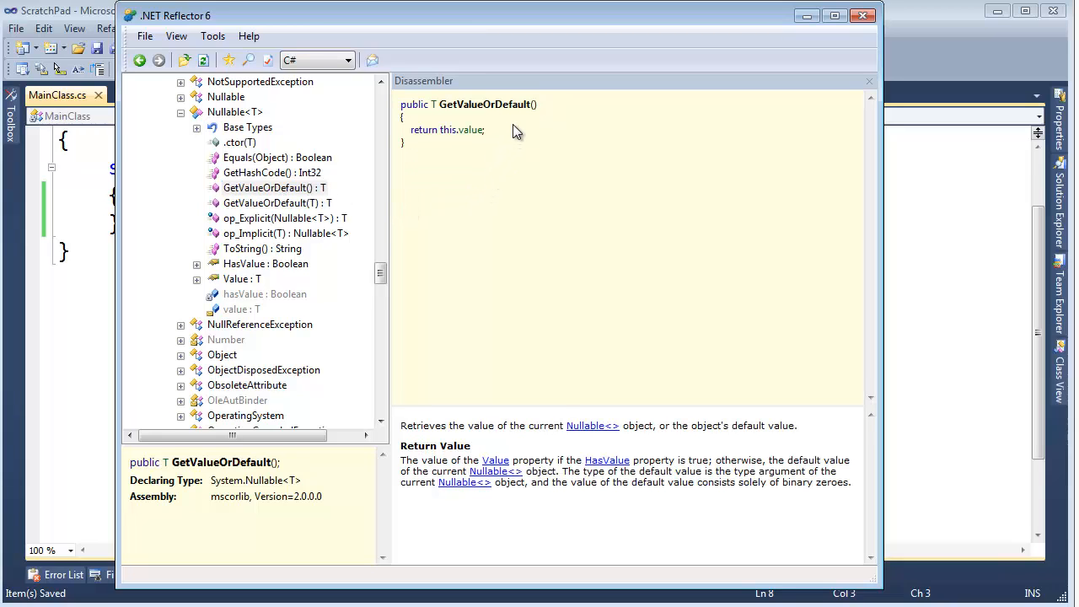
{"action": "mouse_move", "coordinate": [469, 145]}
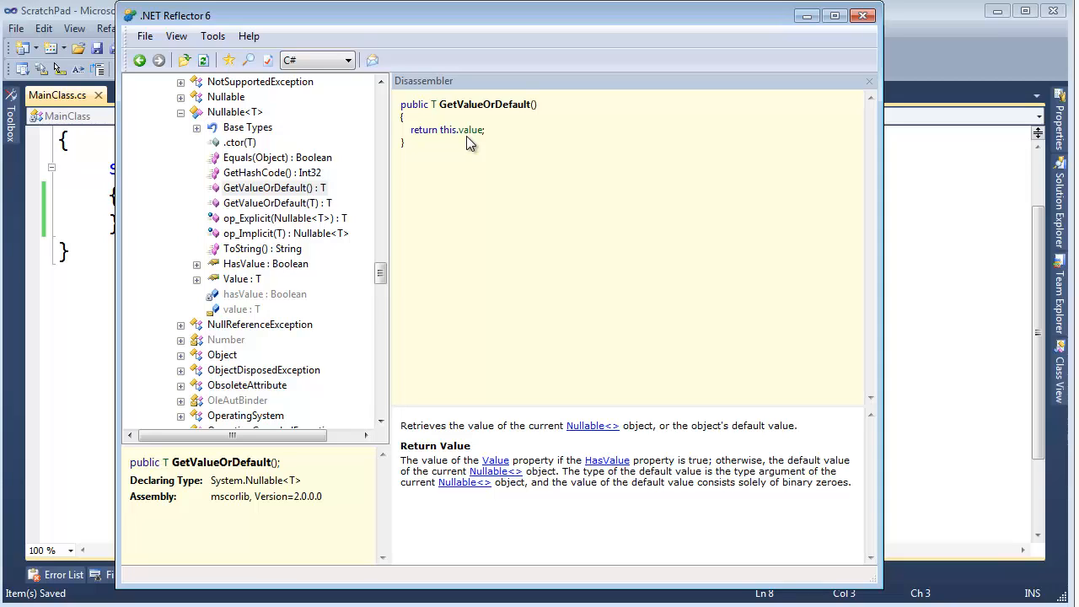
{"action": "mouse_move", "coordinate": [501, 144]}
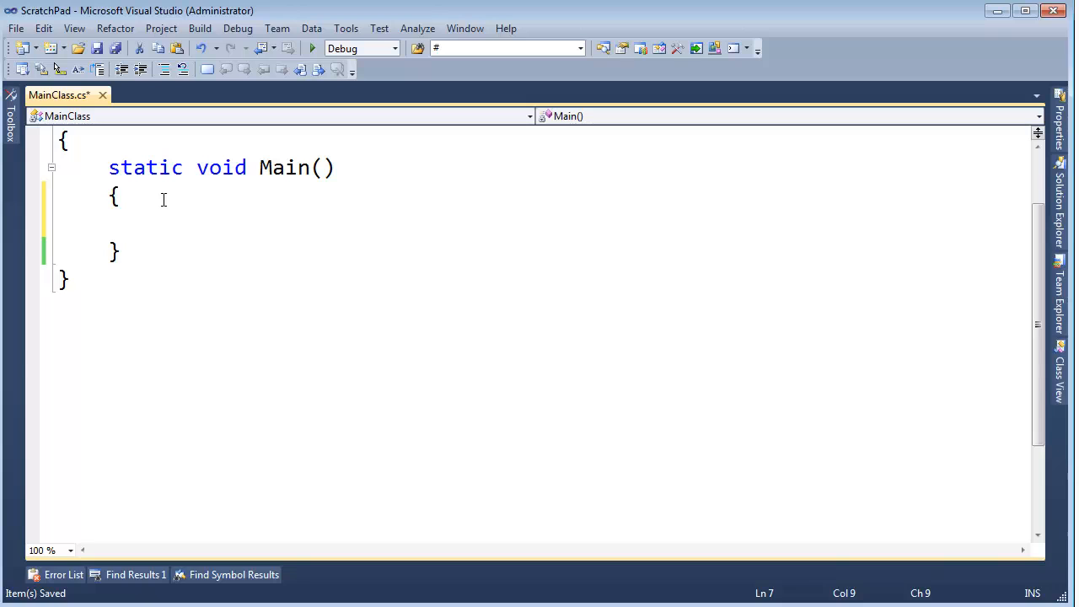
Step: Write int? i = null; and int j = i ?? 8; inside Main
{"action": "type", "text": "int? i = null;"}
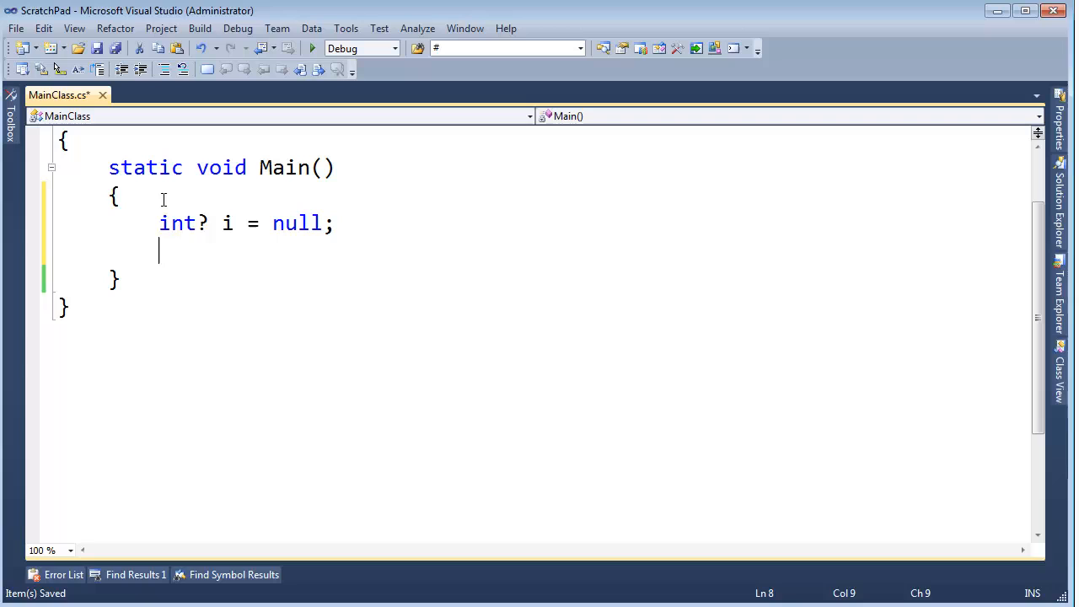
{"action": "type", "text": "int j ="}
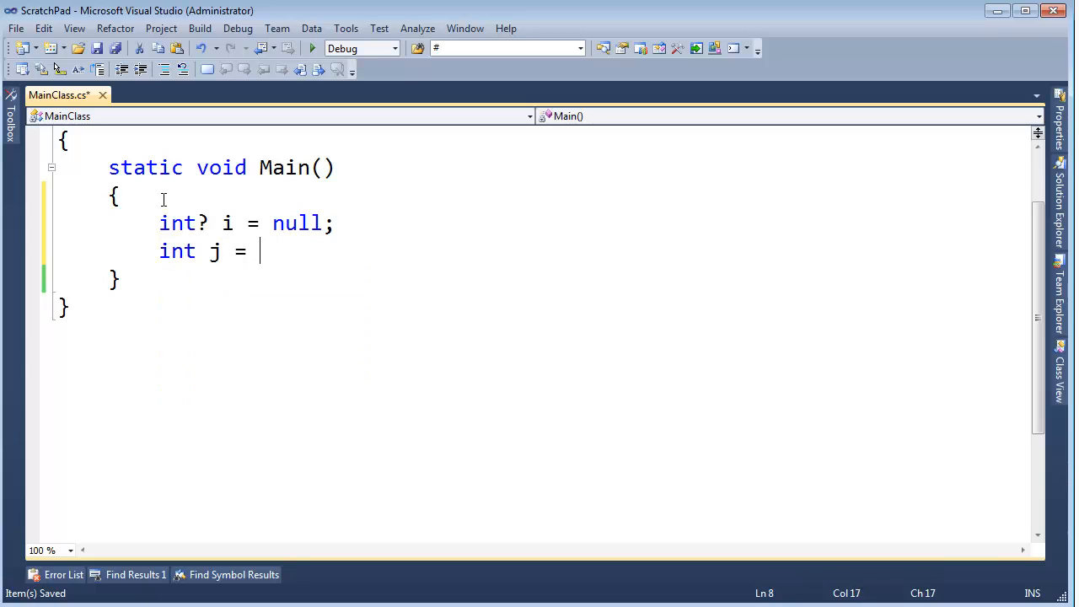
{"action": "type", "text": "i ??"}
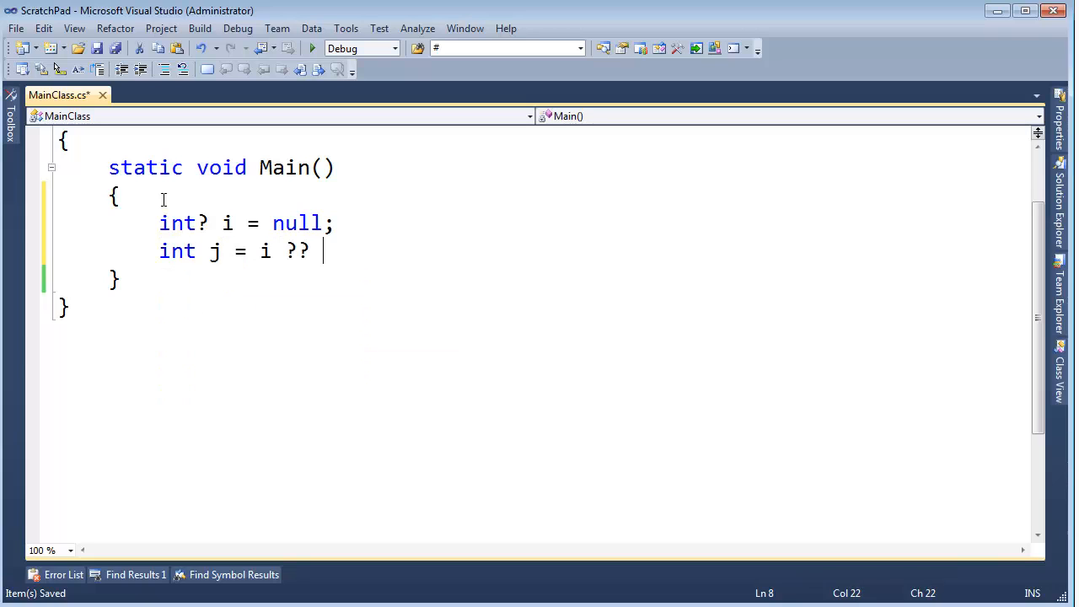
{"action": "type", "text": "8;"}
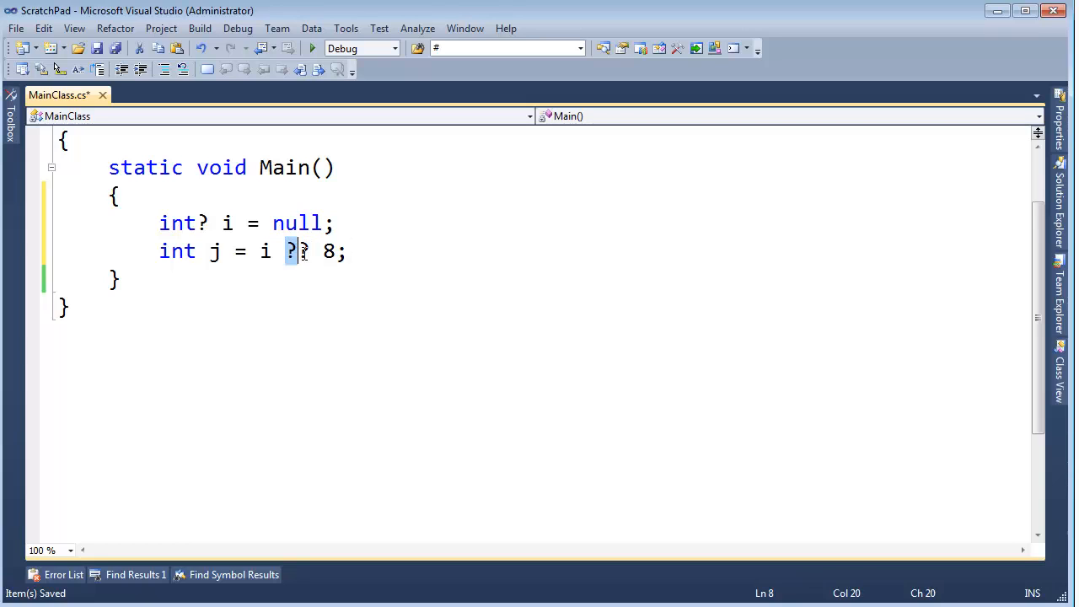
{"action": "type", "text": "?"}
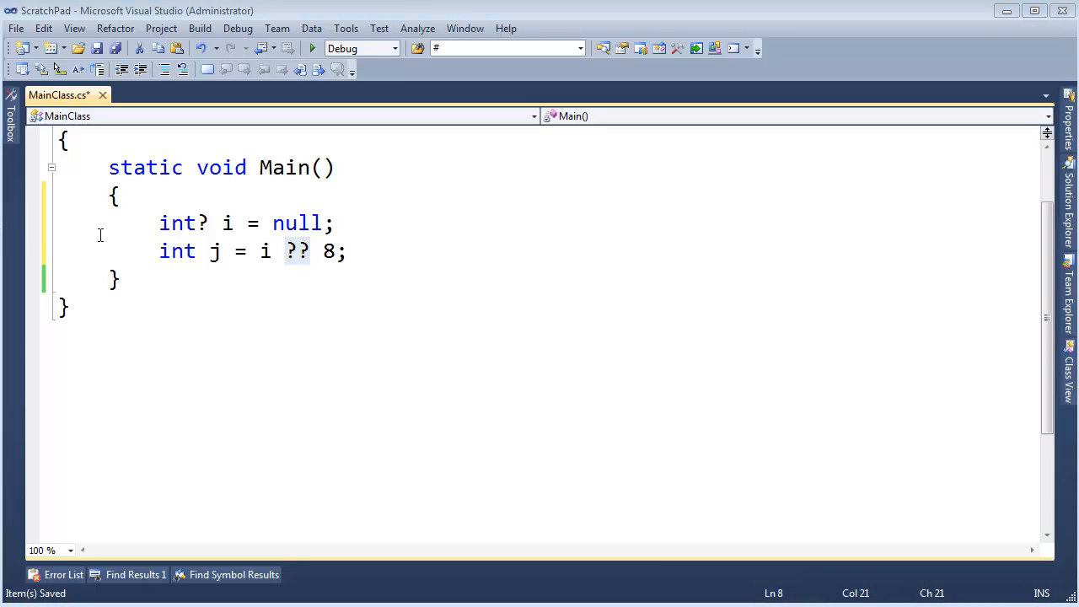
{"action": "left_click", "coordinate": [263, 251]}
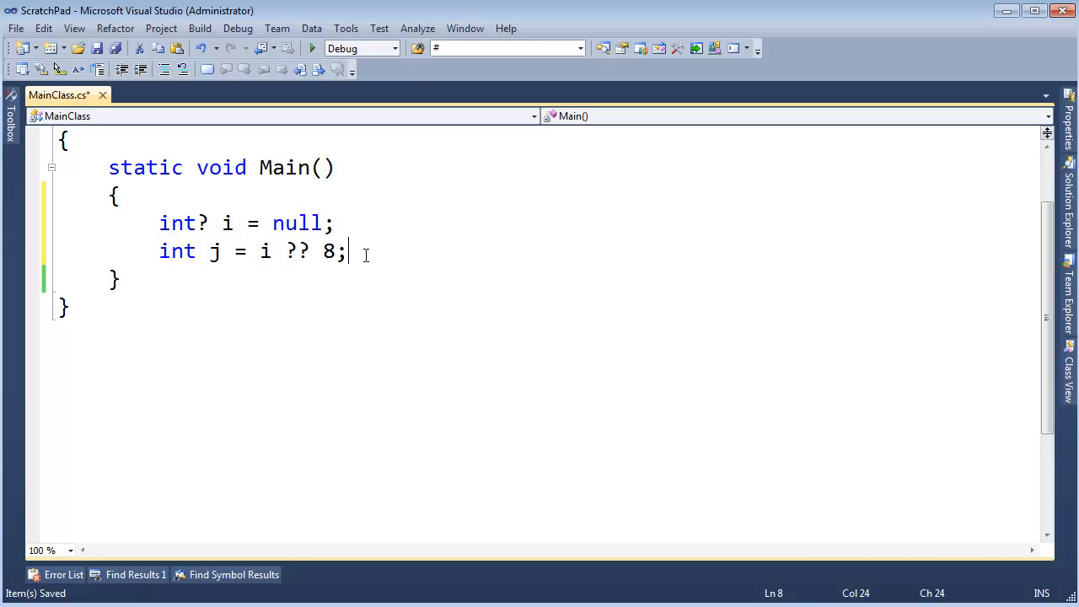
Step: Add Console.WriteLine(j);, initialise i to 5, and build
{"action": "type", "text": "Console.WriteLine();"}
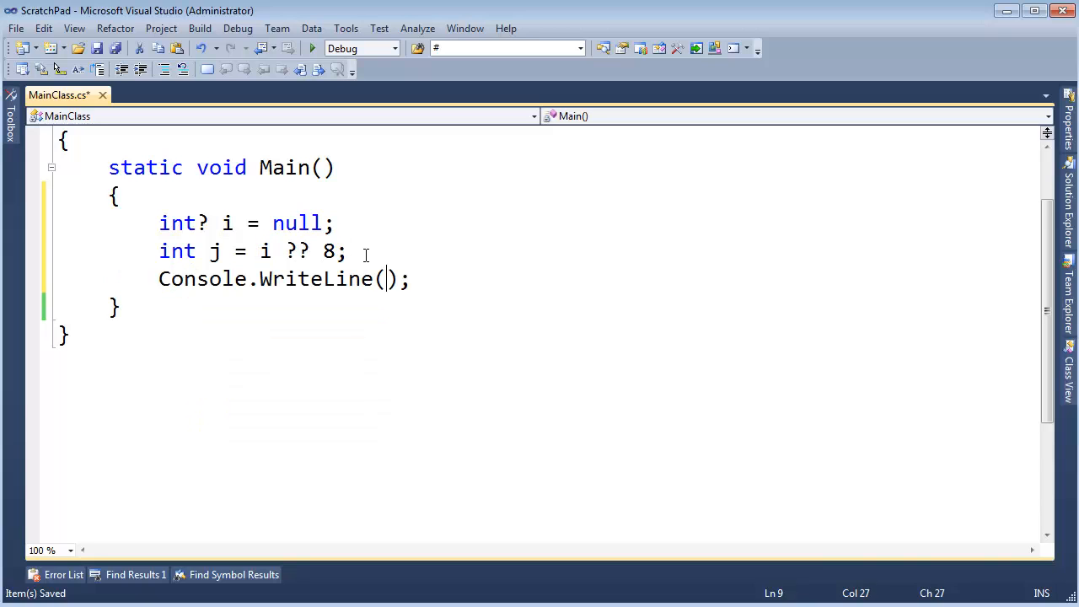
{"action": "type", "text": "j"}
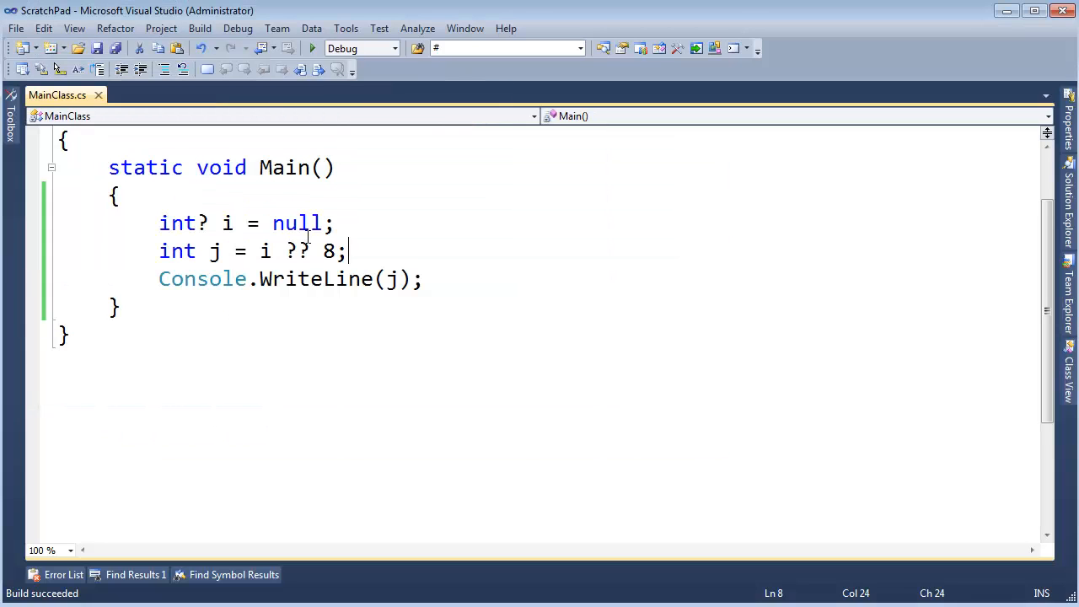
{"action": "type", "text": "5"}
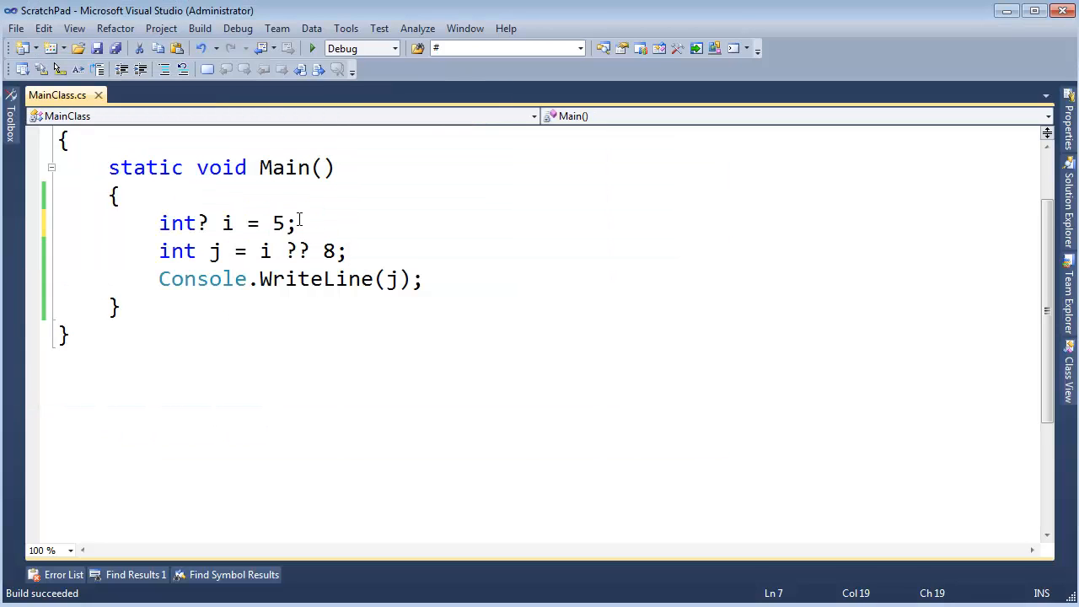
{"action": "double_click", "coordinate": [279, 223]}
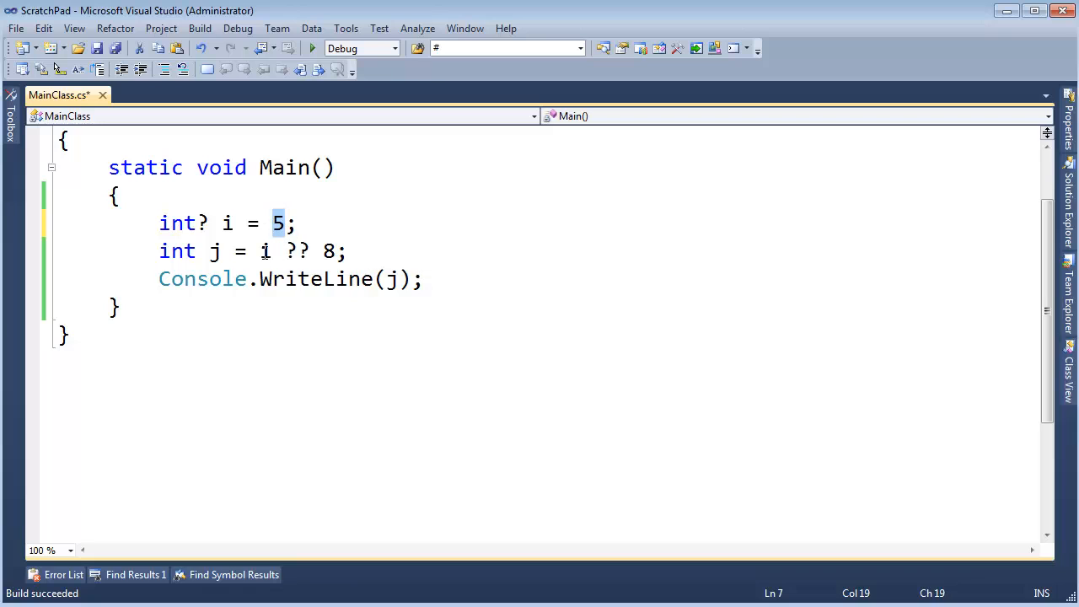
{"action": "left_click", "coordinate": [388, 278]}
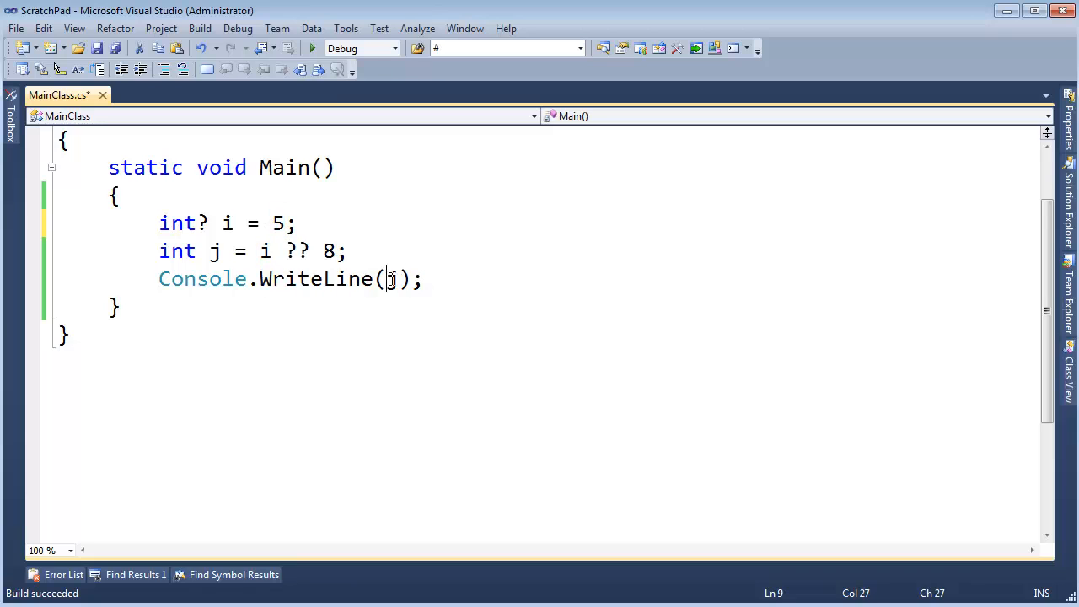
{"action": "left_click", "coordinate": [311, 48]}
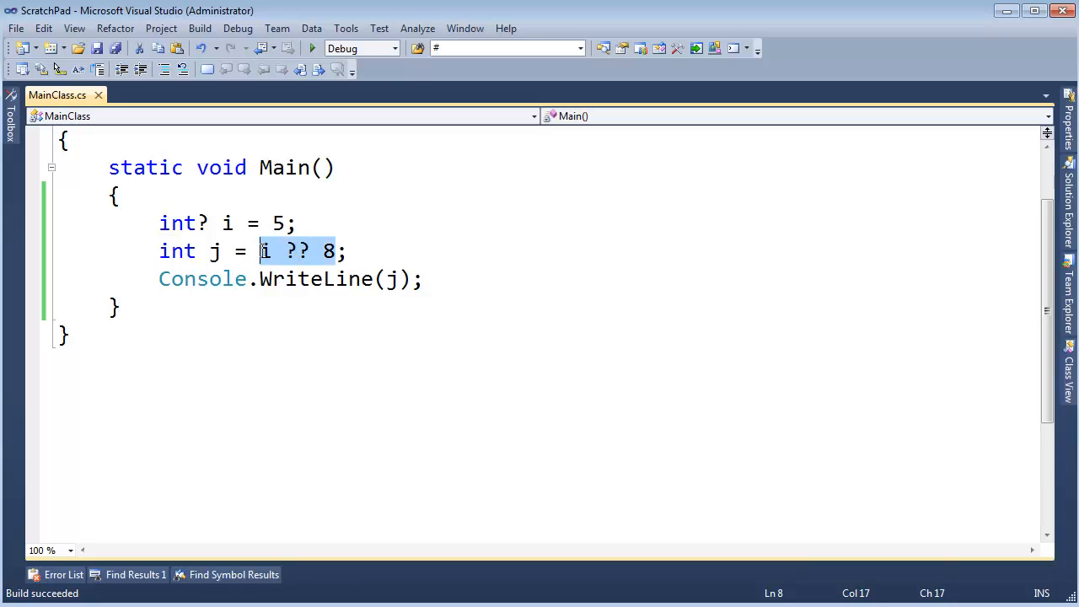
Step: Comment out the ?? line and write j = i.HasValue ? i.GetValueOrDefault() : 8
{"action": "left_click", "coordinate": [57, 279]}
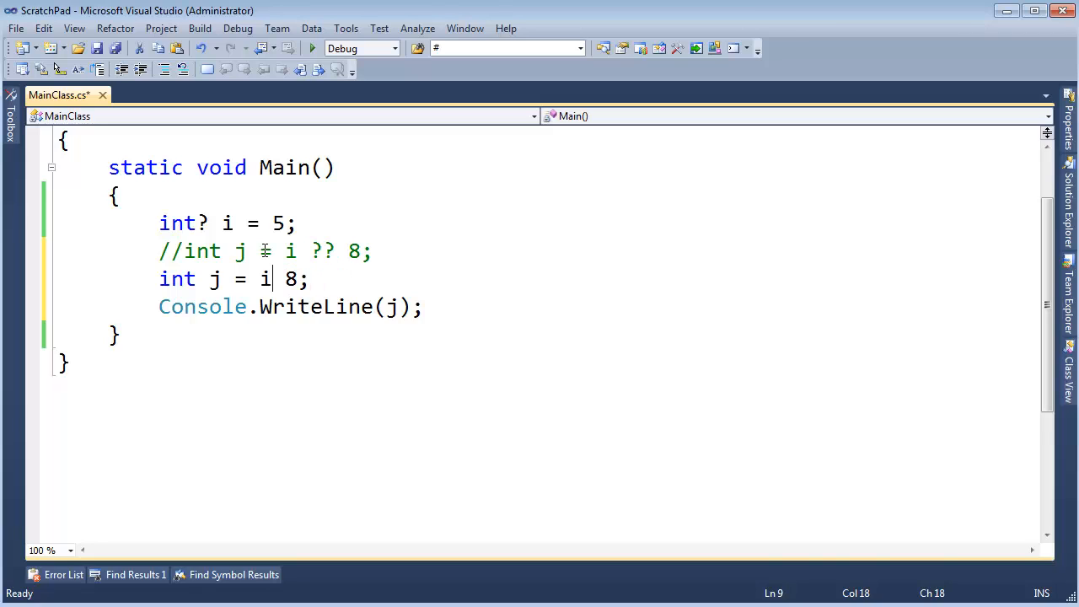
{"action": "type", "text": ".HasValue ?"}
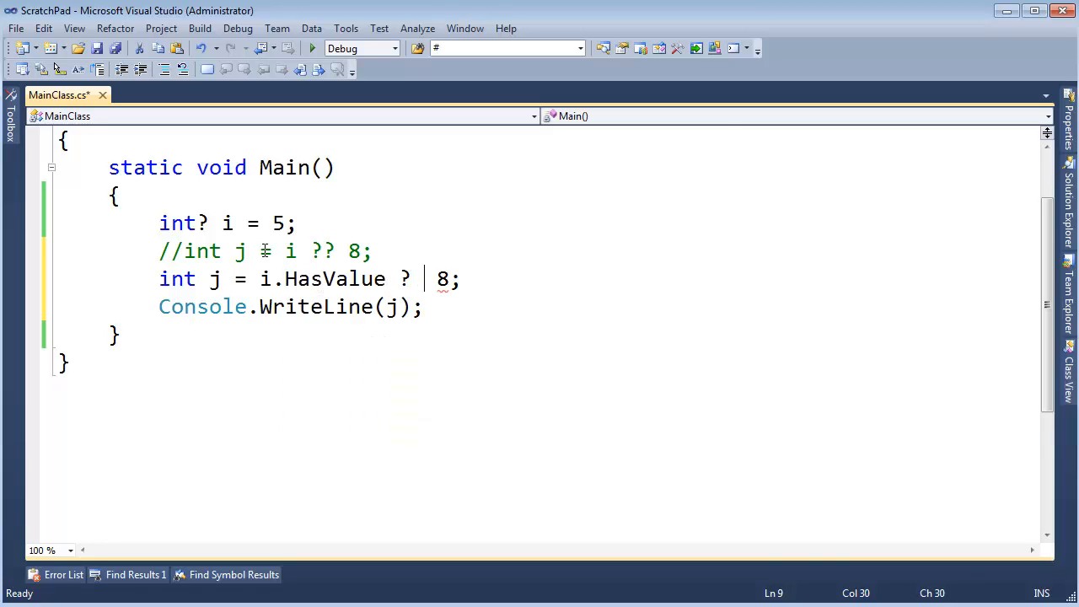
{"action": "type", "text": "i.GetValueOrDefault("}
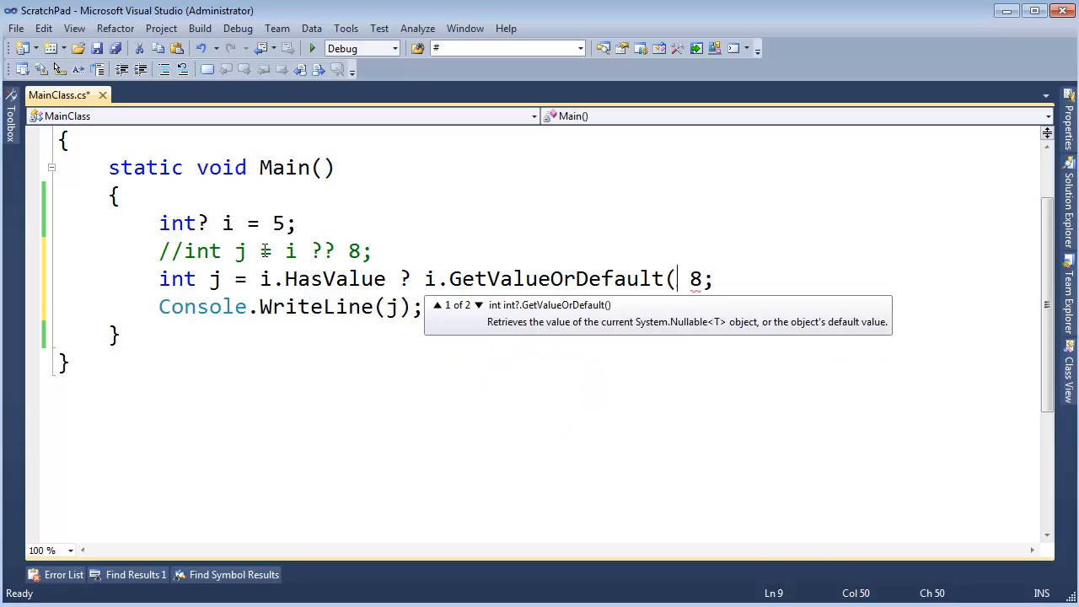
{"action": "type", "text": ") :"}
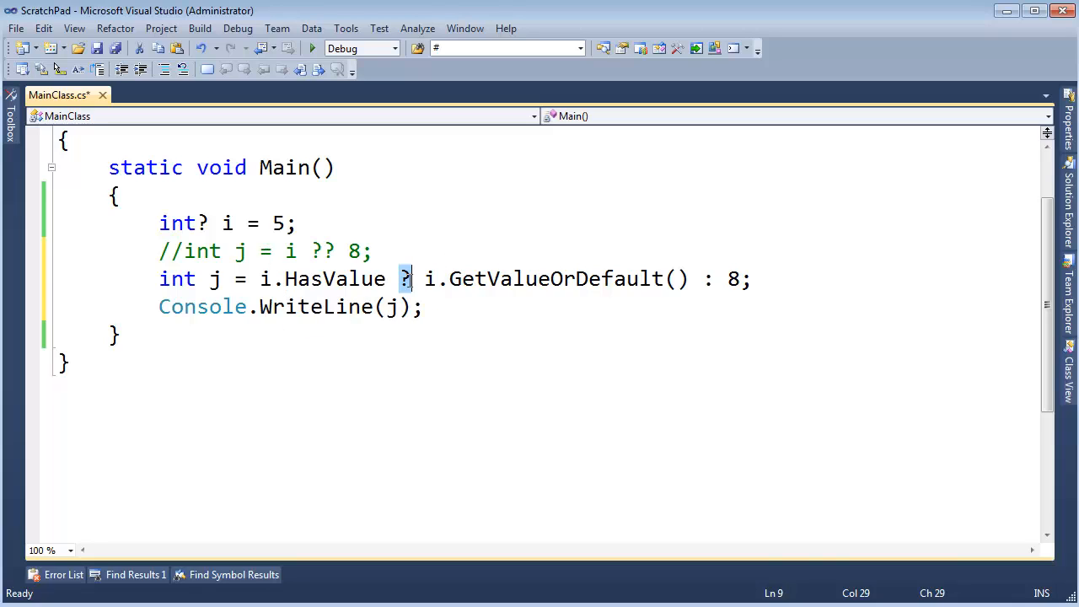
Step: Highlight the conditional's HasValue check, GetValueOrDefault branch, and fallback 8, then build
{"action": "left_click", "coordinate": [708, 279]}
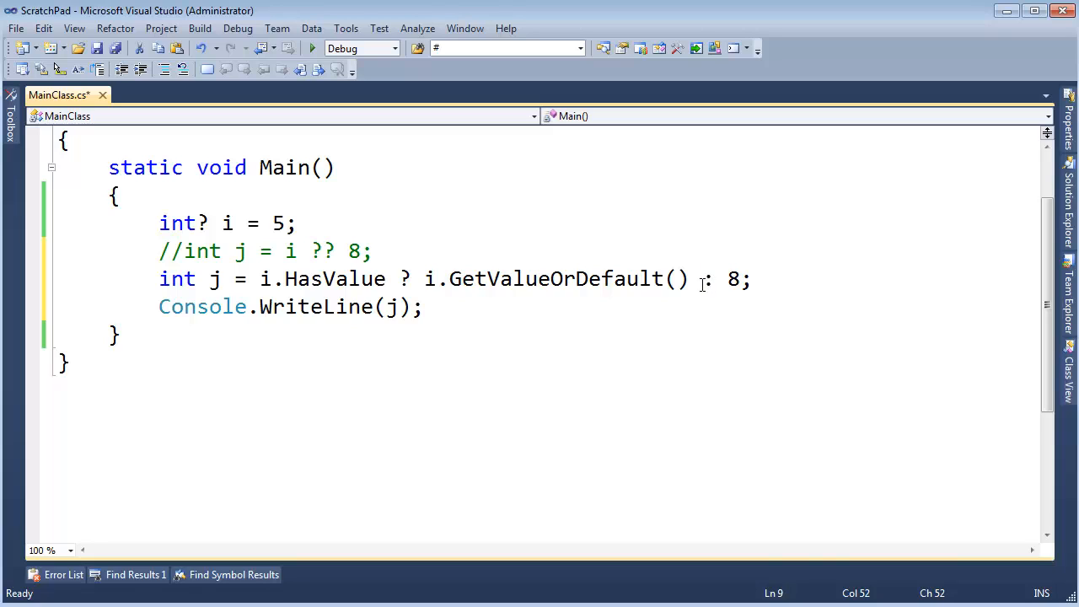
{"action": "left_click_drag", "start_coordinate": [399, 279], "coordinate": [756, 279]}
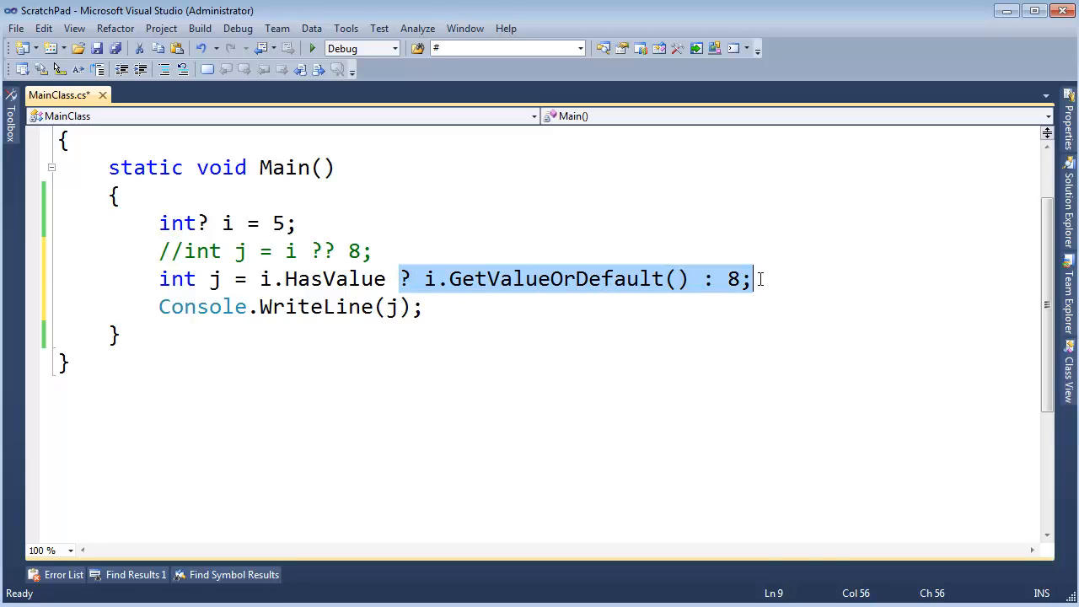
{"action": "left_click", "coordinate": [292, 337]}
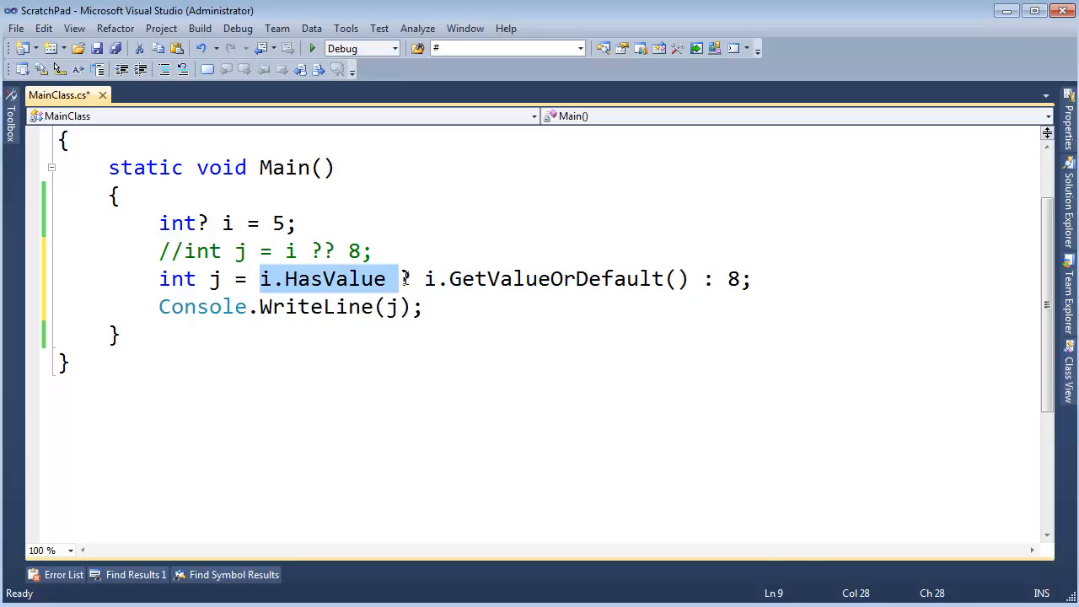
{"action": "left_click_drag", "start_coordinate": [424, 278], "coordinate": [424, 306]}
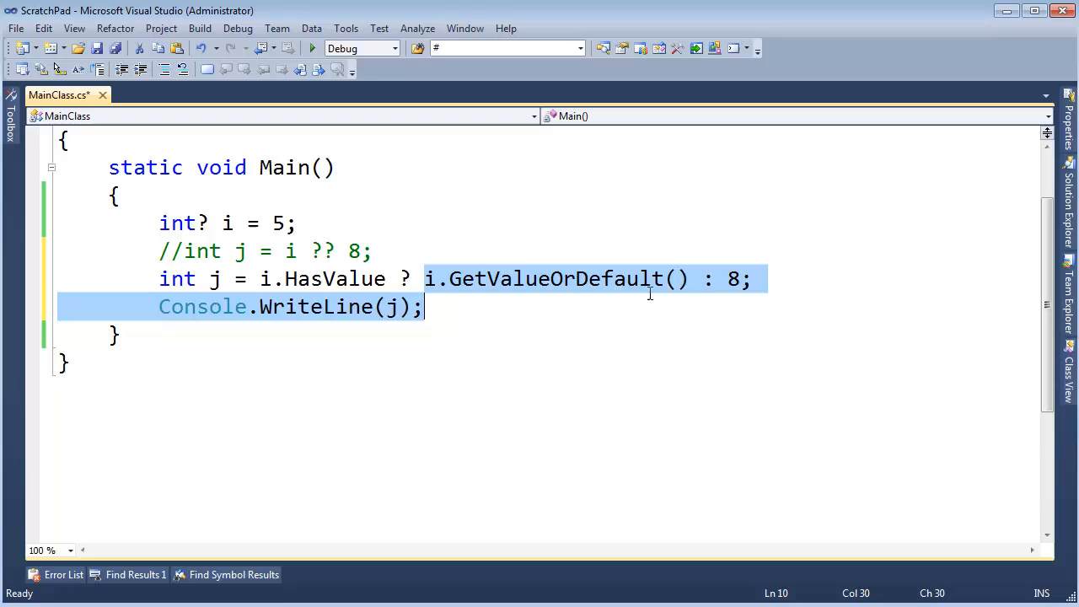
{"action": "left_click", "coordinate": [732, 279]}
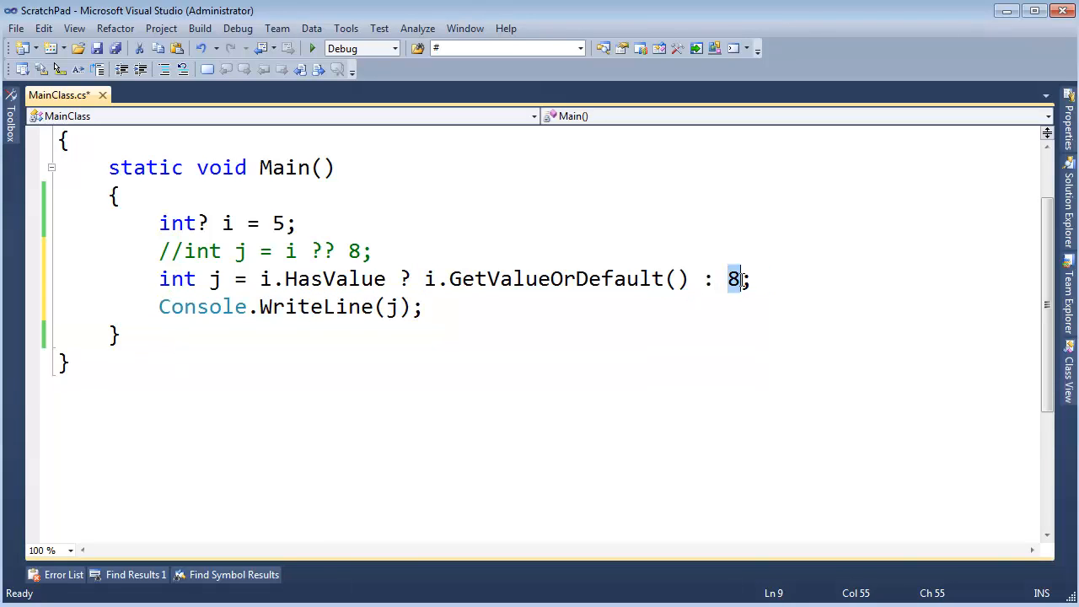
{"action": "left_click", "coordinate": [312, 49]}
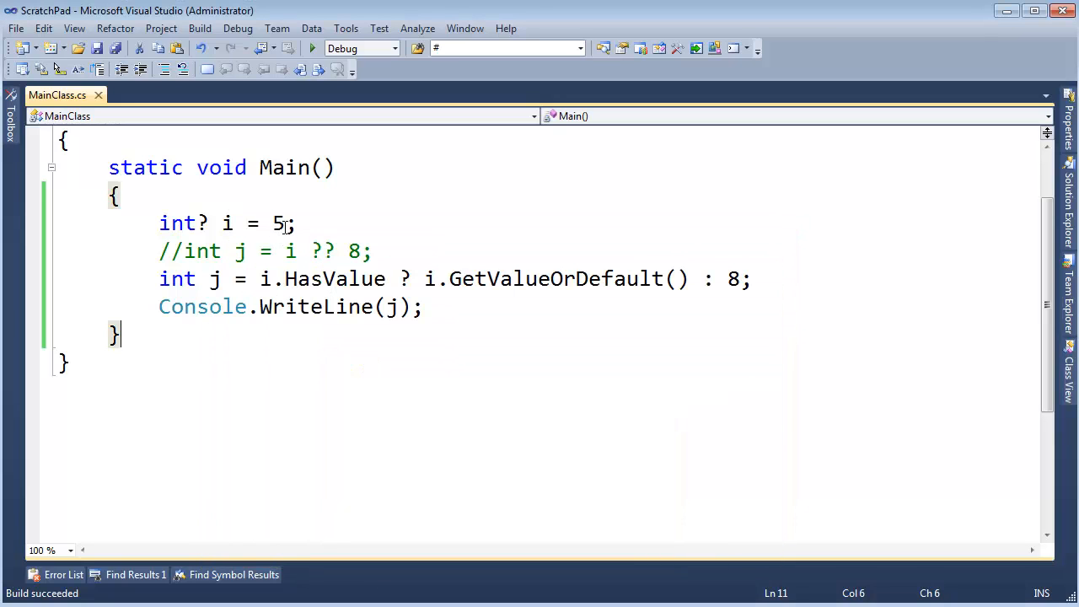
Step: Set i back to null and select the HasValue property in the conditional
{"action": "left_click", "coordinate": [311, 48]}
{"action": "type", "text": "null"}
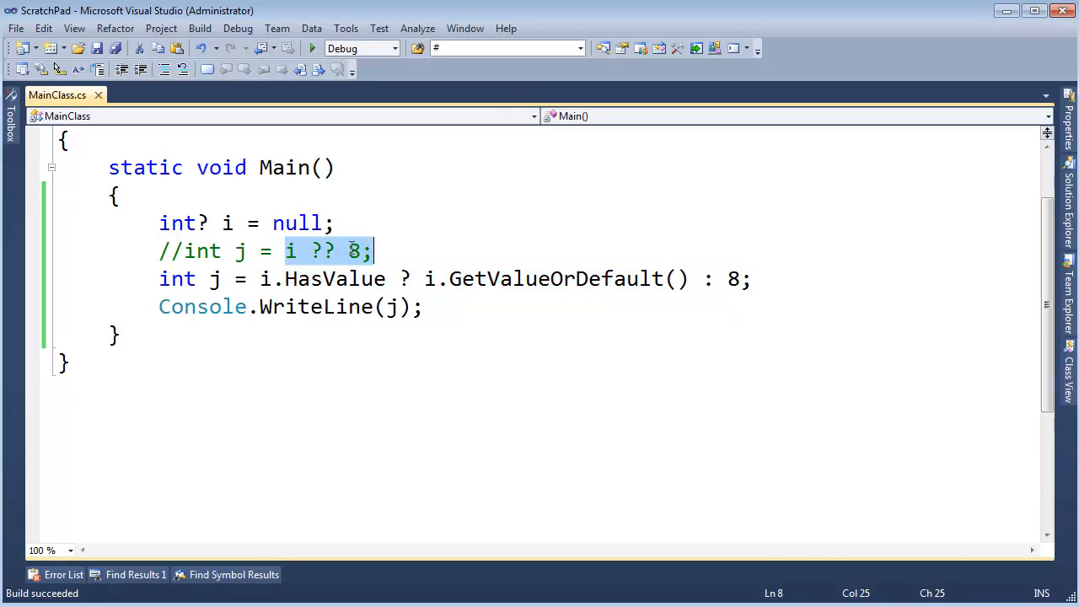
{"action": "left_click", "coordinate": [323, 279]}
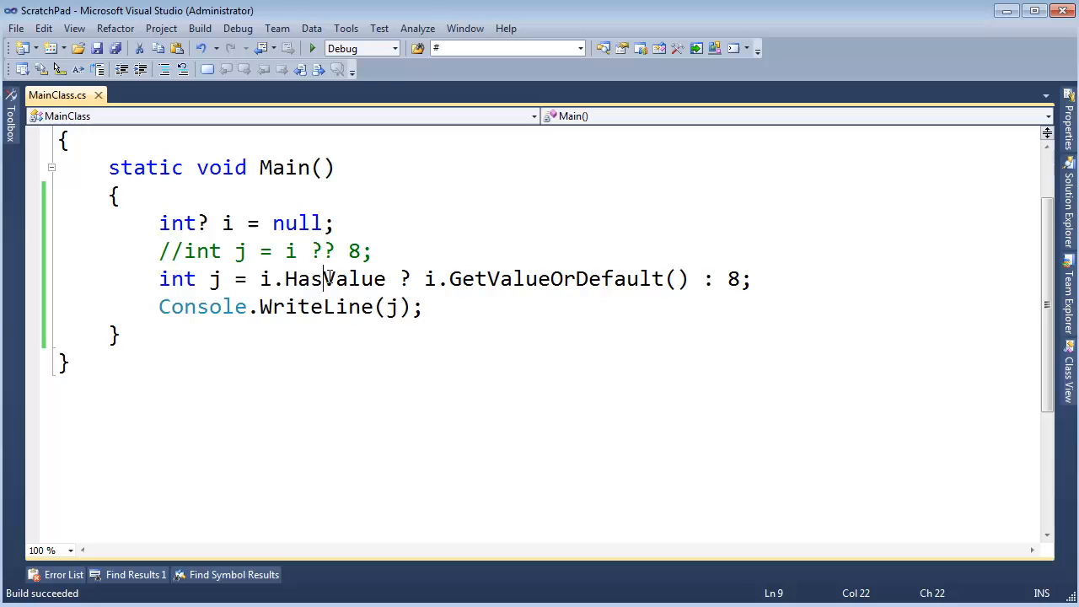
{"action": "double_click", "coordinate": [334, 278]}
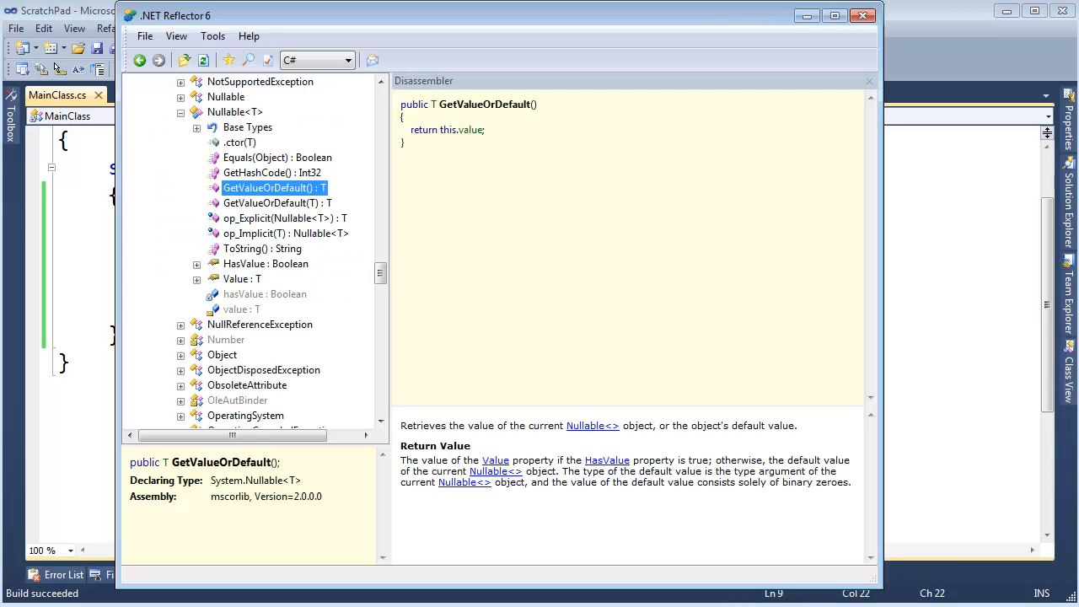
{"action": "mouse_move", "coordinate": [277, 203]}
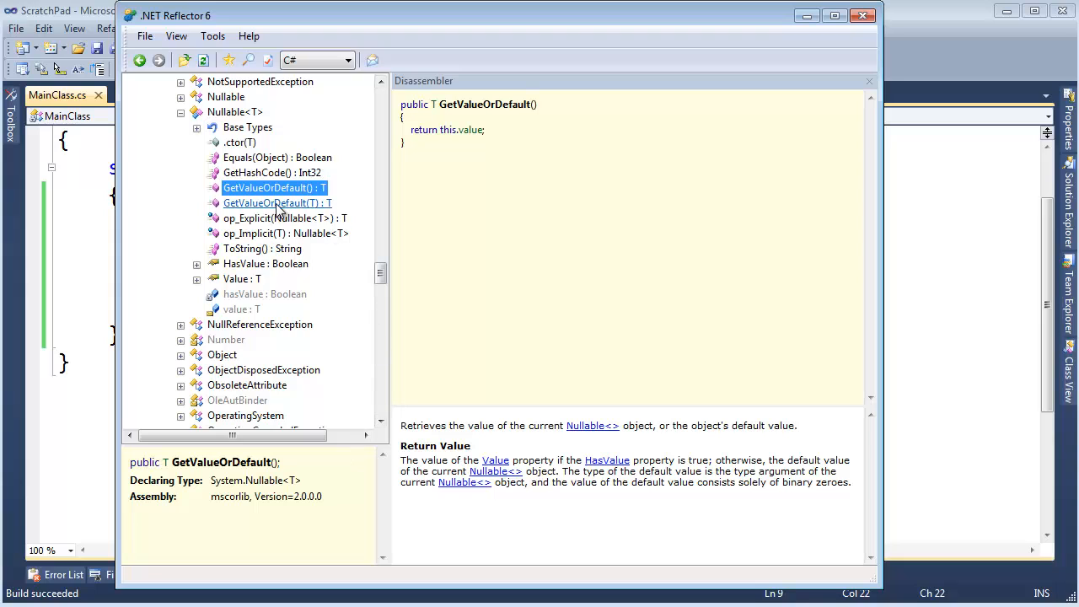
Step: Disassemble GetValueOrDefault(T defaultValue) and highlight its !this.HasValue check
{"action": "left_click", "coordinate": [269, 203]}
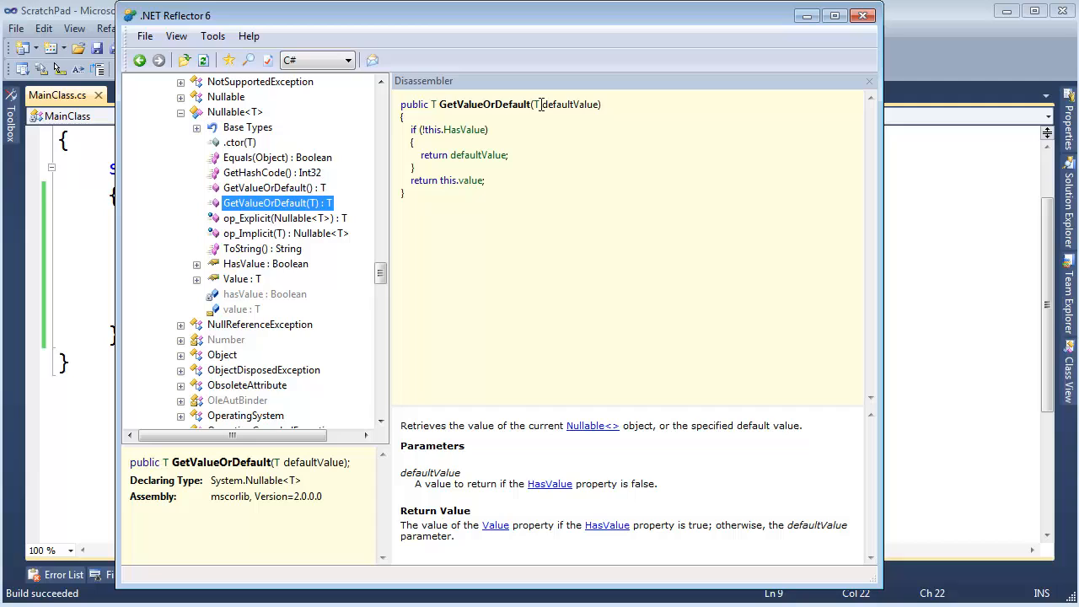
{"action": "double_click", "coordinate": [452, 129]}
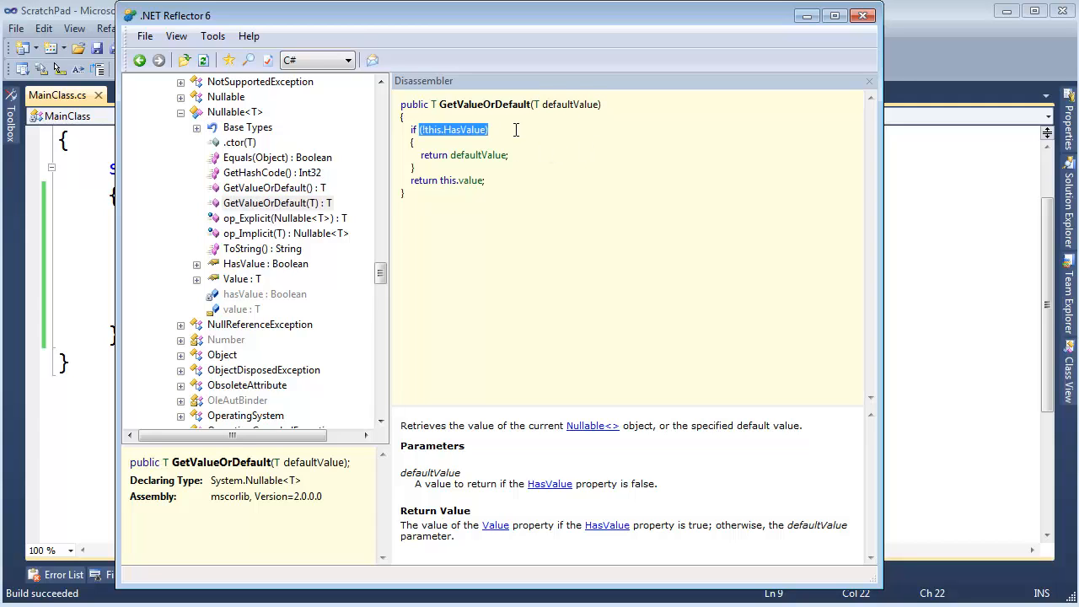
{"action": "mouse_move", "coordinate": [519, 159]}
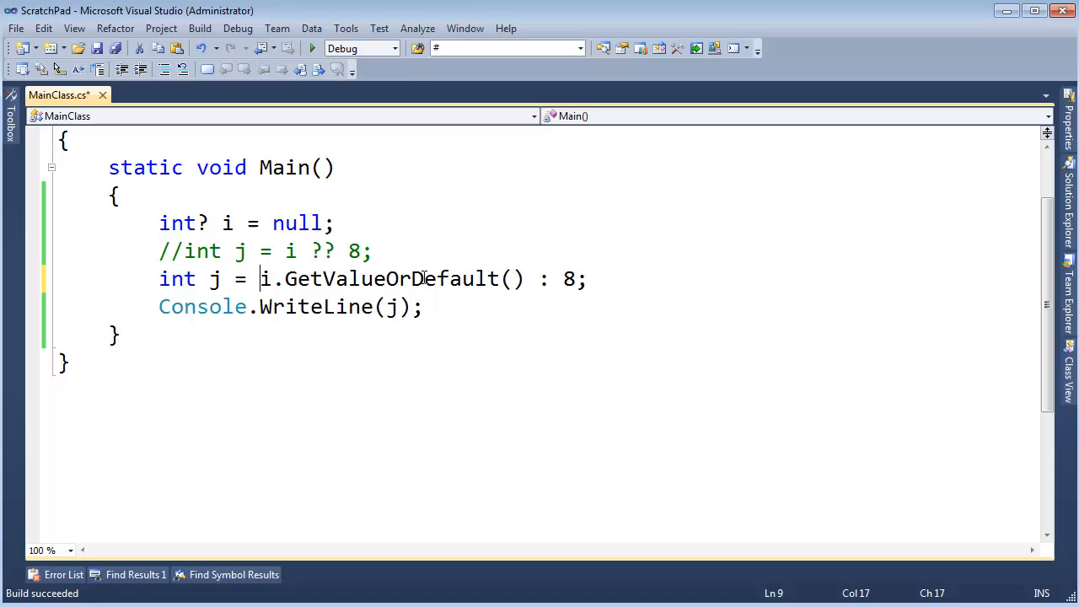
Step: Try i.GetValueOrDefault(8) with i set to 5, then revert to the HasValue conditional
{"action": "type", "text": "6"}
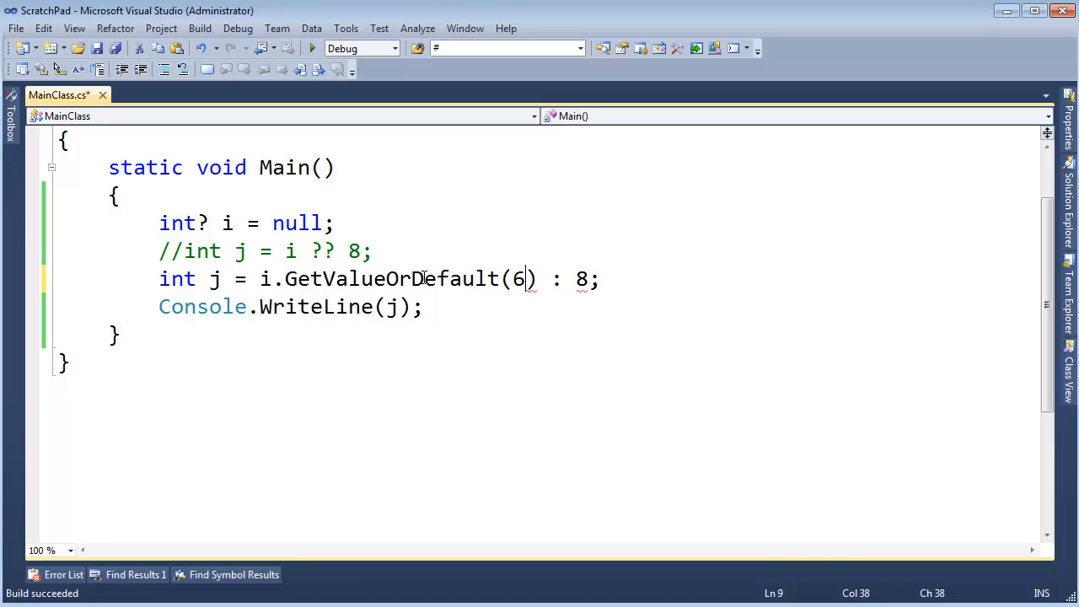
{"action": "type", "text": "8"}
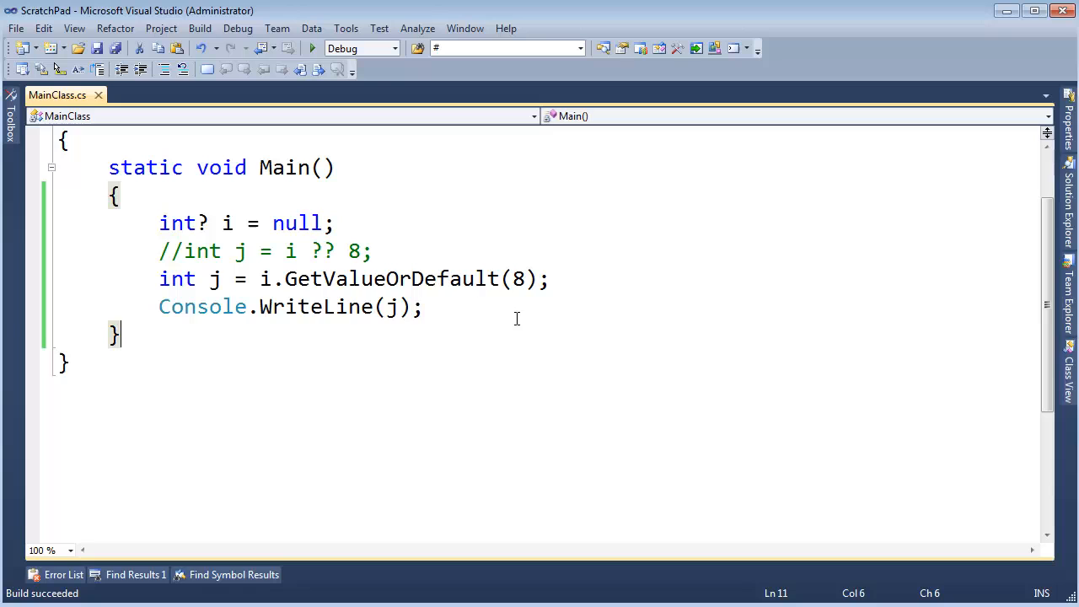
{"action": "type", "text": "5"}
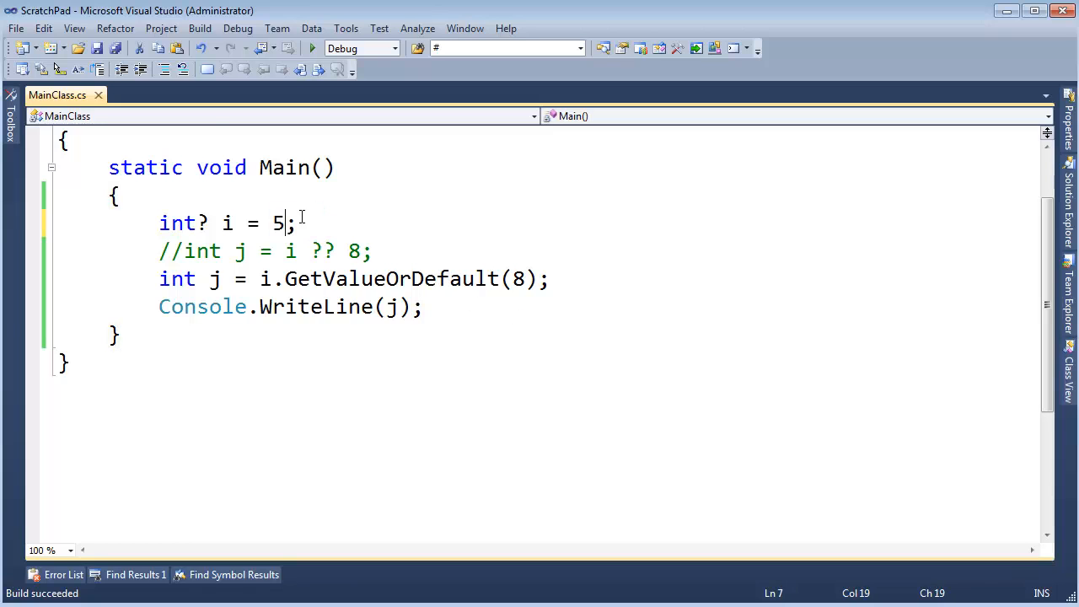
{"action": "left_click", "coordinate": [312, 48]}
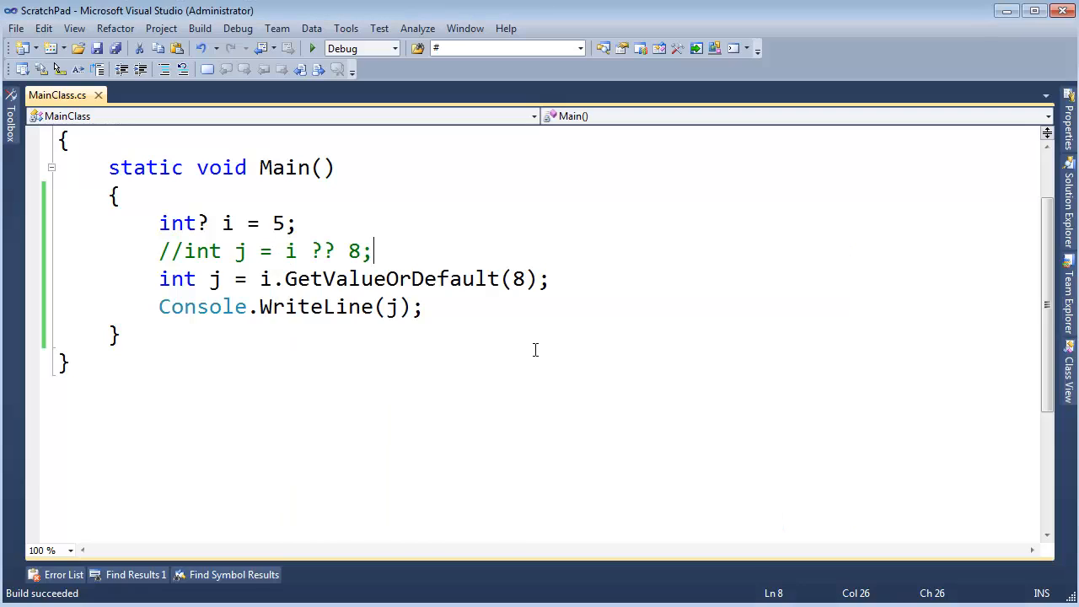
{"action": "mouse_move", "coordinate": [529, 346]}
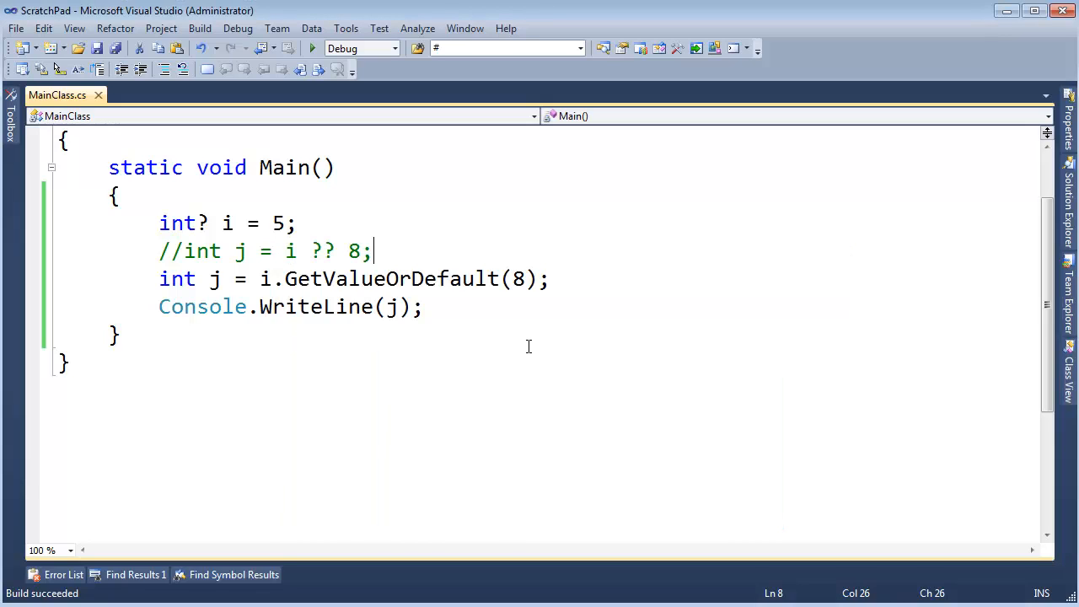
{"action": "left_click", "coordinate": [261, 279]}
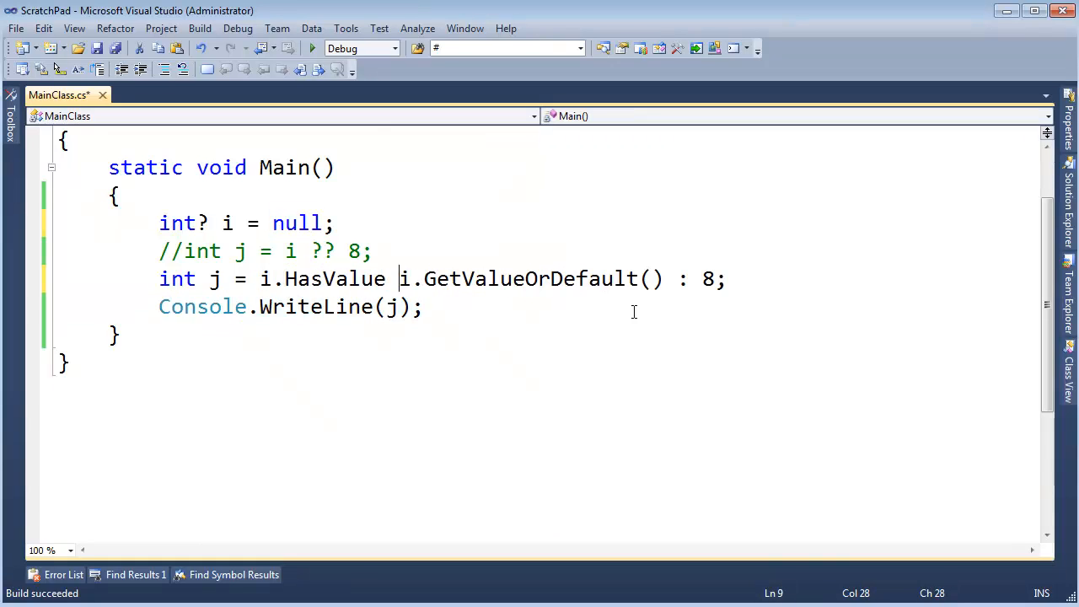
Step: In .NET Reflector, show the disassembly of Nullable<T>'s op_Implicit(T) and op_Explicit(Nullable<T>)
{"action": "type", "text": "?"}
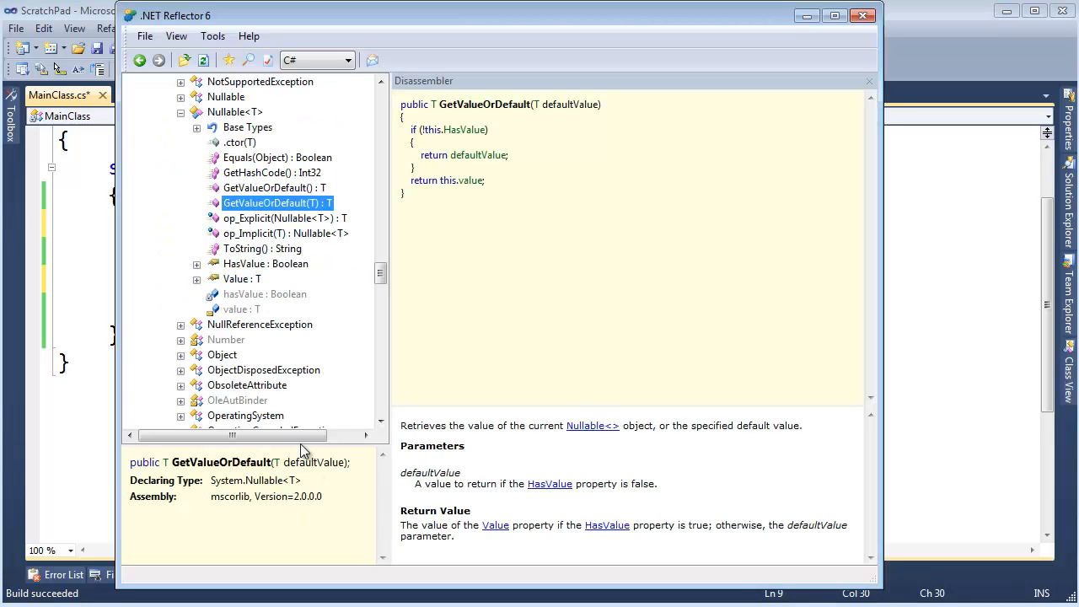
{"action": "left_click", "coordinate": [285, 234]}
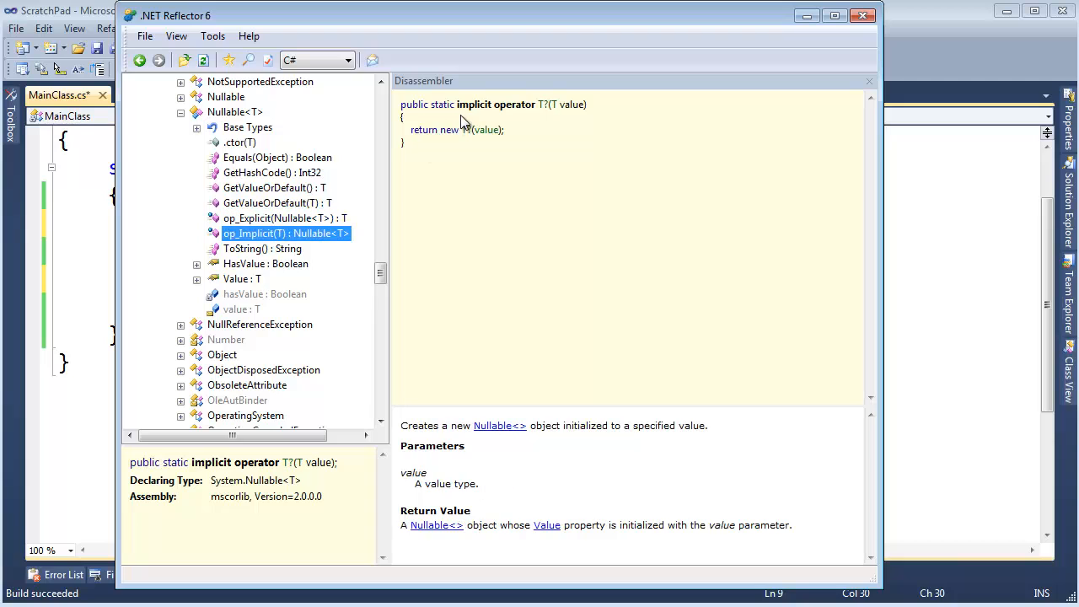
{"action": "left_click", "coordinate": [285, 218]}
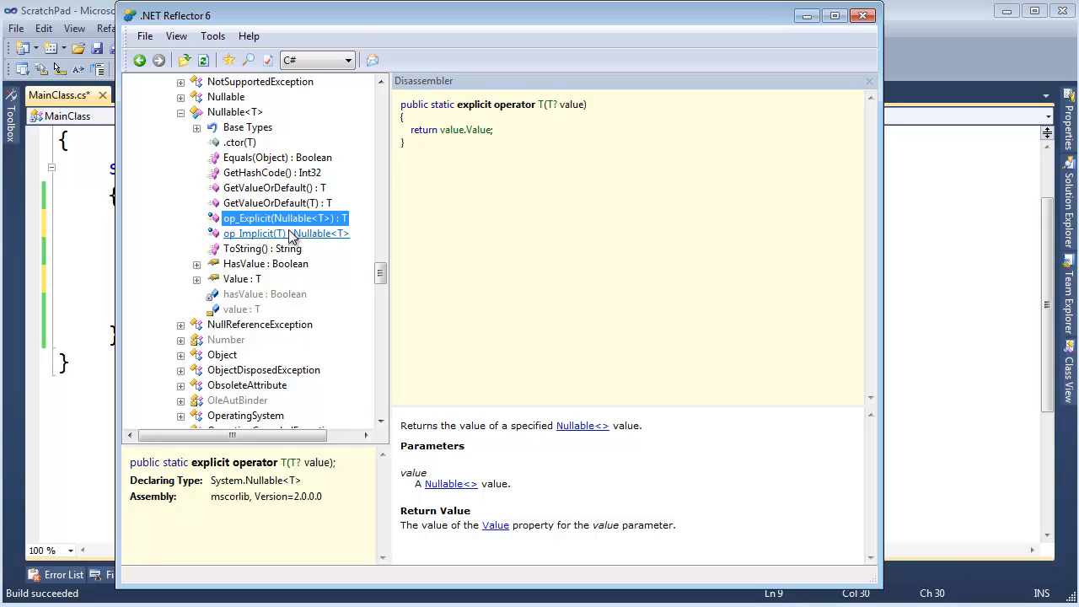
{"action": "mouse_move", "coordinate": [804, 30]}
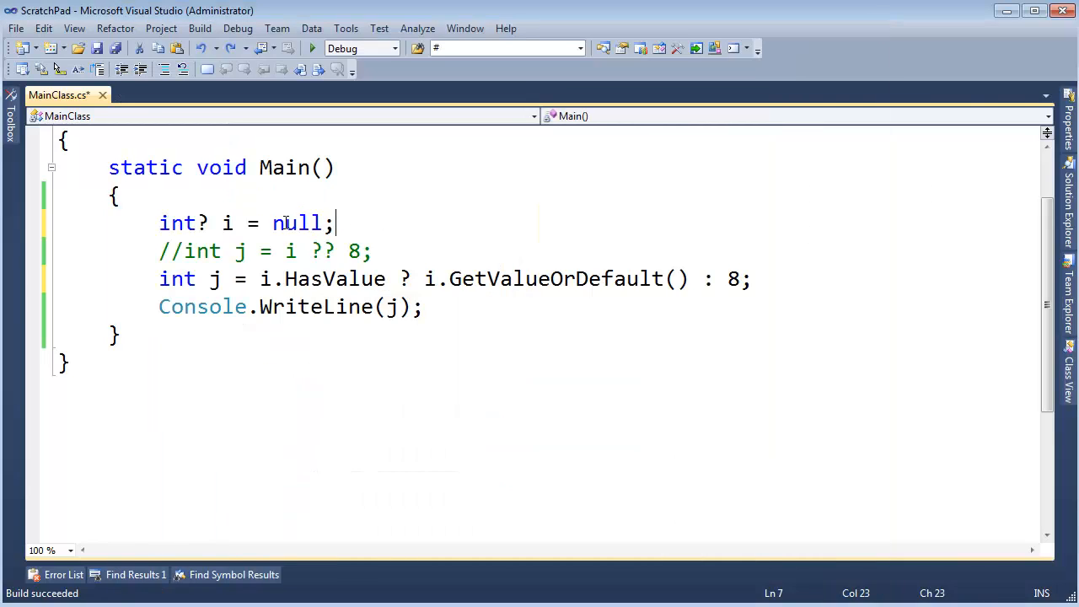
Step: Go to the Nullable<T> metadata definition from the int? declaration in Main
{"action": "left_click", "coordinate": [209, 223]}
{"action": "type", "text": ">"}
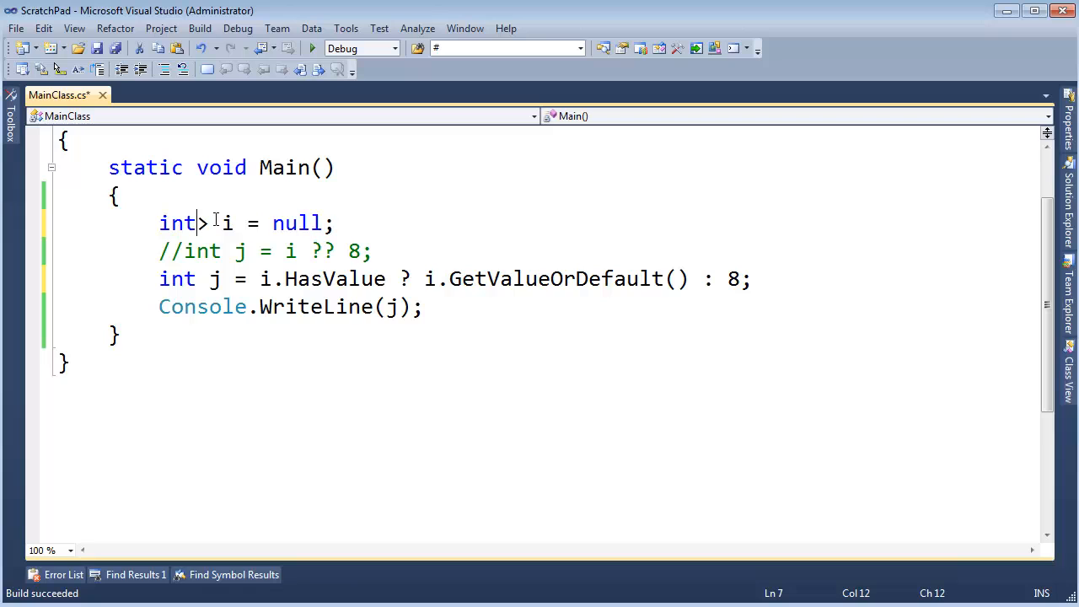
{"action": "type", "text": "n"}
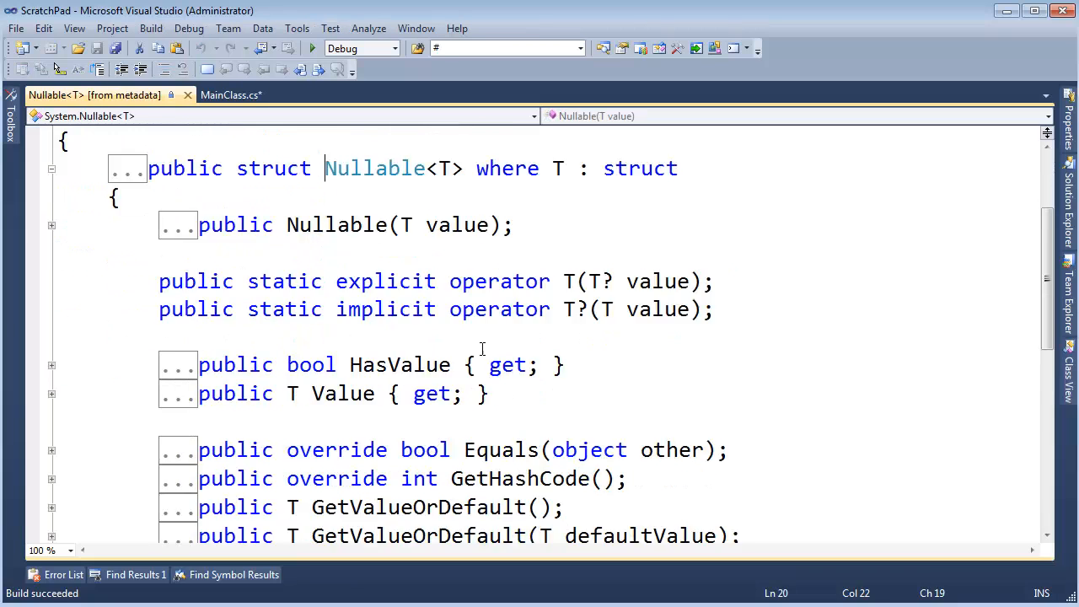
{"action": "scroll", "scroll_direction": "down", "scroll_amount": 3}
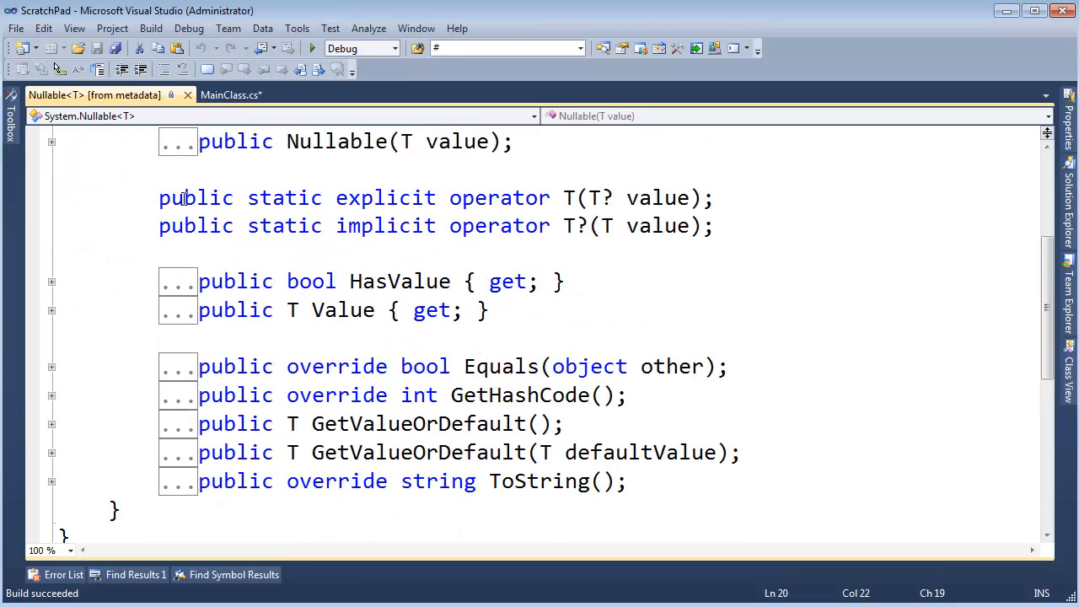
{"action": "double_click", "coordinate": [386, 197]}
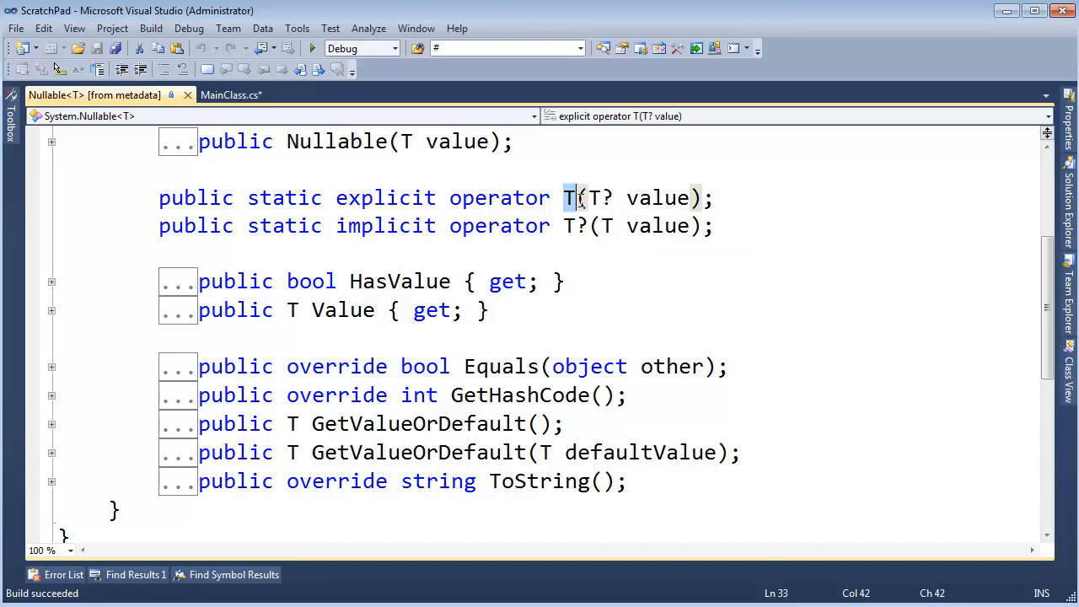
{"action": "double_click", "coordinate": [385, 226]}
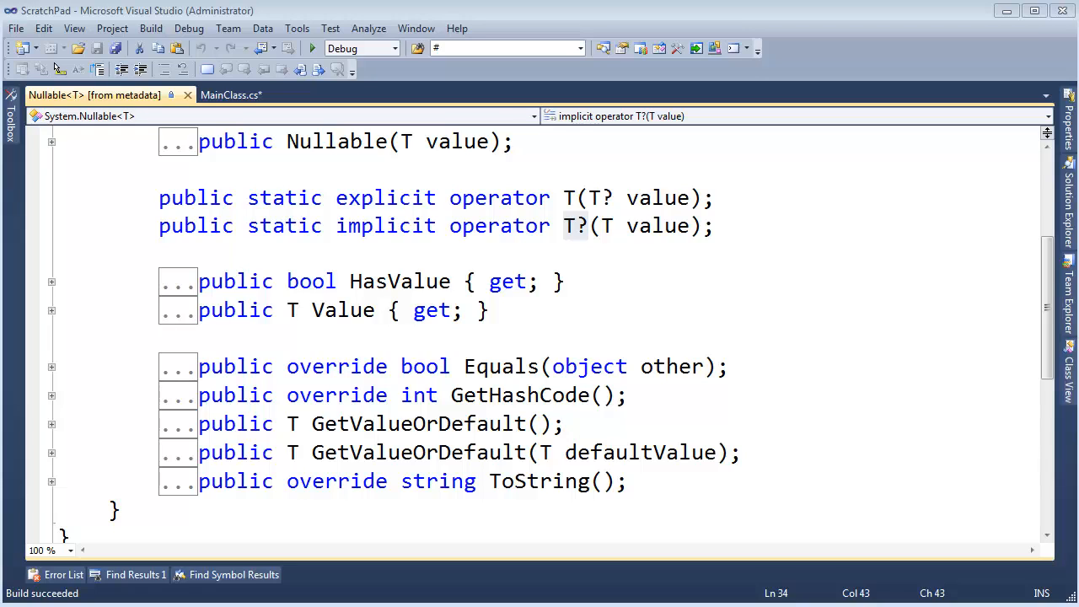
{"action": "mouse_move", "coordinate": [653, 245]}
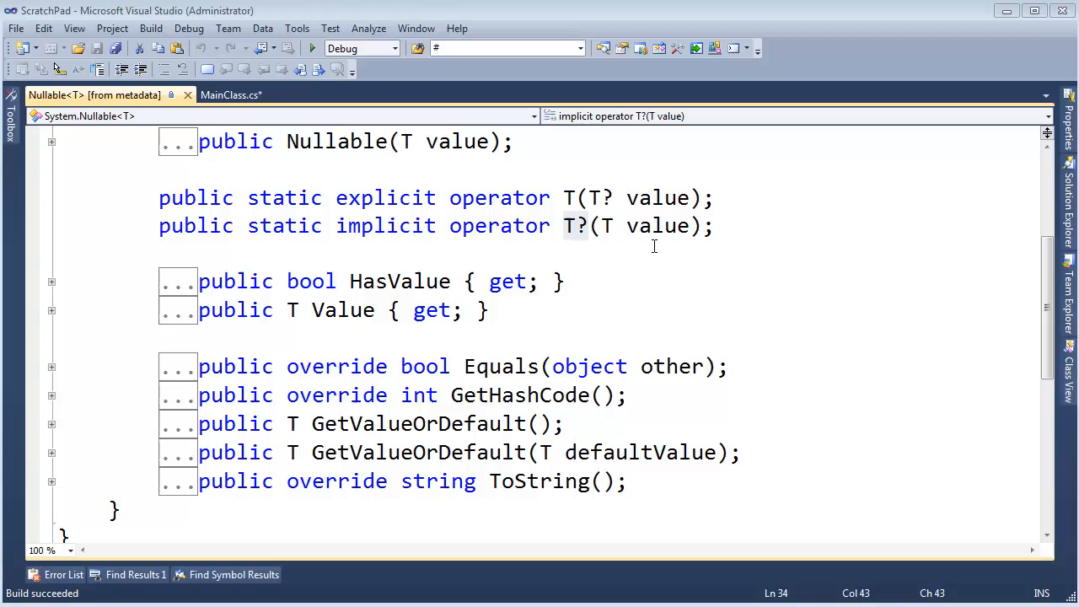
{"action": "mouse_move", "coordinate": [775, 177]}
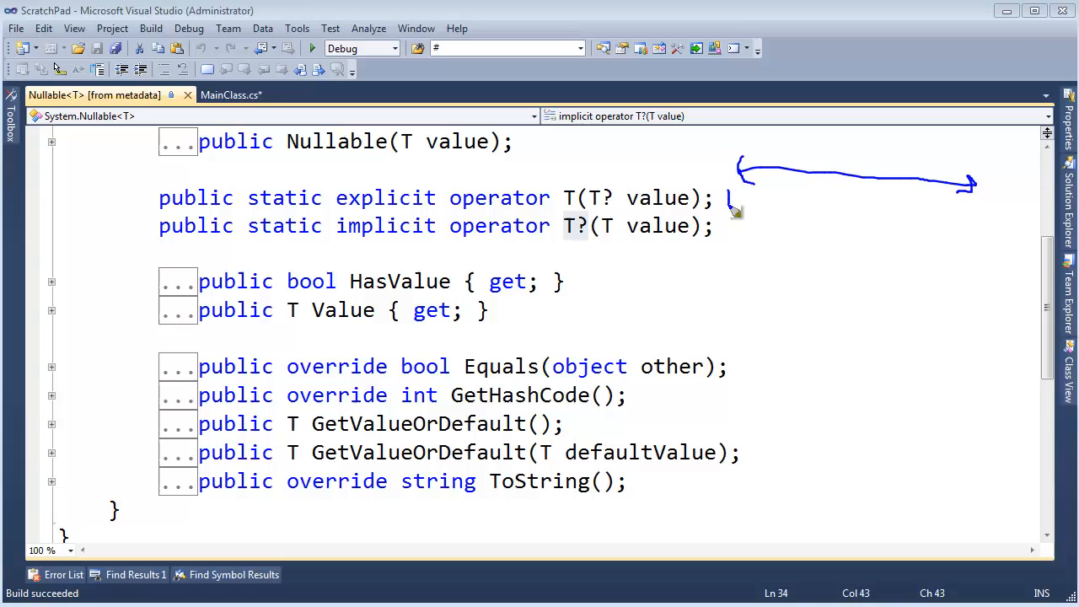
Step: Draw a number line labelled MinValue and MaxValue, marking 0 and null below it
{"action": "left_click_drag", "start_coordinate": [729, 202], "coordinate": [763, 198]}
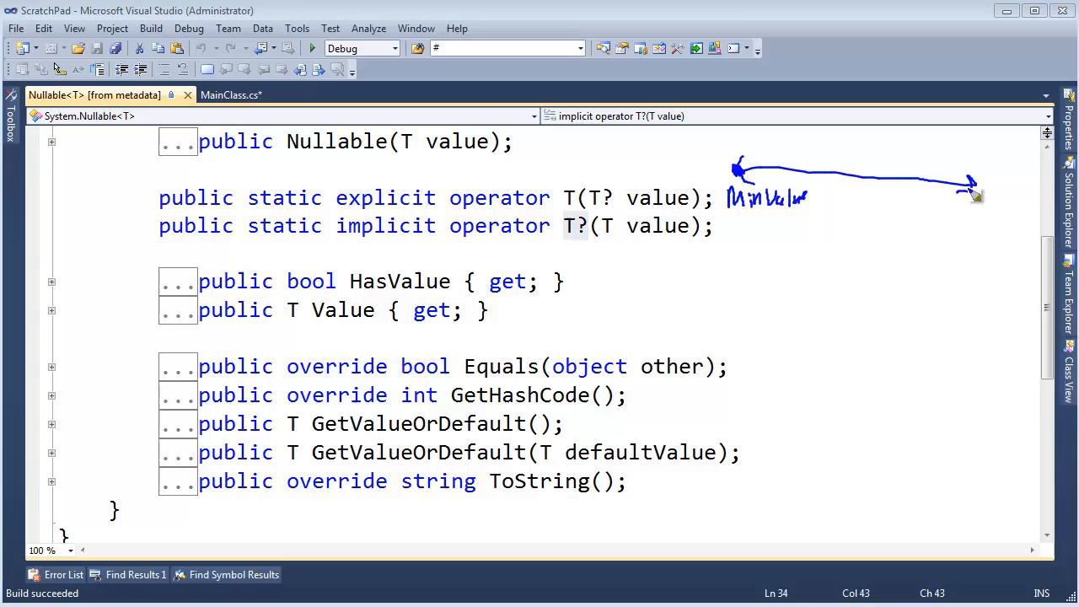
{"action": "mouse_move", "coordinate": [967, 219]}
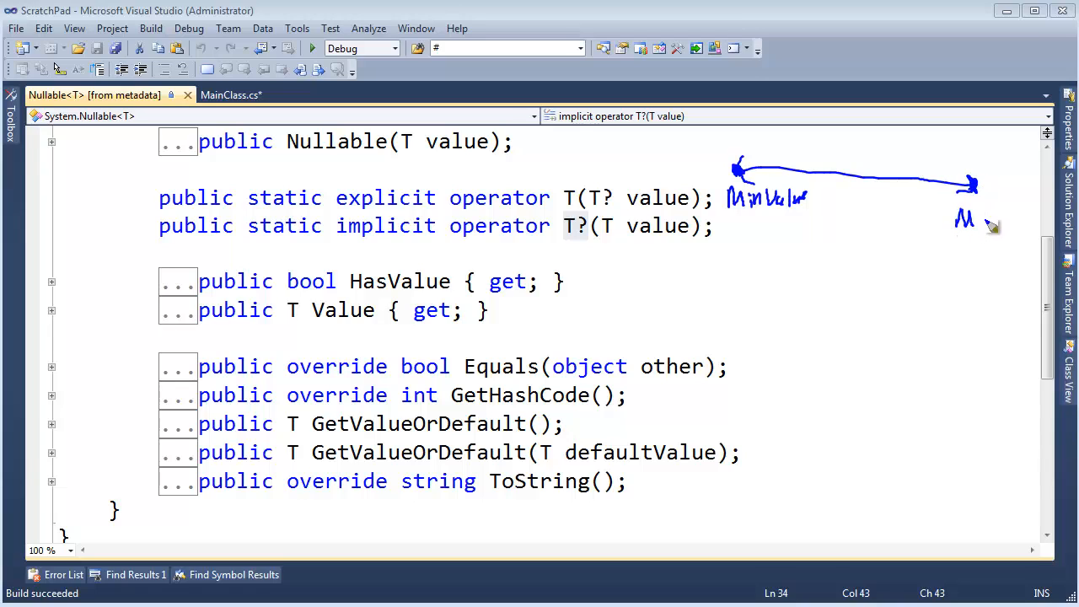
{"action": "left_click_drag", "start_coordinate": [969, 223], "coordinate": [1003, 224]}
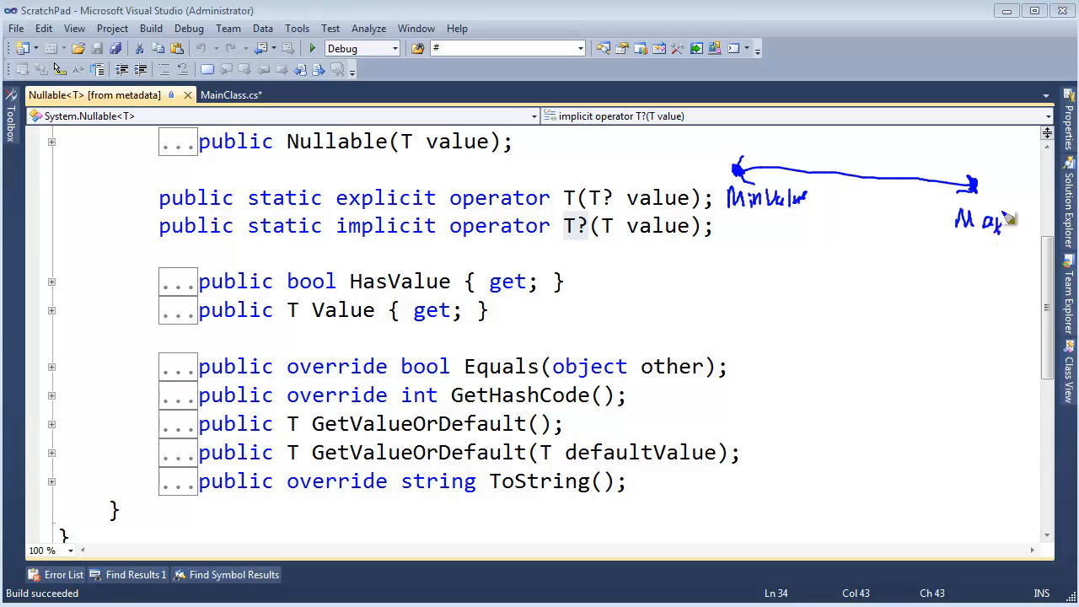
{"action": "left_click_drag", "start_coordinate": [1007, 210], "coordinate": [1032, 244]}
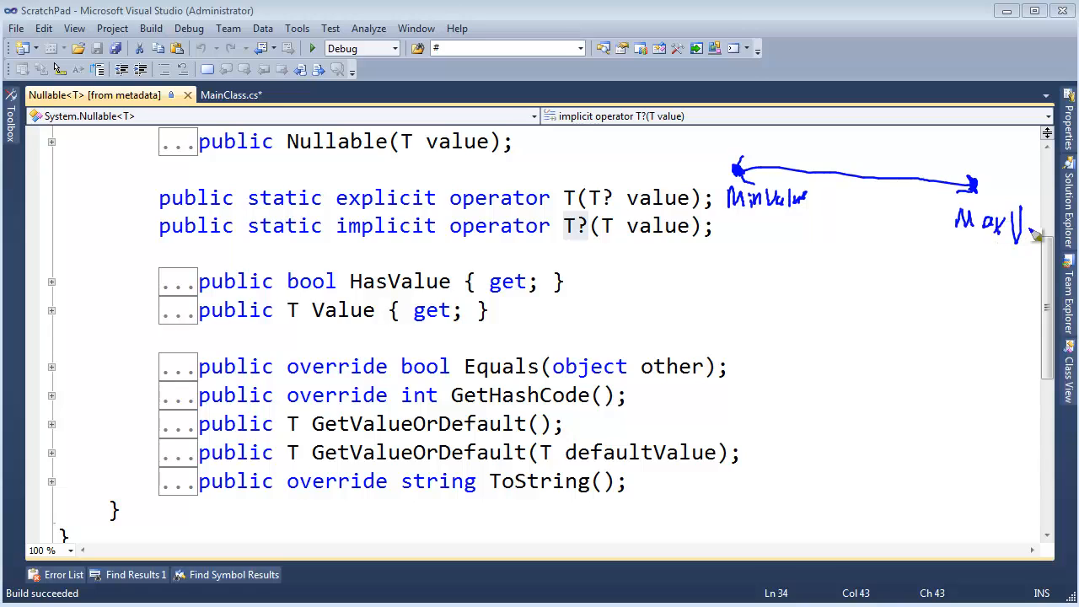
{"action": "left_click_drag", "start_coordinate": [1028, 228], "coordinate": [1061, 231]}
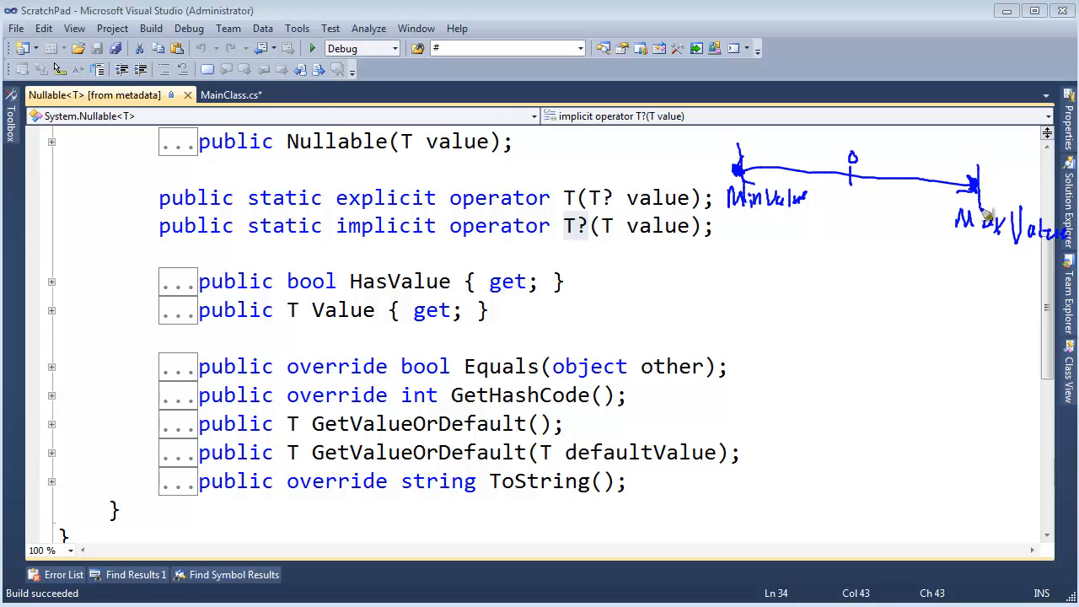
{"action": "mouse_move", "coordinate": [893, 177]}
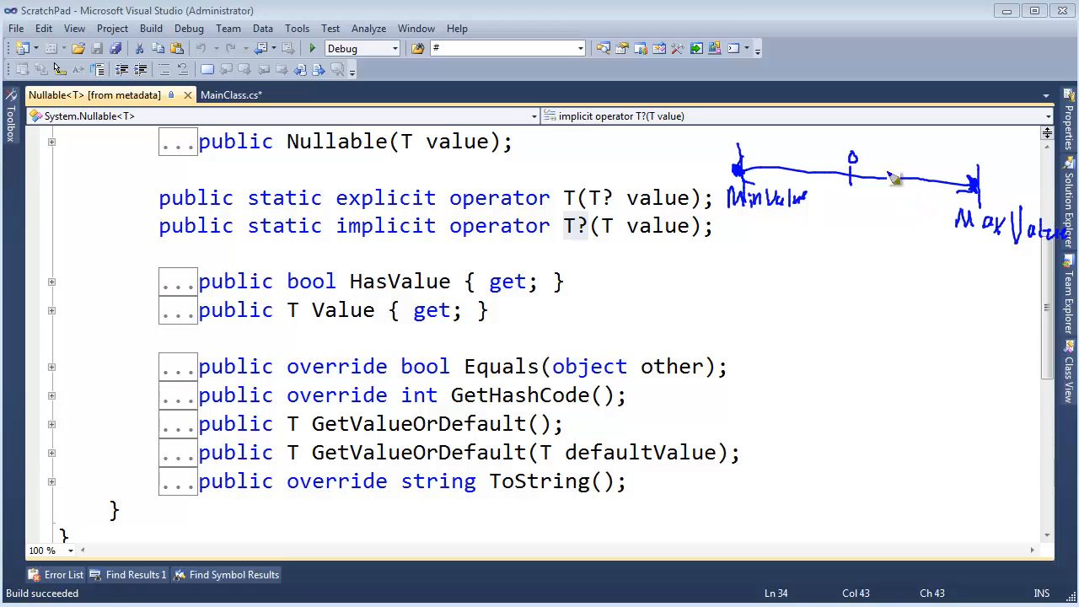
{"action": "mouse_move", "coordinate": [836, 182]}
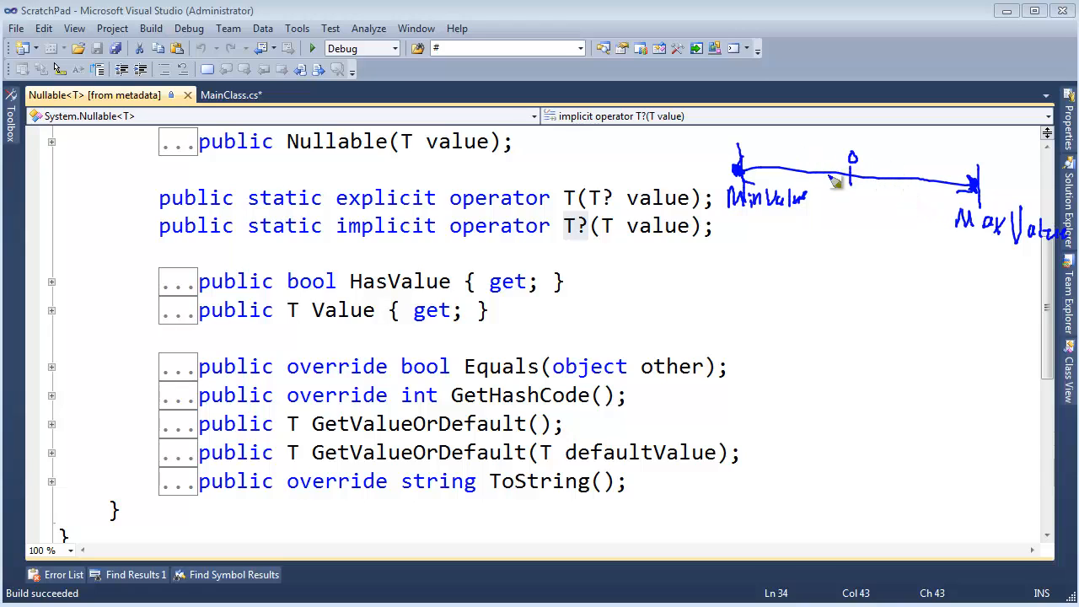
{"action": "mouse_move", "coordinate": [860, 216]}
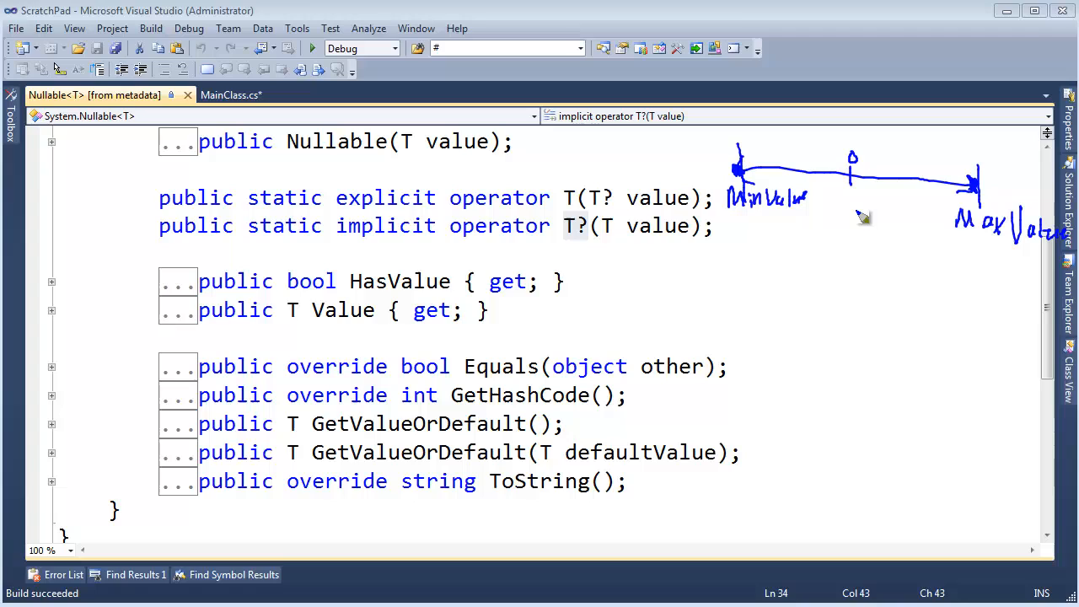
{"action": "left_click_drag", "start_coordinate": [849, 207], "coordinate": [850, 228]}
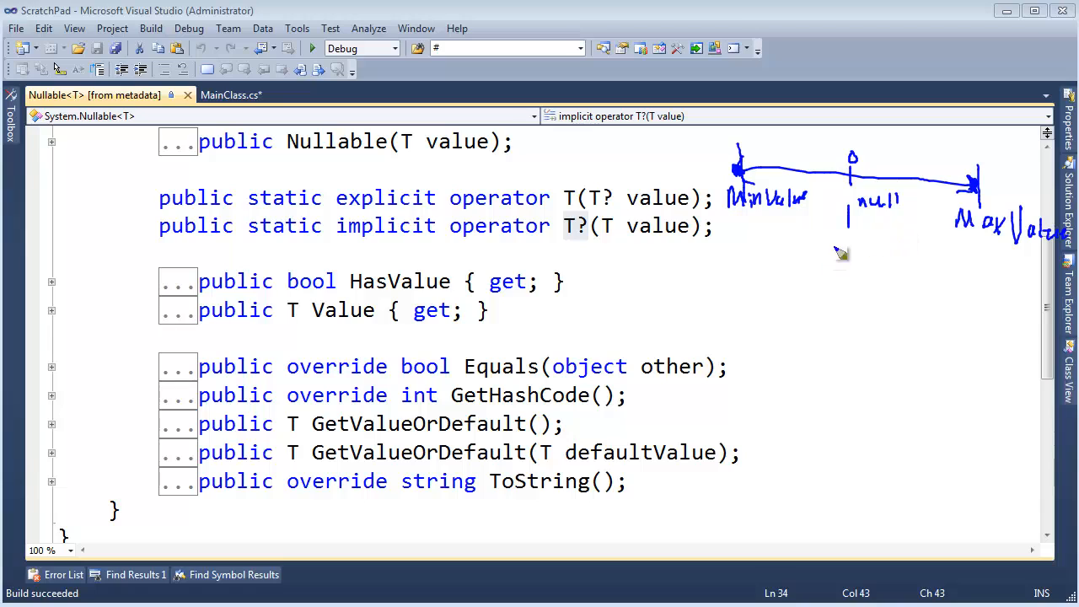
{"action": "mouse_move", "coordinate": [864, 185]}
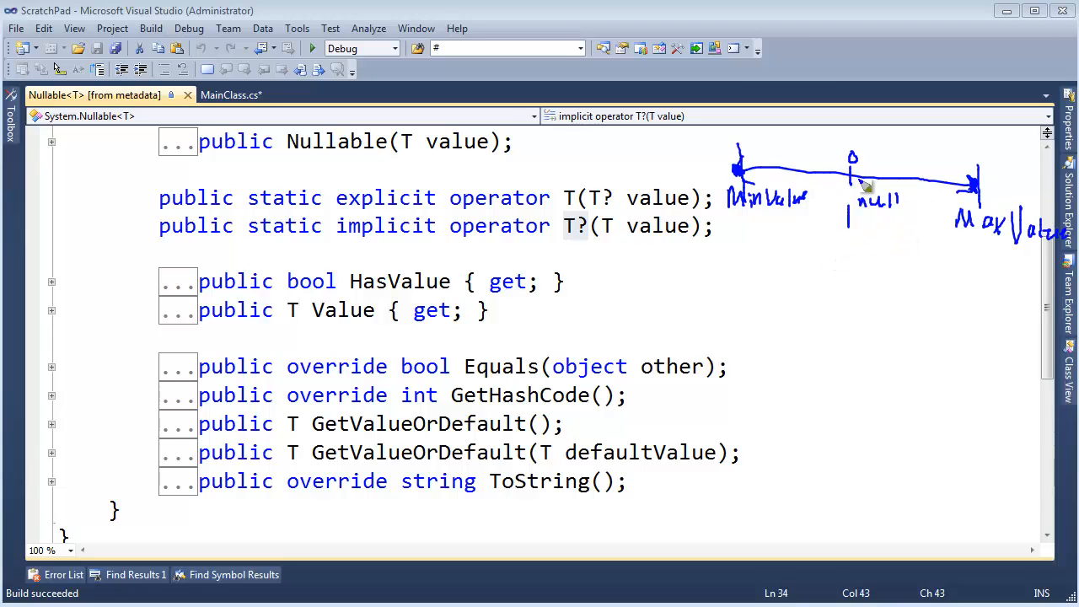
{"action": "mouse_move", "coordinate": [750, 176]}
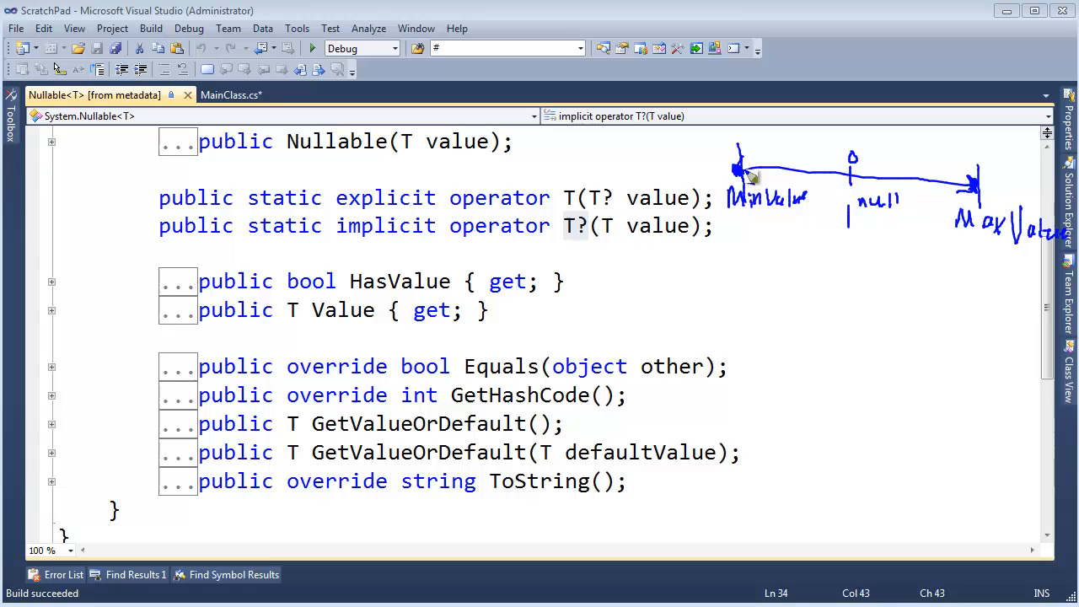
{"action": "mouse_move", "coordinate": [792, 190]}
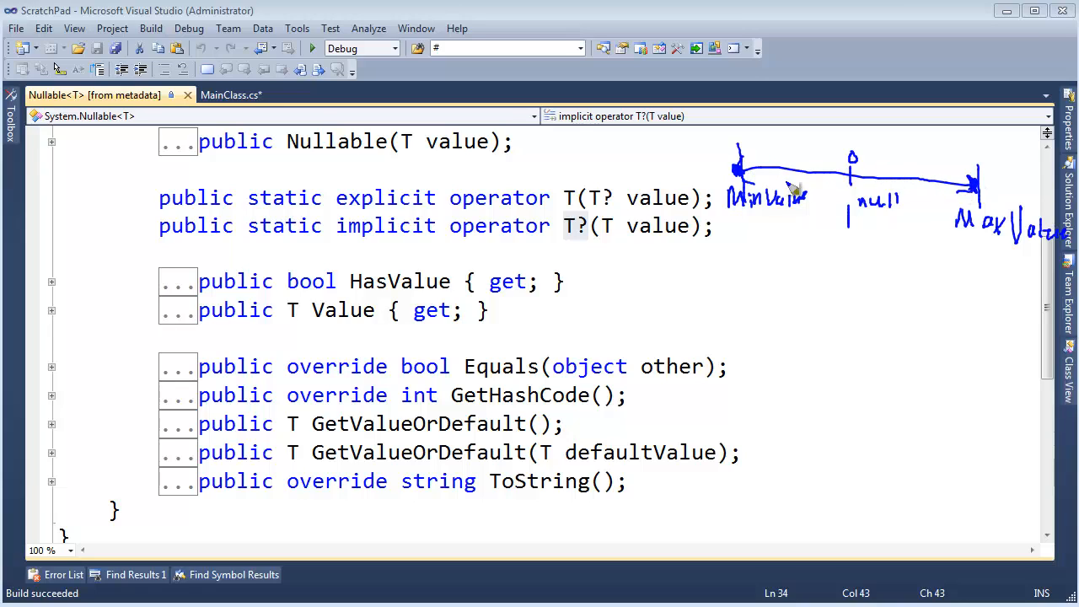
{"action": "mouse_move", "coordinate": [855, 233]}
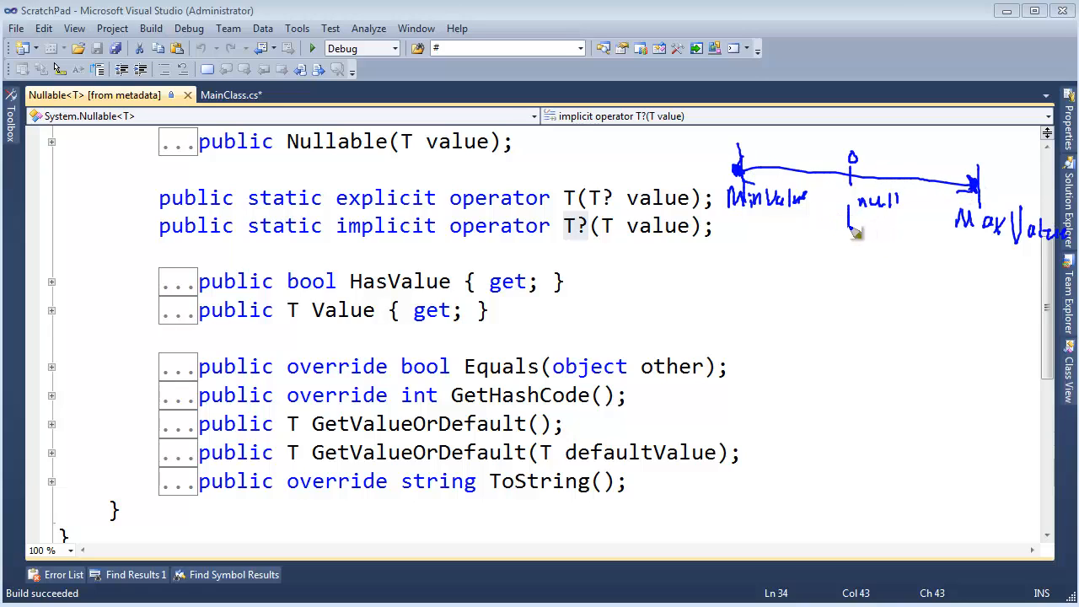
{"action": "mouse_move", "coordinate": [602, 213]}
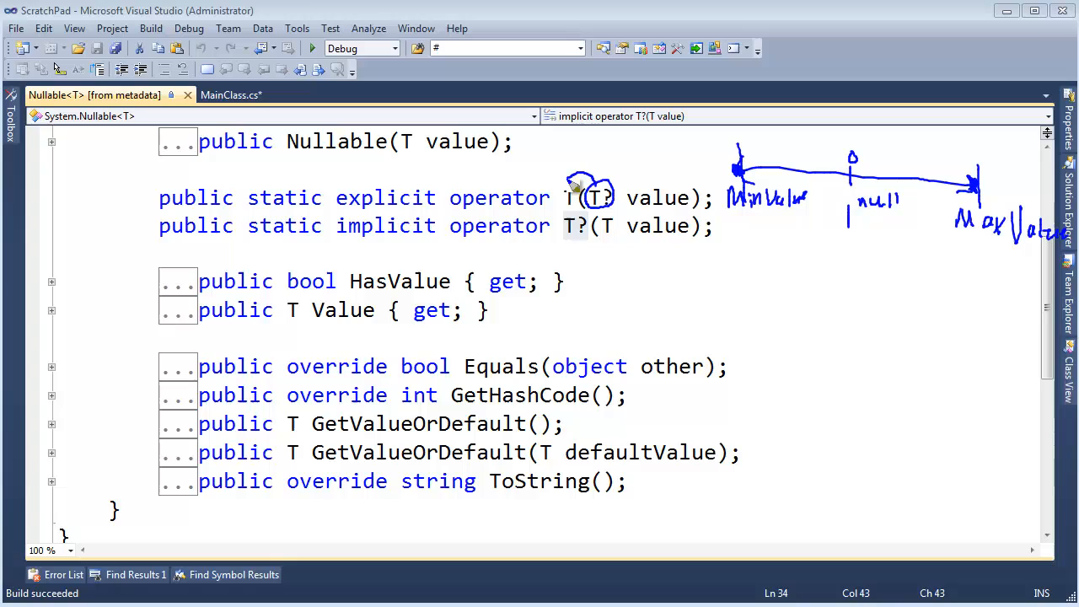
{"action": "mouse_move", "coordinate": [575, 187]}
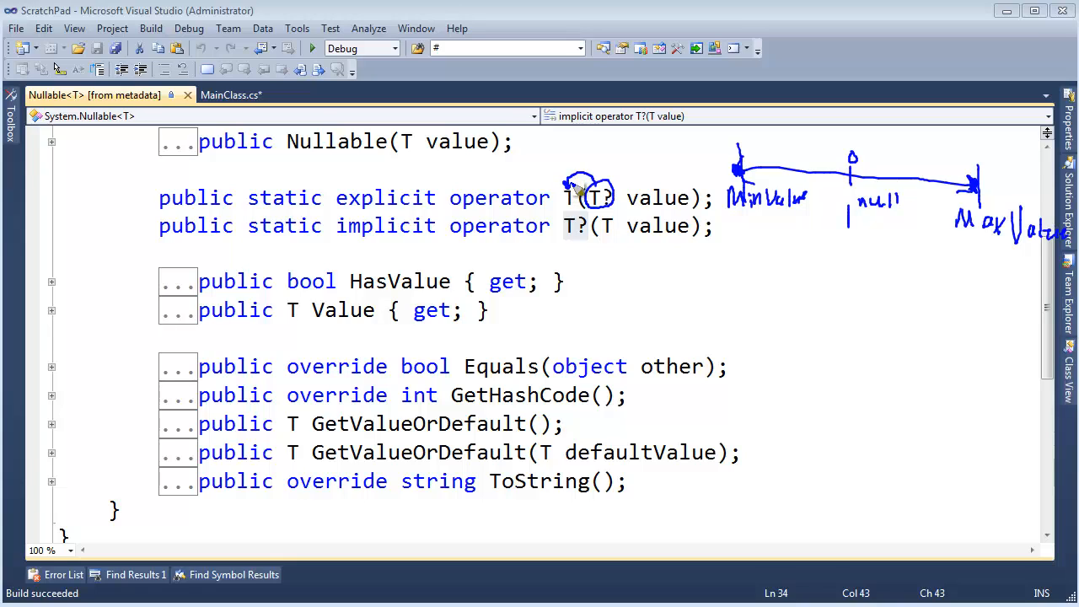
{"action": "mouse_move", "coordinate": [581, 190]}
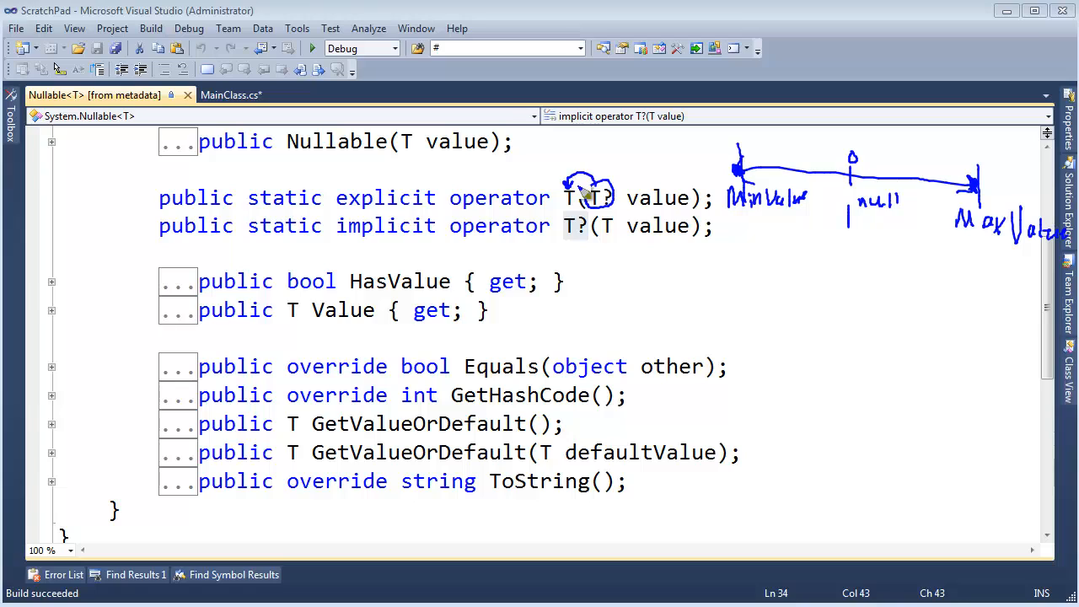
{"action": "mouse_move", "coordinate": [822, 178]}
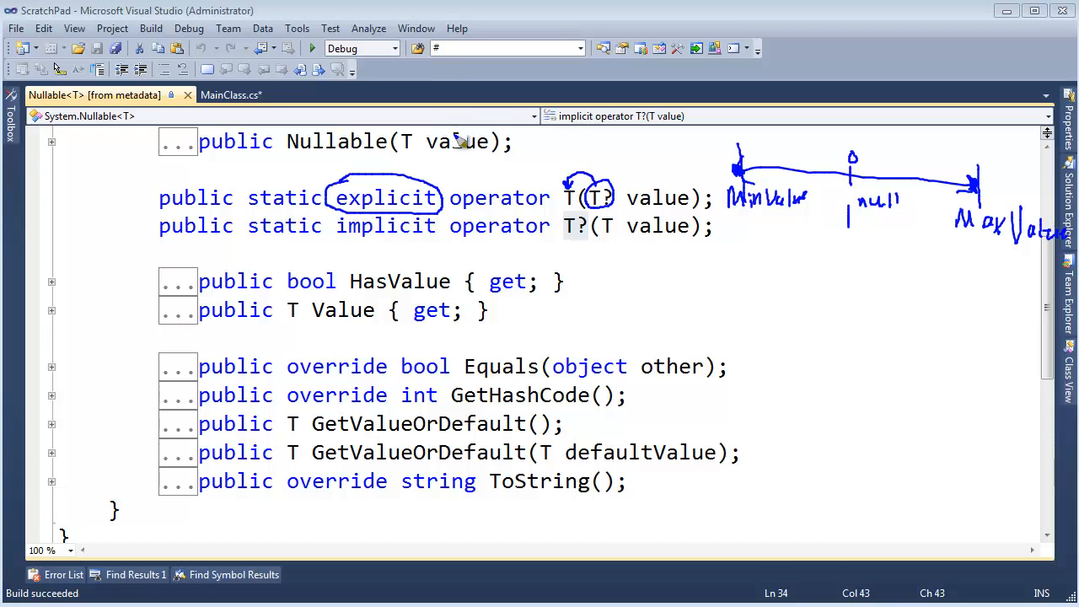
{"action": "mouse_move", "coordinate": [464, 142]}
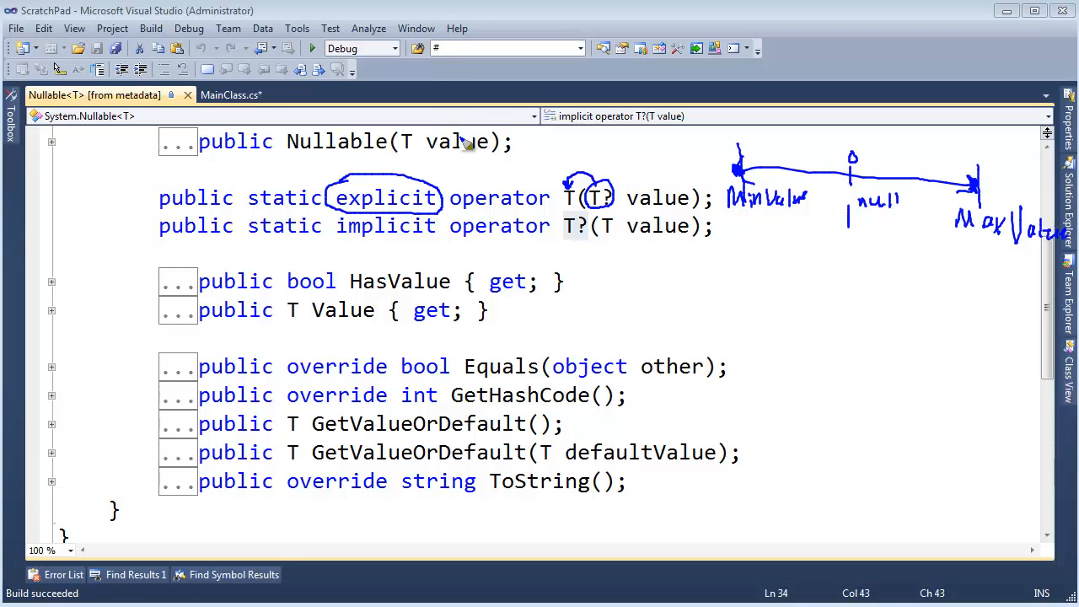
{"action": "mouse_move", "coordinate": [514, 211]}
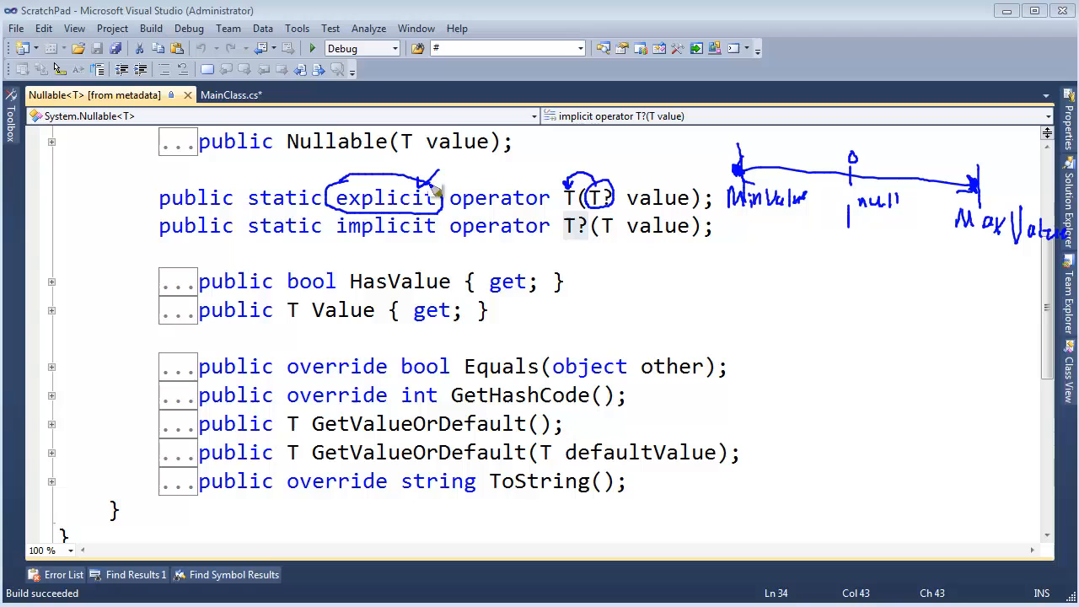
{"action": "mouse_move", "coordinate": [434, 158]}
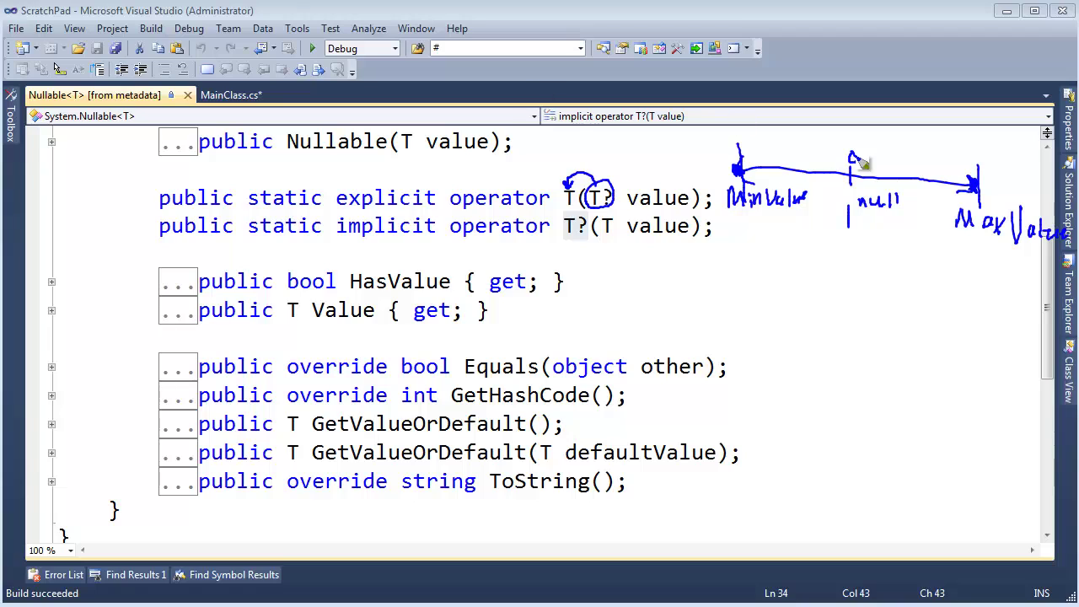
{"action": "mouse_move", "coordinate": [725, 152]}
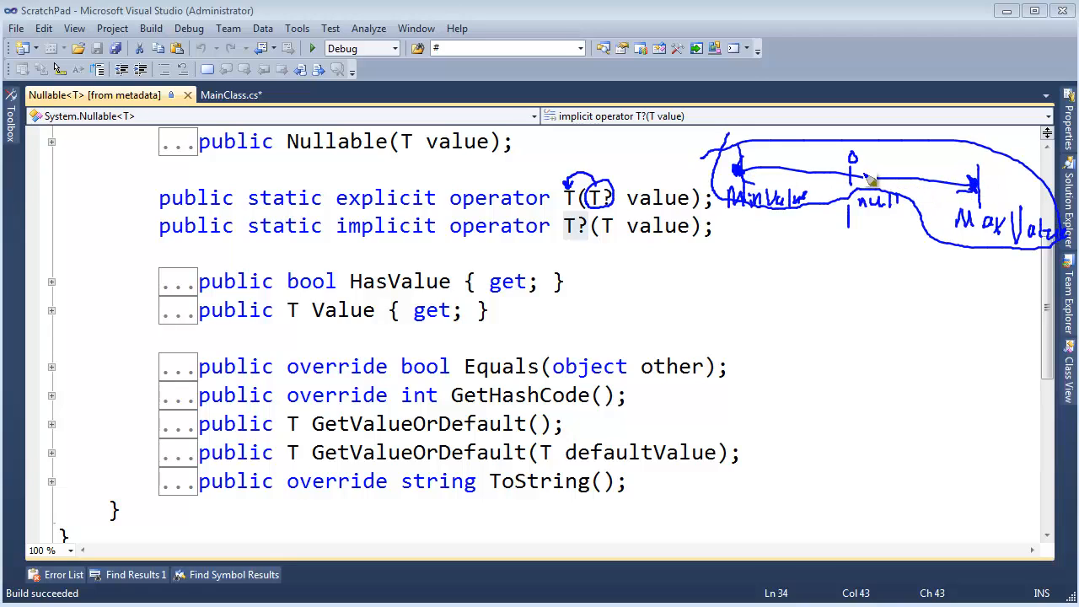
{"action": "mouse_move", "coordinate": [868, 172]}
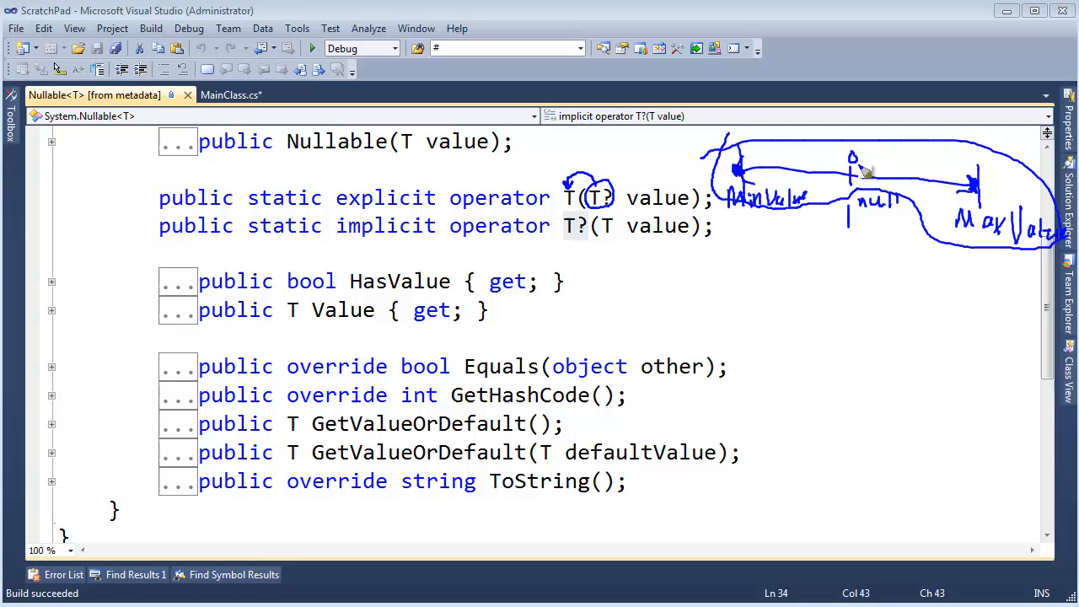
{"action": "mouse_move", "coordinate": [847, 210]}
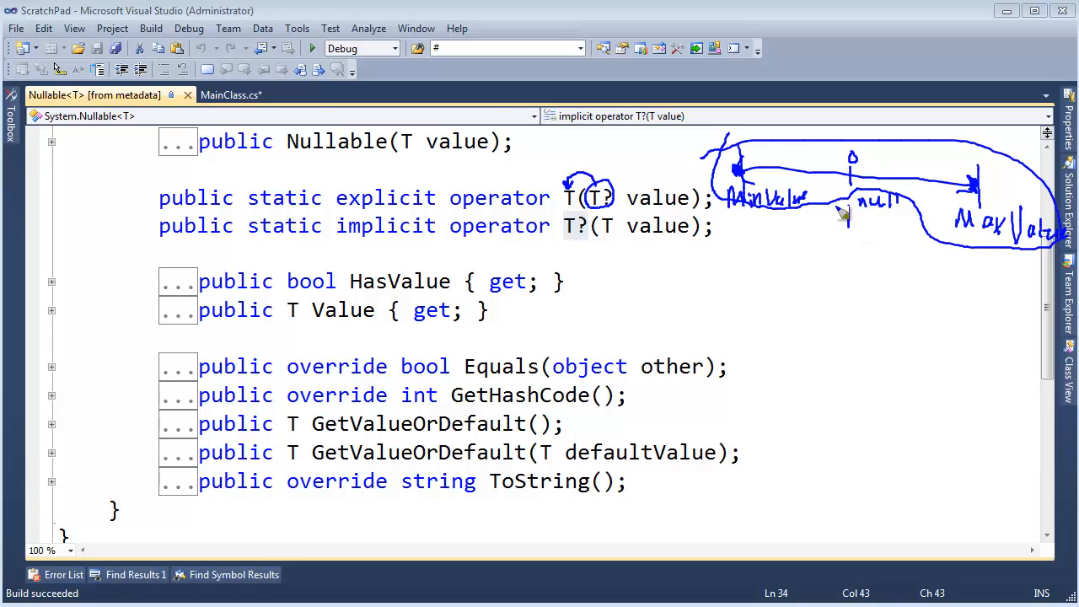
{"action": "left_click_drag", "start_coordinate": [839, 211], "coordinate": [935, 235]}
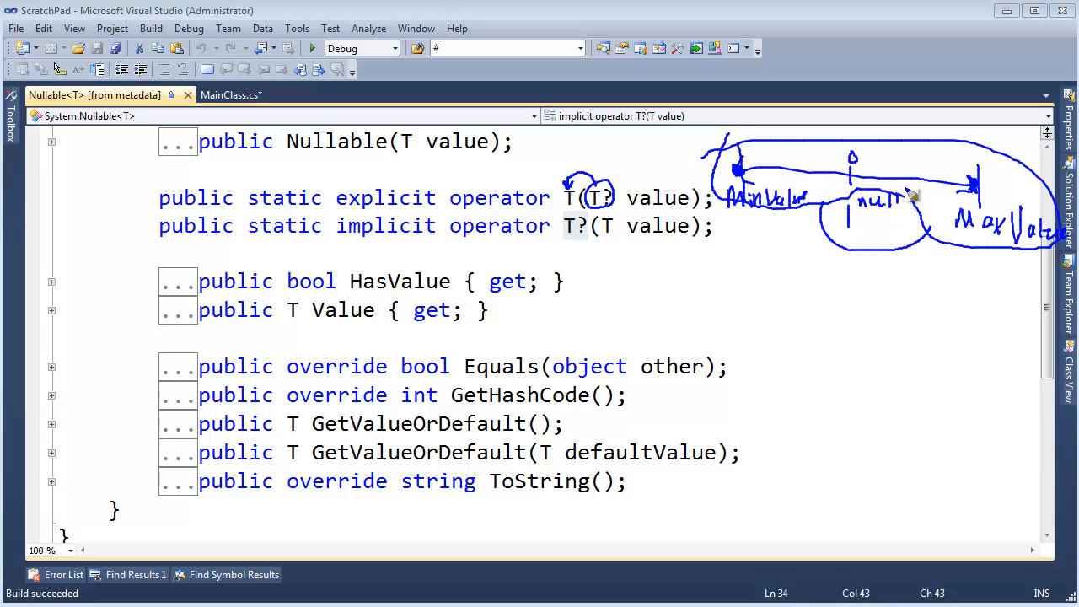
{"action": "mouse_move", "coordinate": [927, 190]}
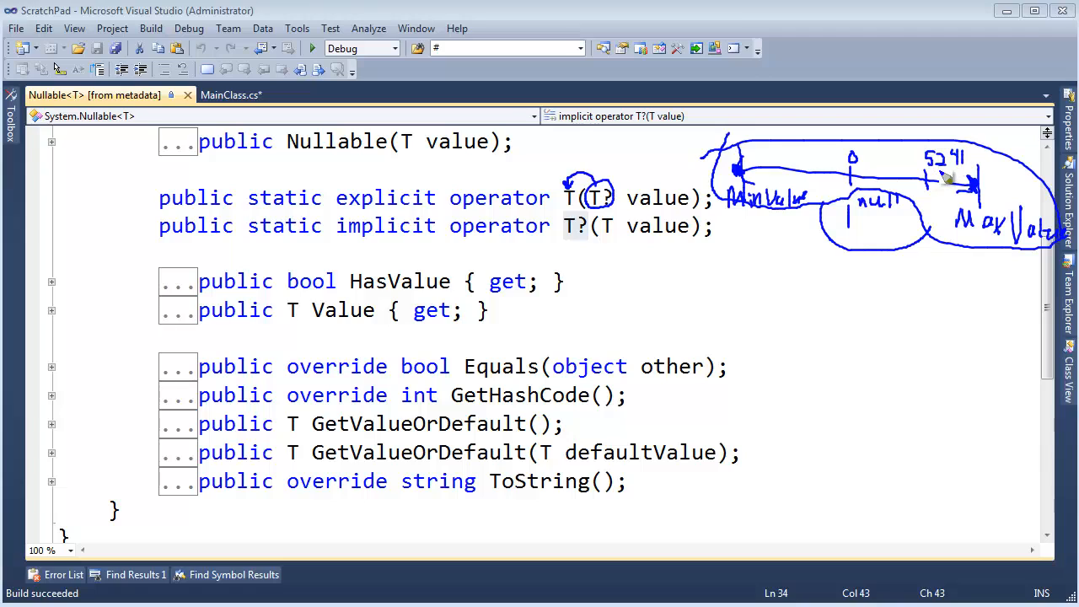
{"action": "mouse_move", "coordinate": [940, 173]}
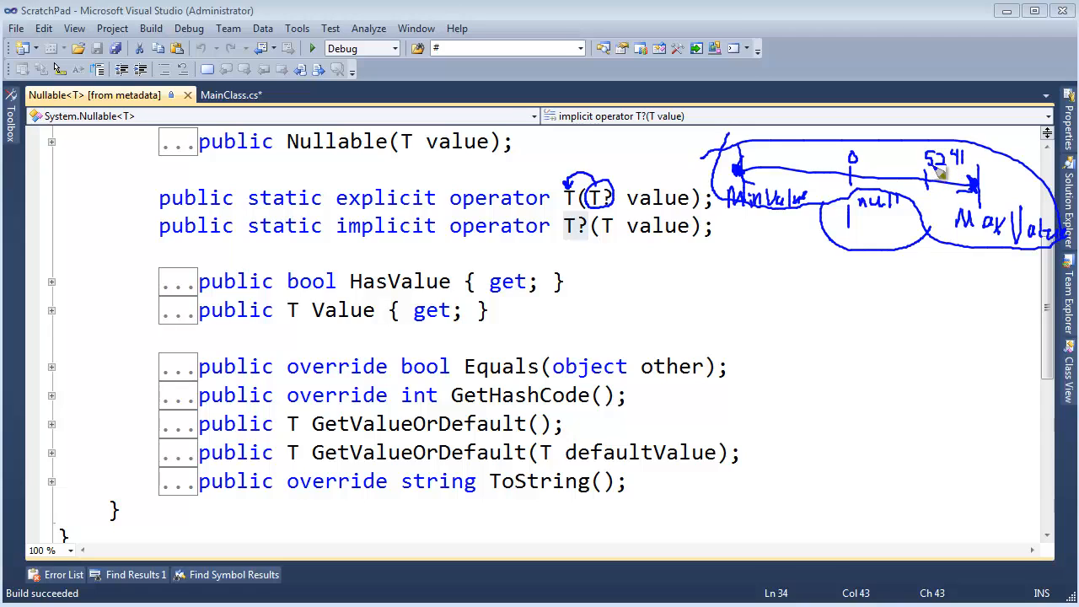
{"action": "mouse_move", "coordinate": [872, 215]}
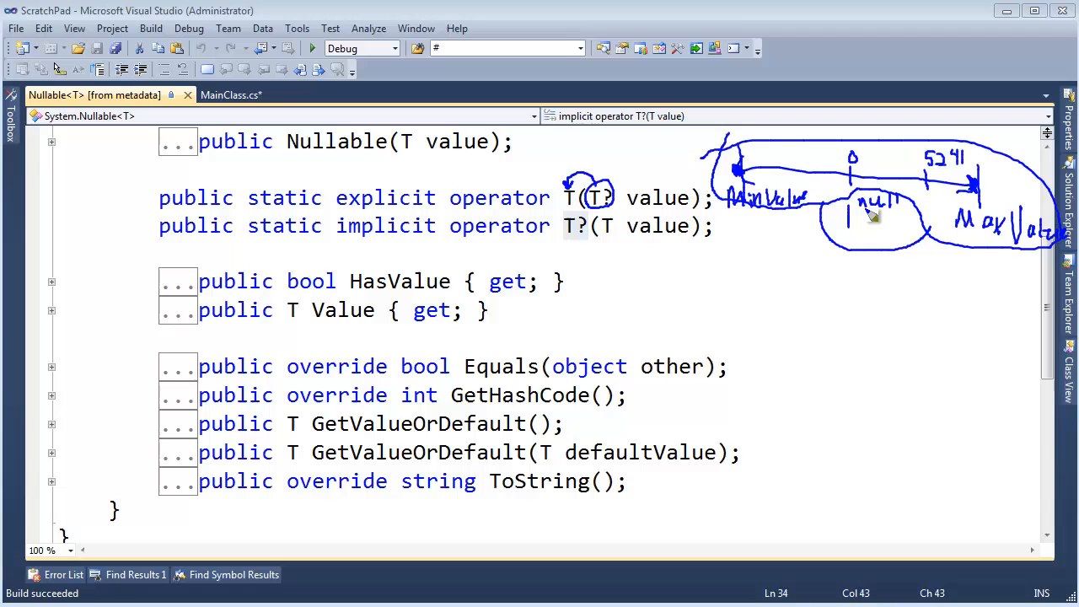
{"action": "mouse_move", "coordinate": [906, 190]}
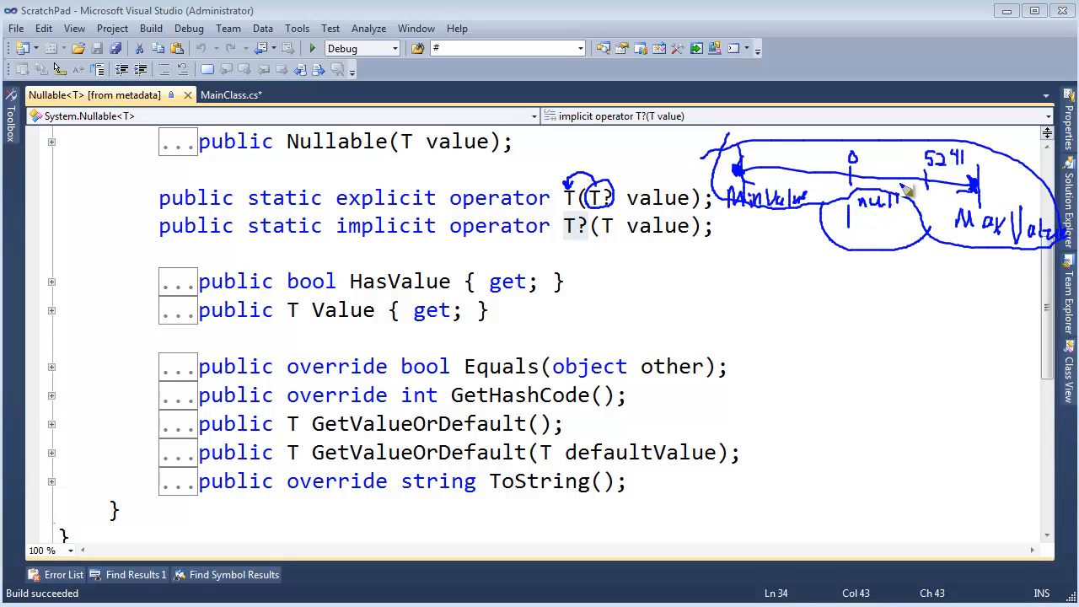
{"action": "mouse_move", "coordinate": [864, 211]}
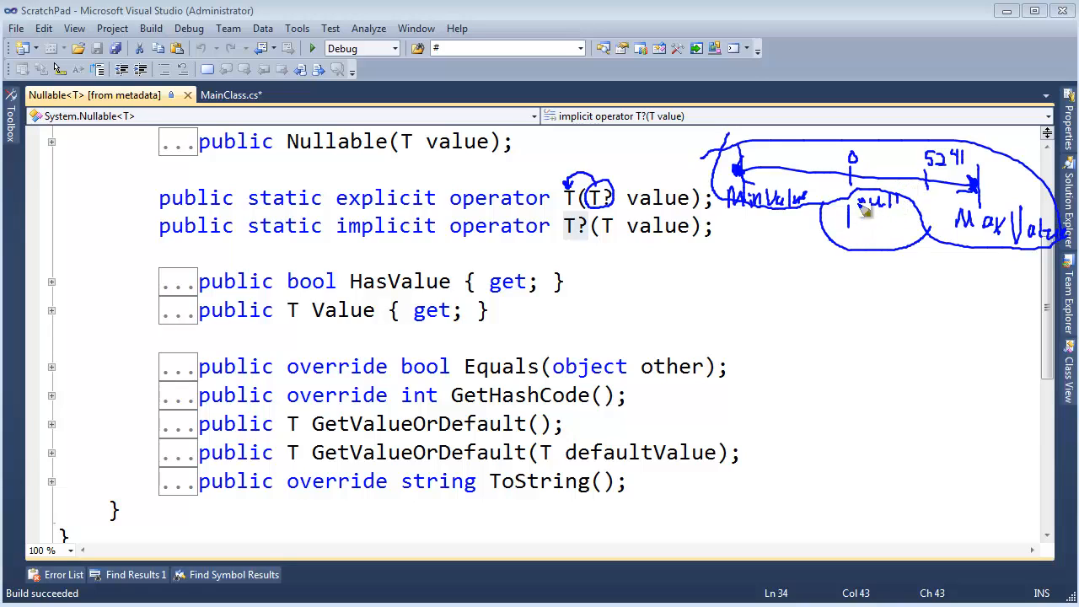
{"action": "mouse_move", "coordinate": [873, 194]}
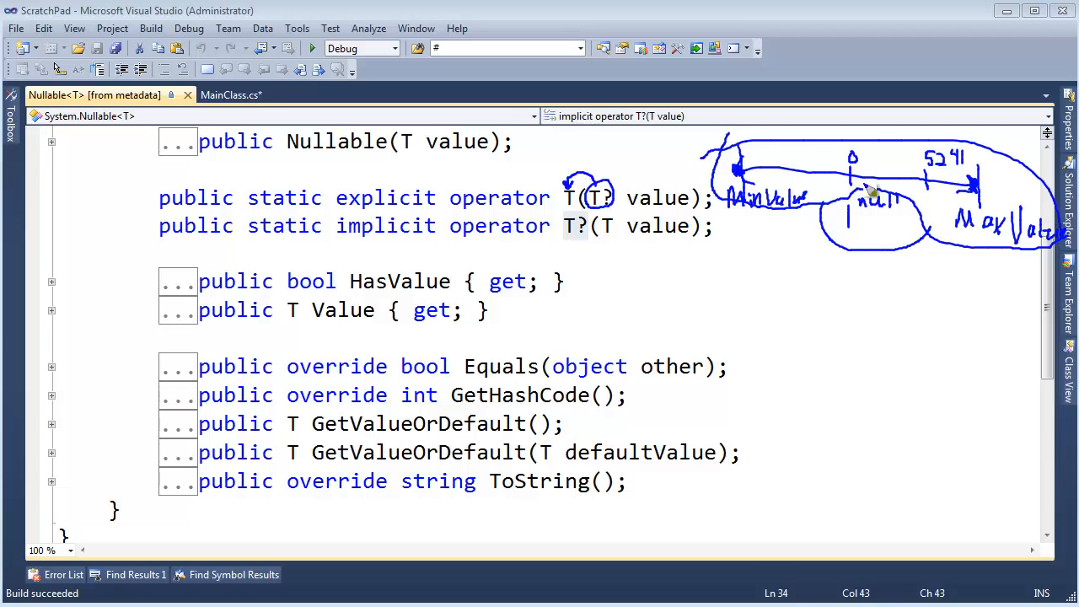
{"action": "mouse_move", "coordinate": [918, 198]}
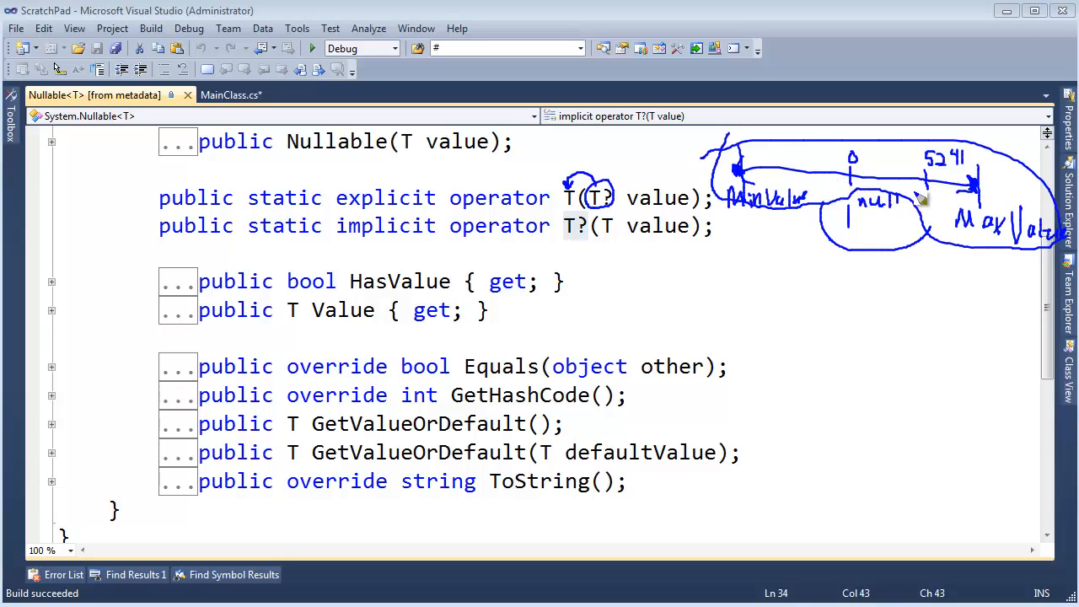
{"action": "mouse_move", "coordinate": [666, 232]}
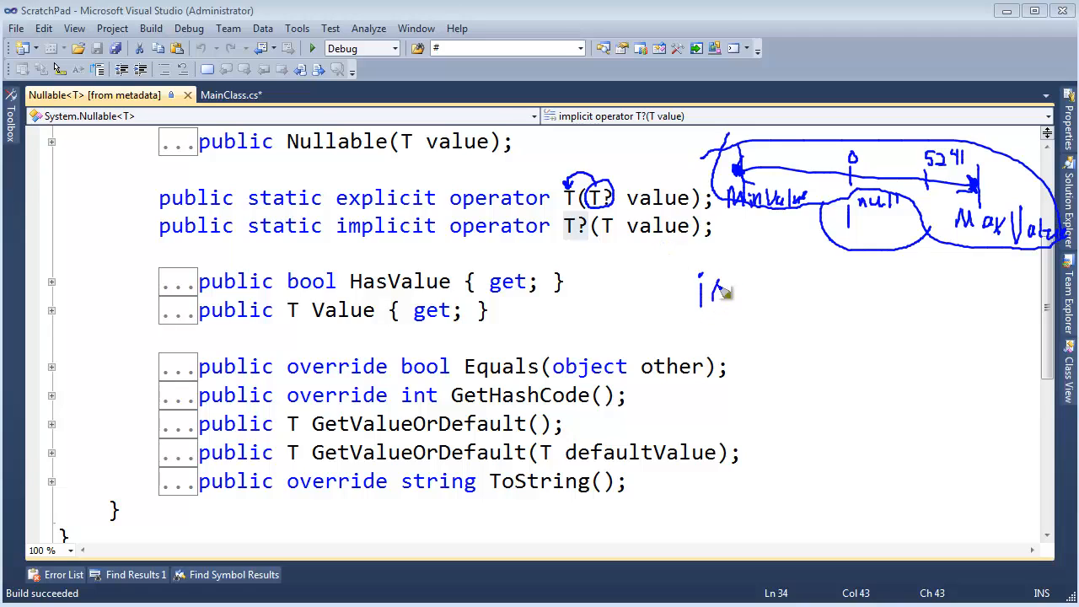
{"action": "left_click_drag", "start_coordinate": [725, 290], "coordinate": [750, 303]}
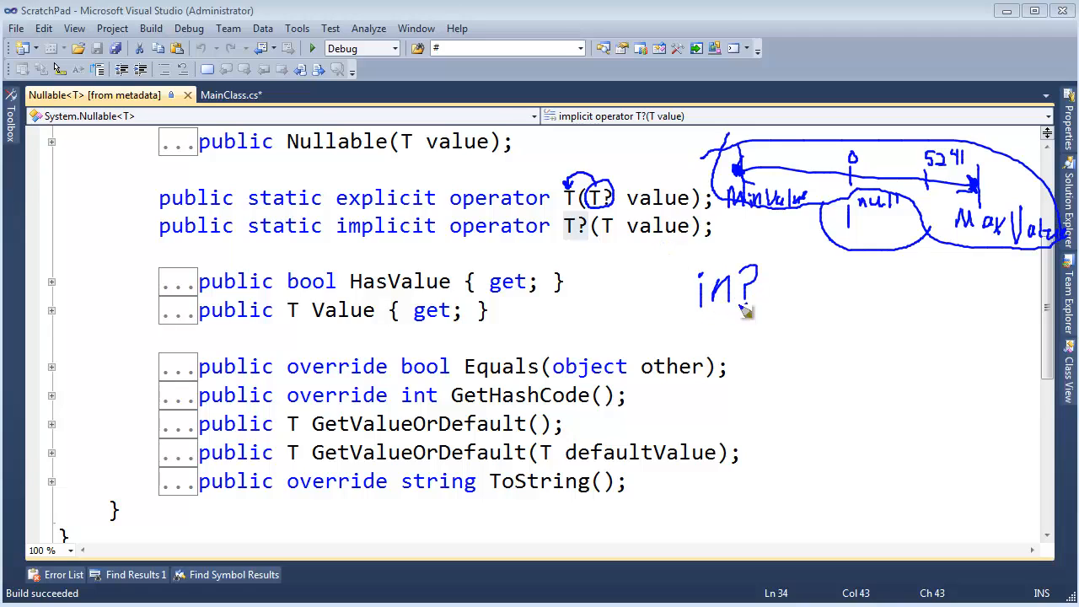
{"action": "left_click_drag", "start_coordinate": [733, 287], "coordinate": [721, 325]}
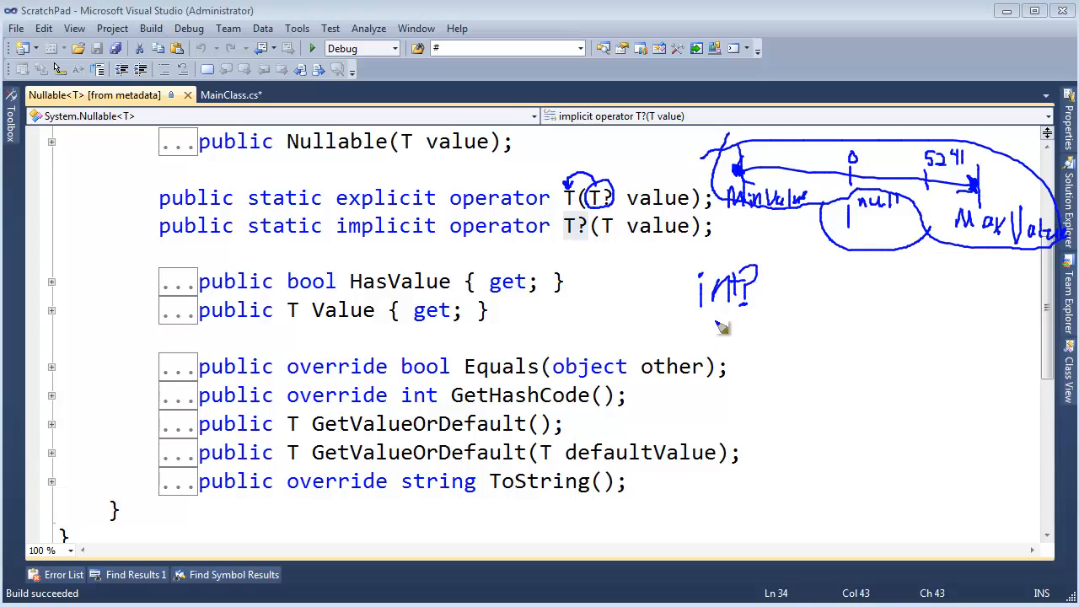
{"action": "left_click_drag", "start_coordinate": [708, 324], "coordinate": [733, 337]}
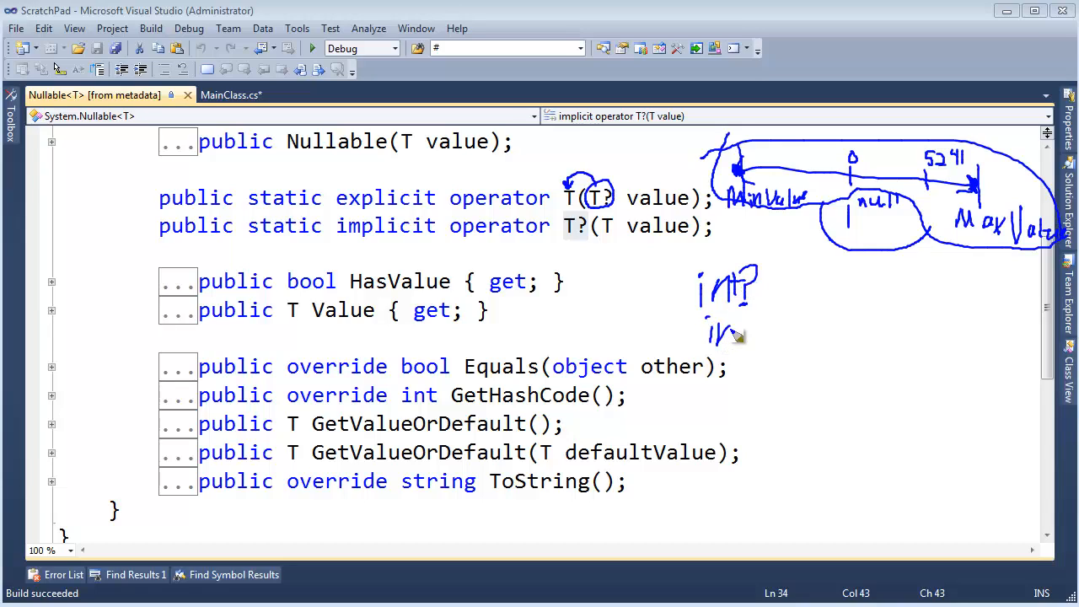
{"action": "left_click_drag", "start_coordinate": [712, 333], "coordinate": [750, 333]}
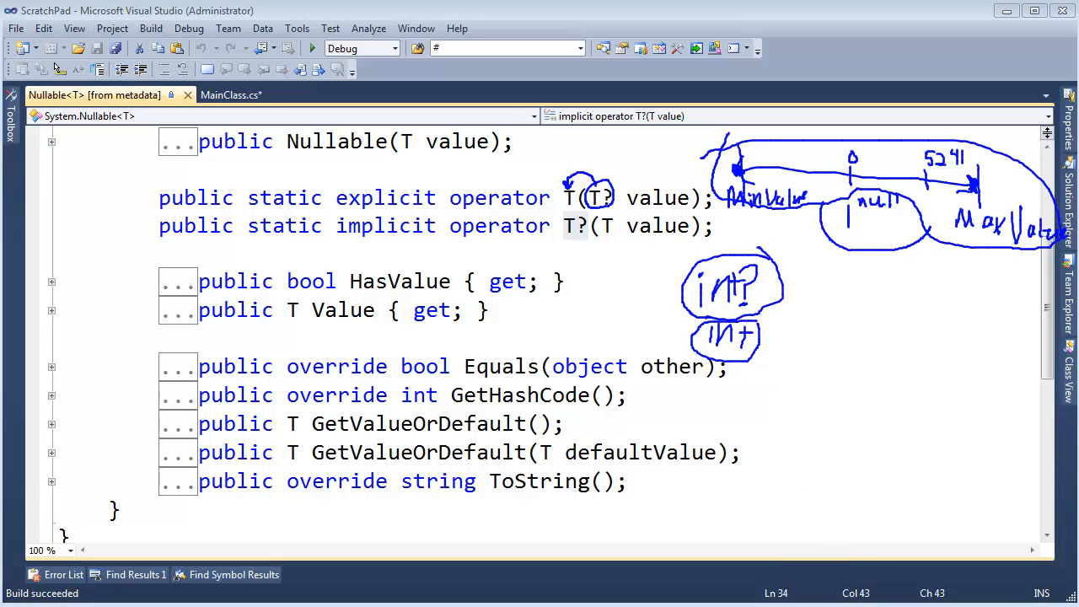
{"action": "mouse_move", "coordinate": [792, 327]}
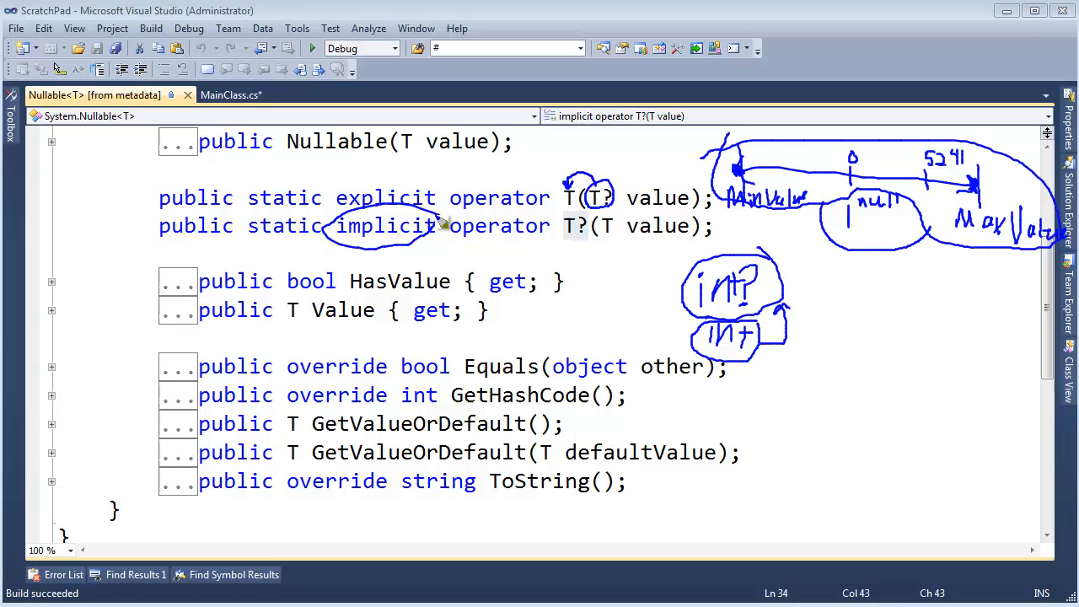
{"action": "mouse_move", "coordinate": [689, 295]}
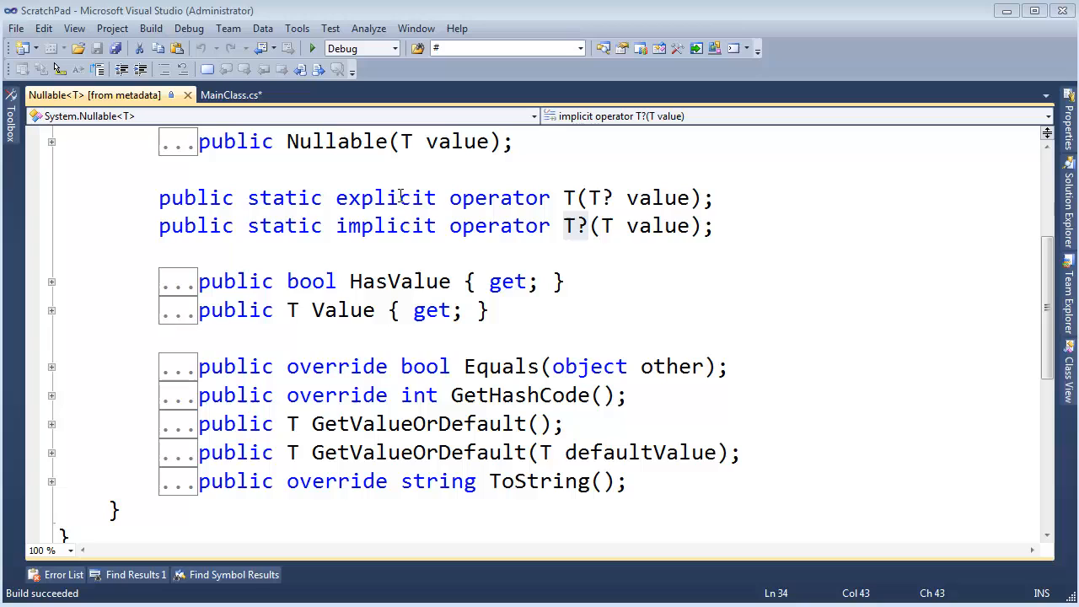
Step: In MainClass.cs, write the declarations int i = 5; and int? j = i;
{"action": "left_click", "coordinate": [231, 94]}
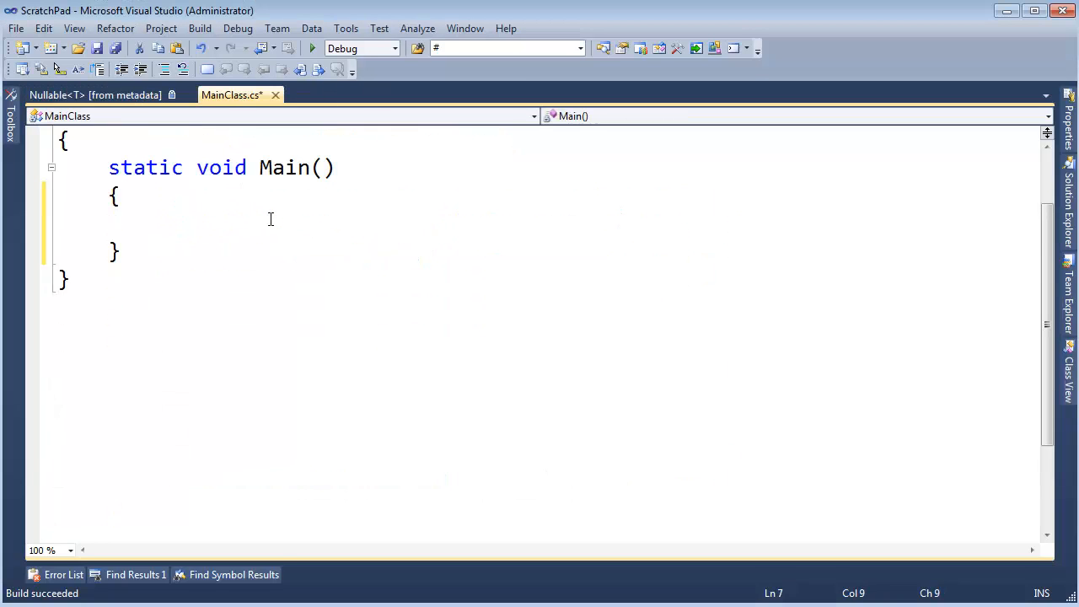
{"action": "type", "text": "int?"}
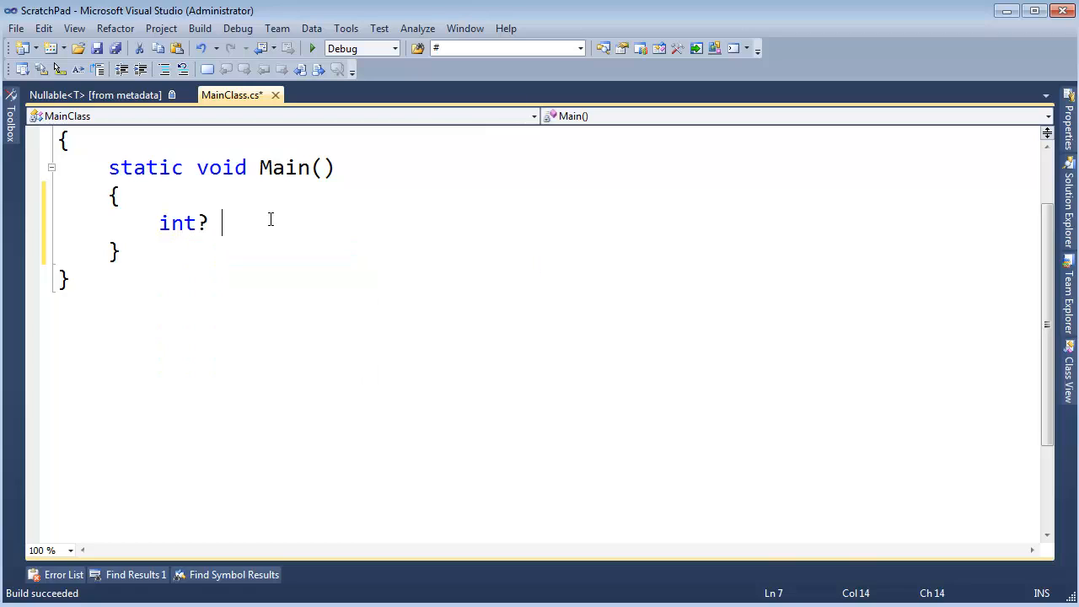
{"action": "type", "text": "i ="}
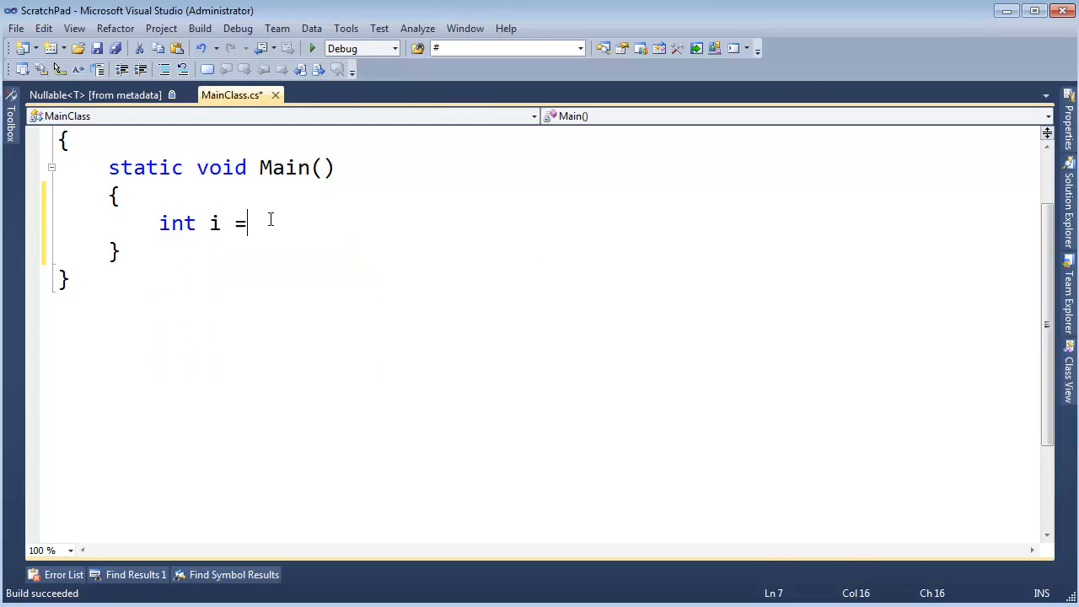
{"action": "type", "text": "5;"}
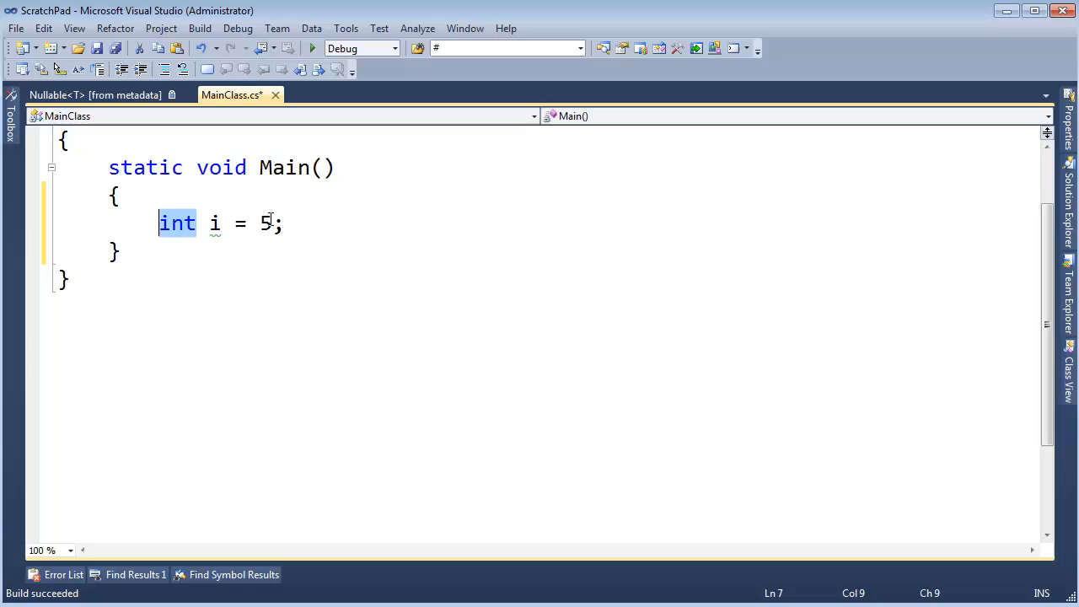
{"action": "type", "text": "int"}
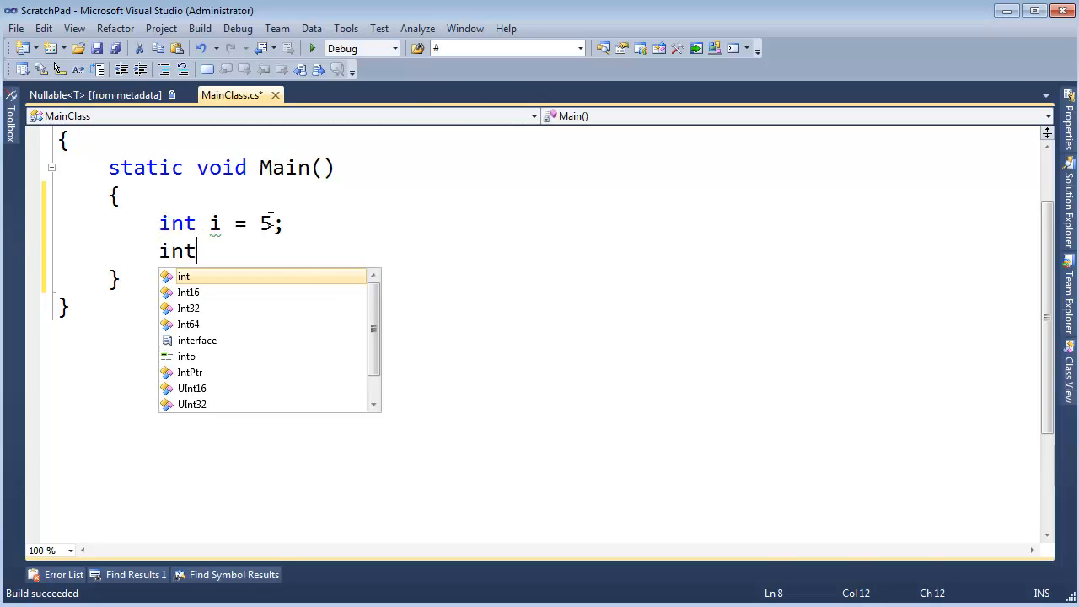
{"action": "type", "text": "? j = i;"}
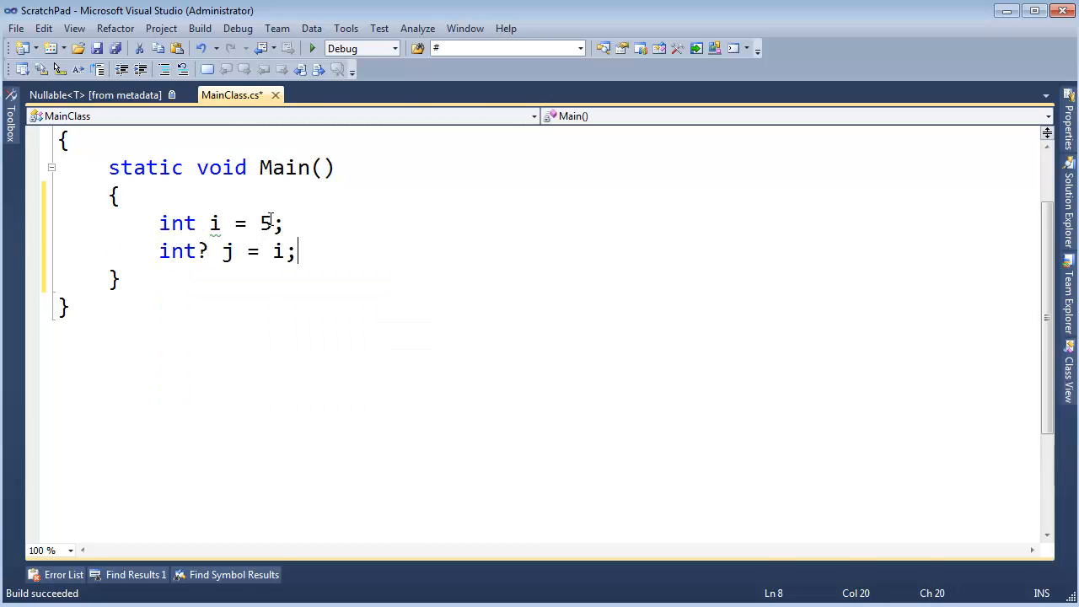
Step: Add Console.WriteLine(j);, run the program, and close its output window
{"action": "double_click", "coordinate": [278, 250]}
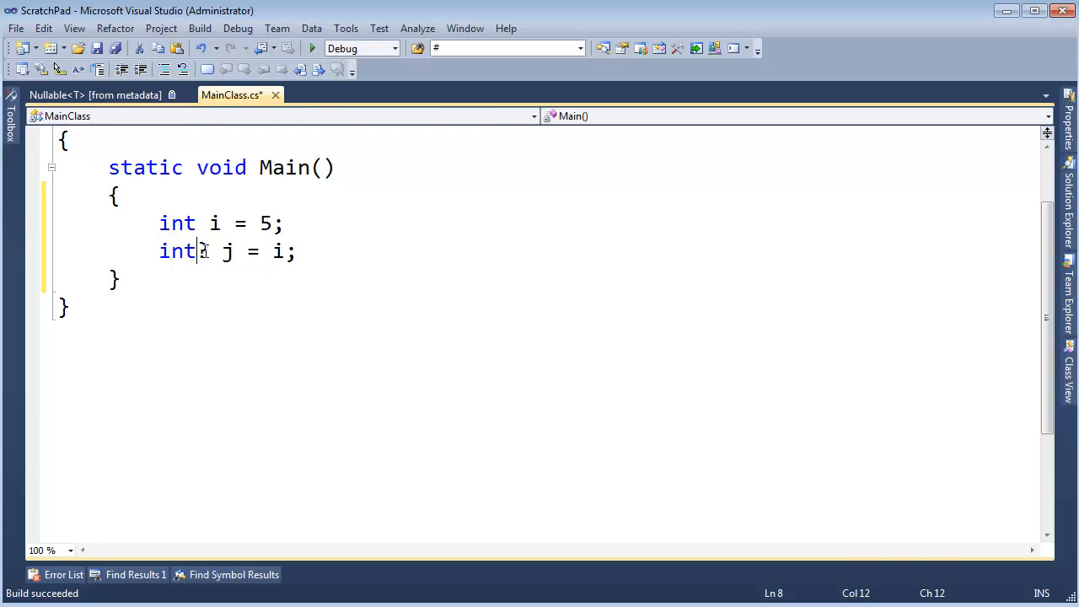
{"action": "type", "text": "?"}
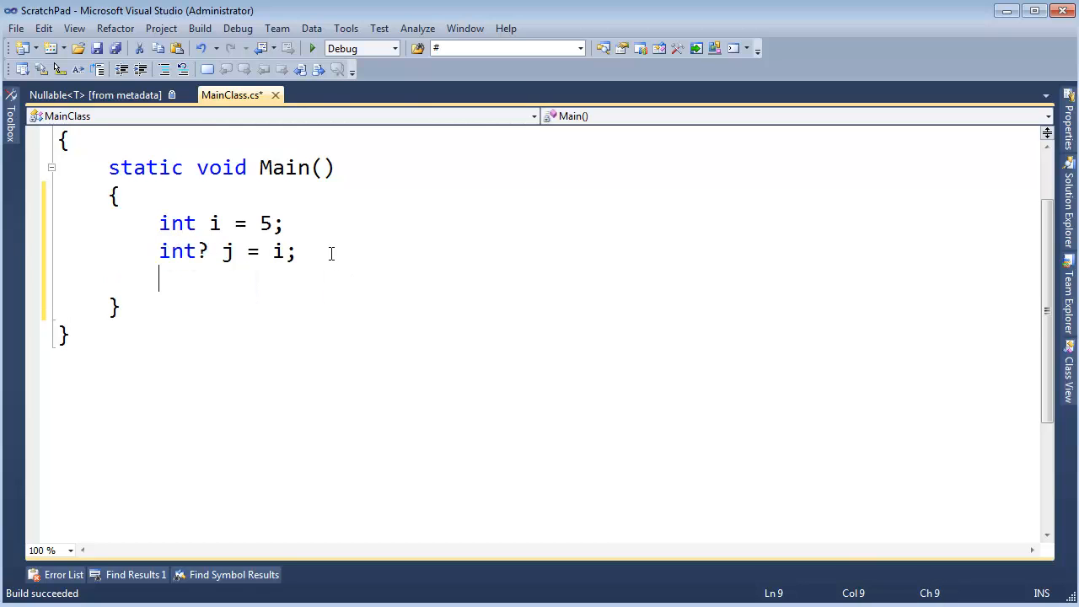
{"action": "type", "text": "Console.WriteLine(j);"}
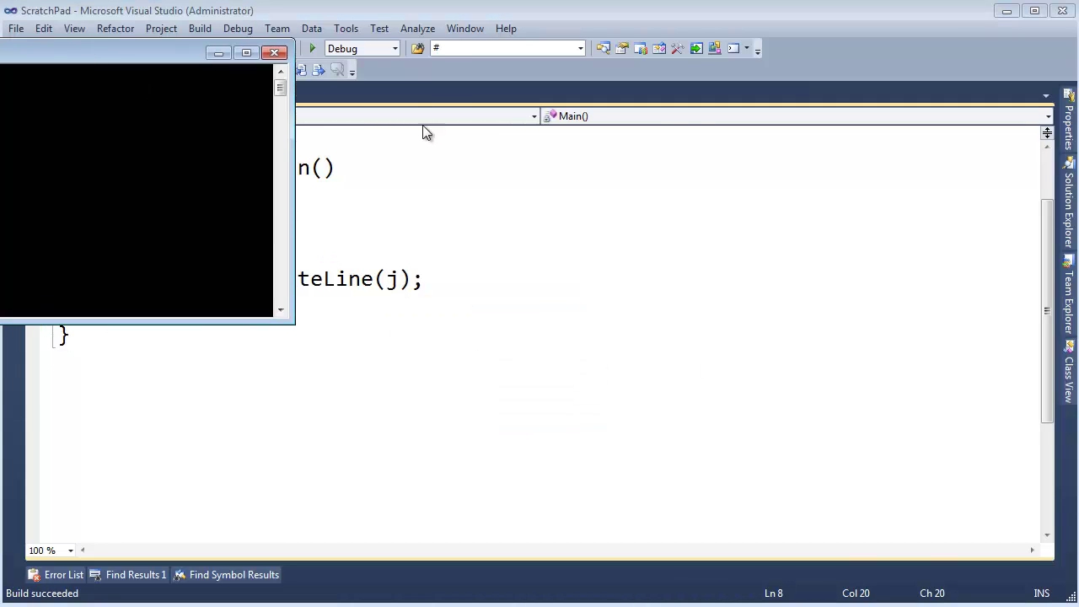
{"action": "left_click", "coordinate": [312, 48]}
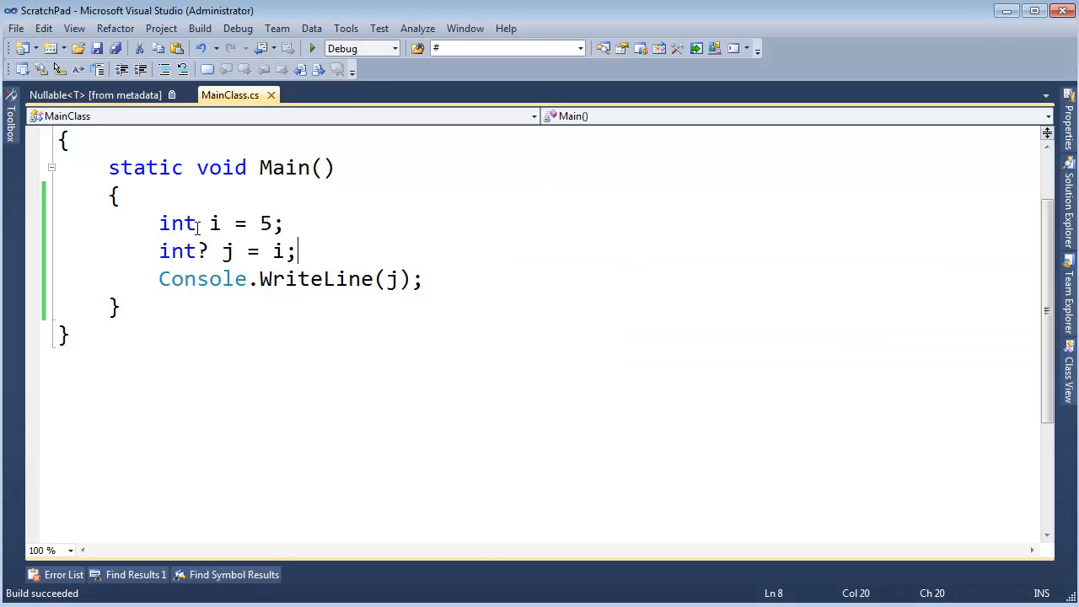
Step: Make i an int? assigned to plain int j, then build to show the conversion error
{"action": "type", "text": "?"}
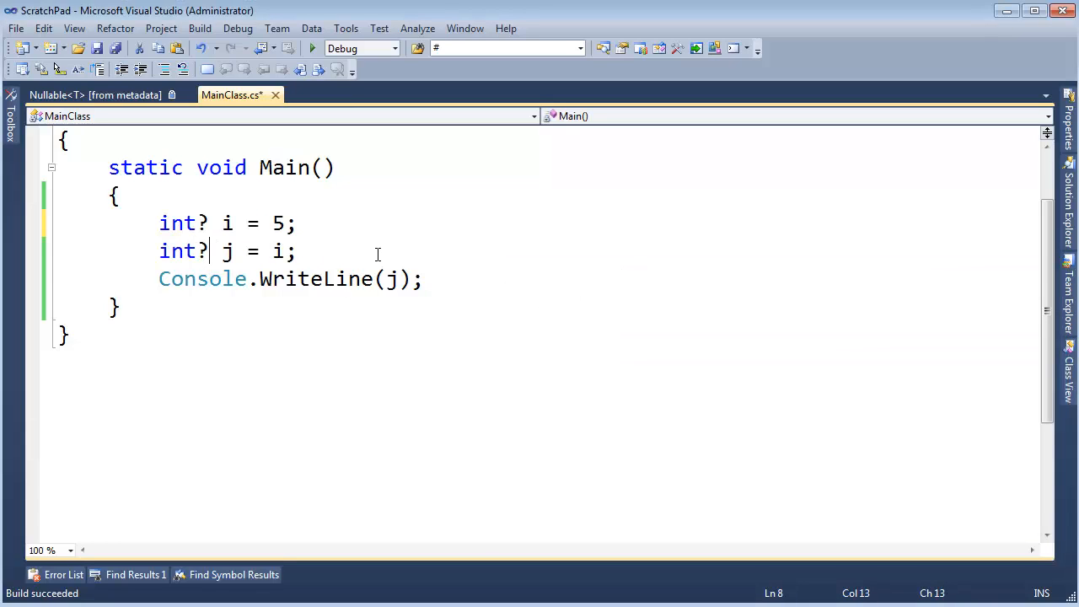
{"action": "key", "text": "Backspace"}
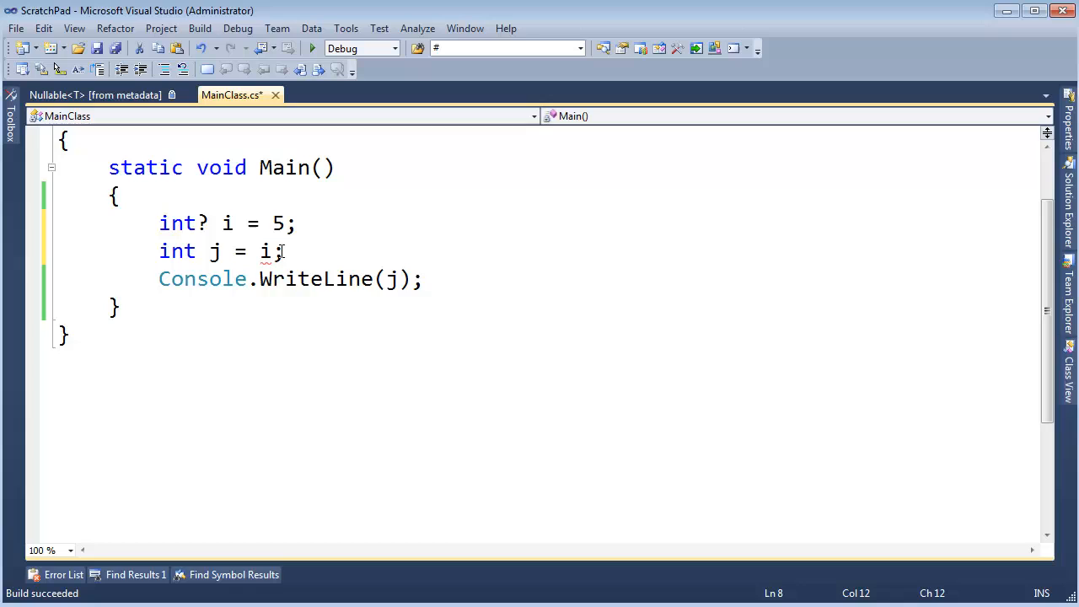
{"action": "mouse_move", "coordinate": [265, 251]}
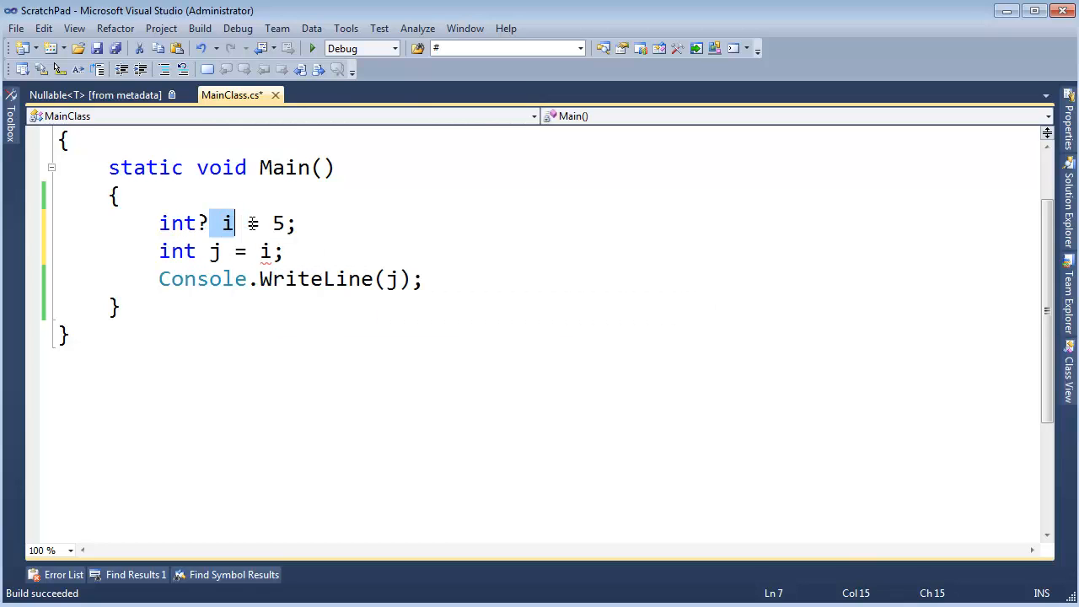
{"action": "left_click", "coordinate": [271, 222]}
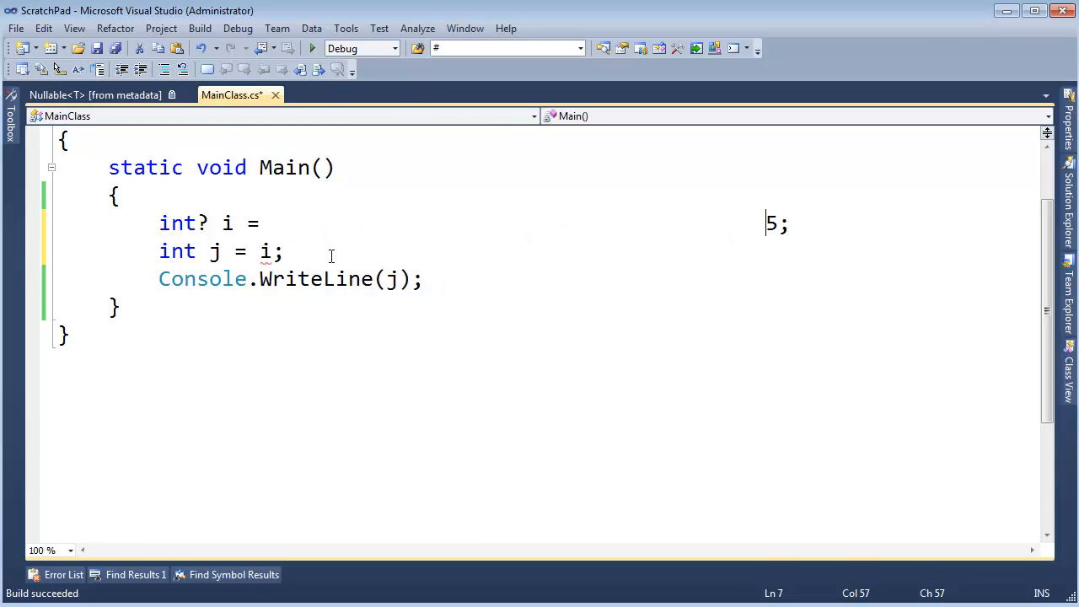
{"action": "left_click", "coordinate": [160, 222]}
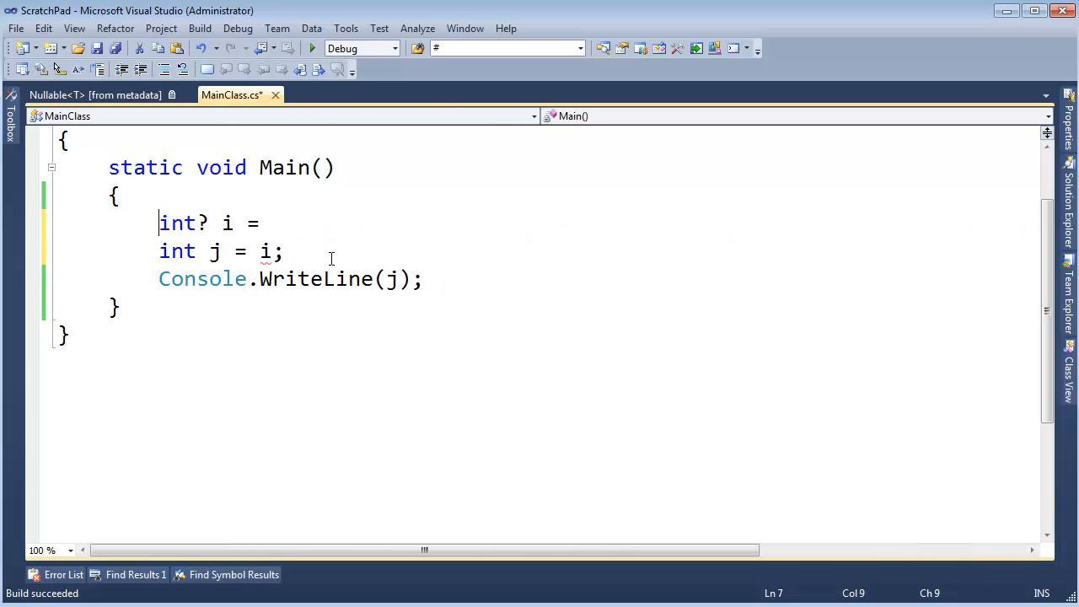
{"action": "double_click", "coordinate": [177, 222]}
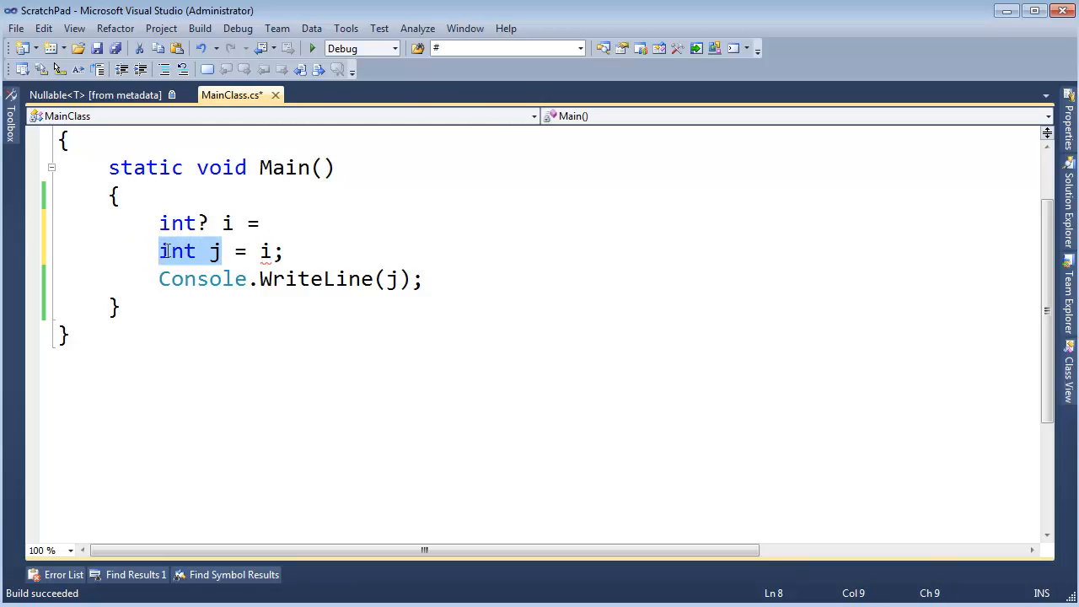
{"action": "mouse_move", "coordinate": [284, 238]}
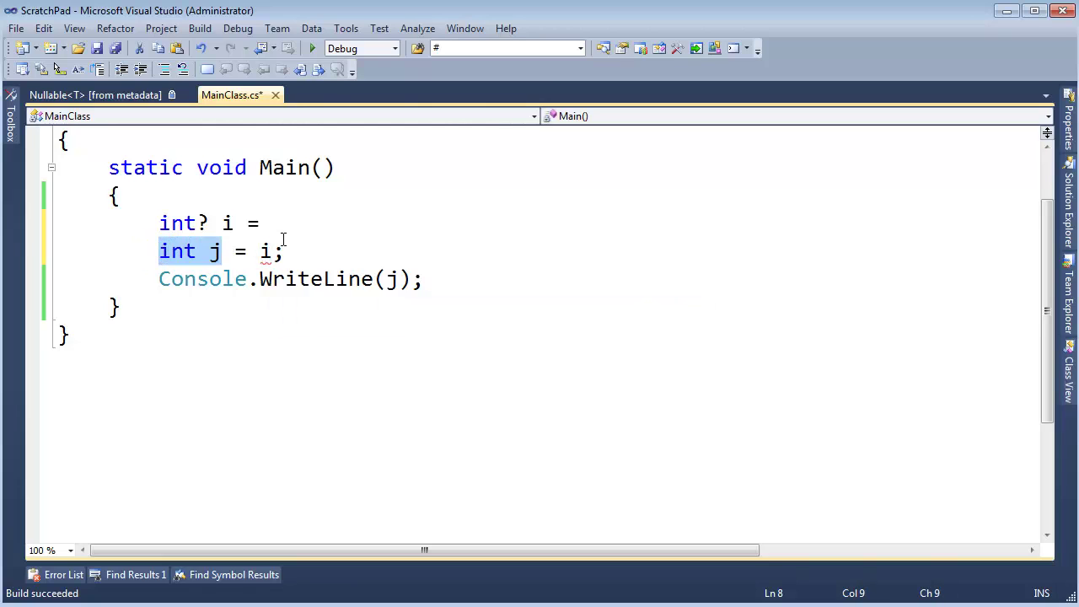
{"action": "left_click", "coordinate": [63, 574]}
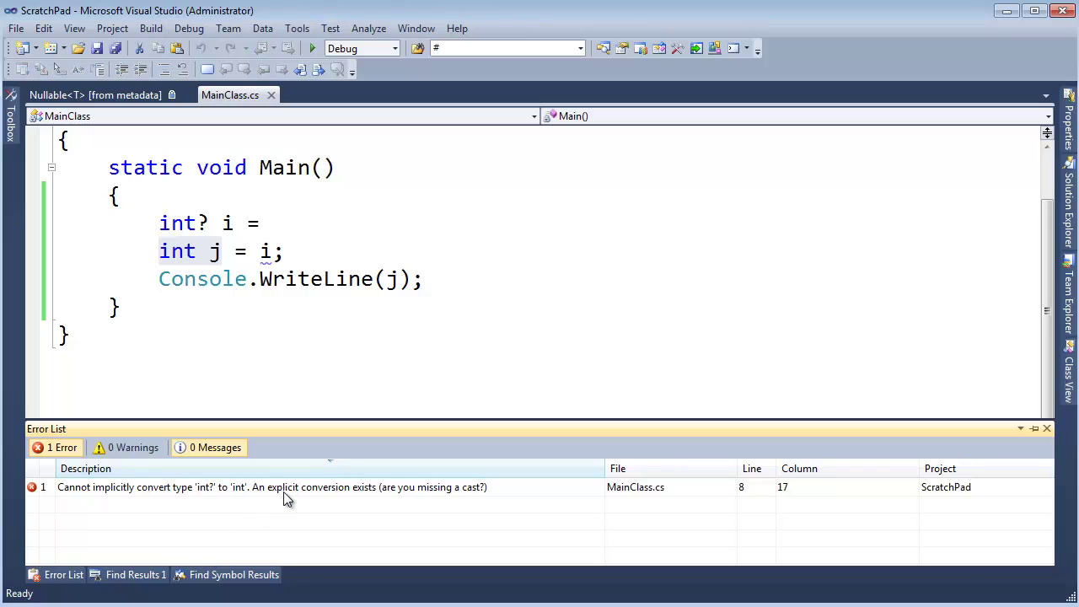
{"action": "mouse_move", "coordinate": [124, 499]}
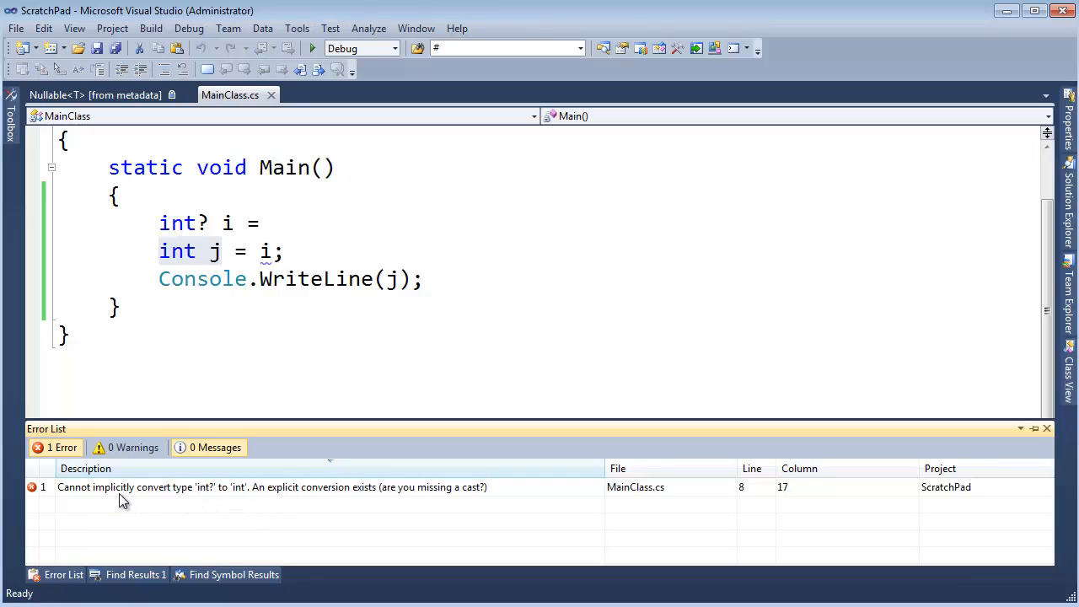
{"action": "mouse_move", "coordinate": [185, 497]}
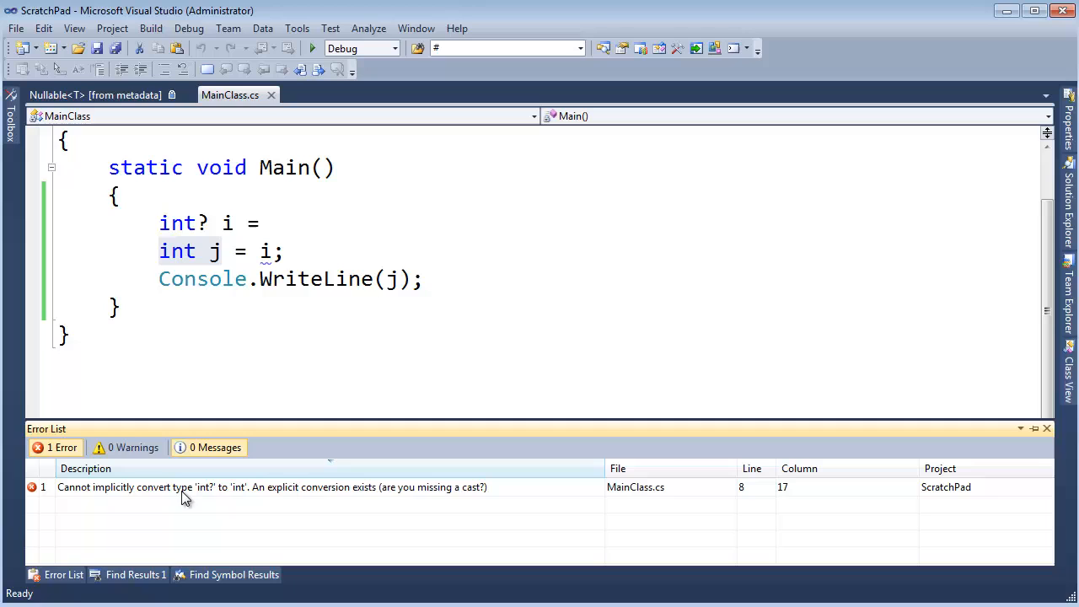
{"action": "mouse_move", "coordinate": [296, 499]}
{"action": "type", "text": "(int)"}
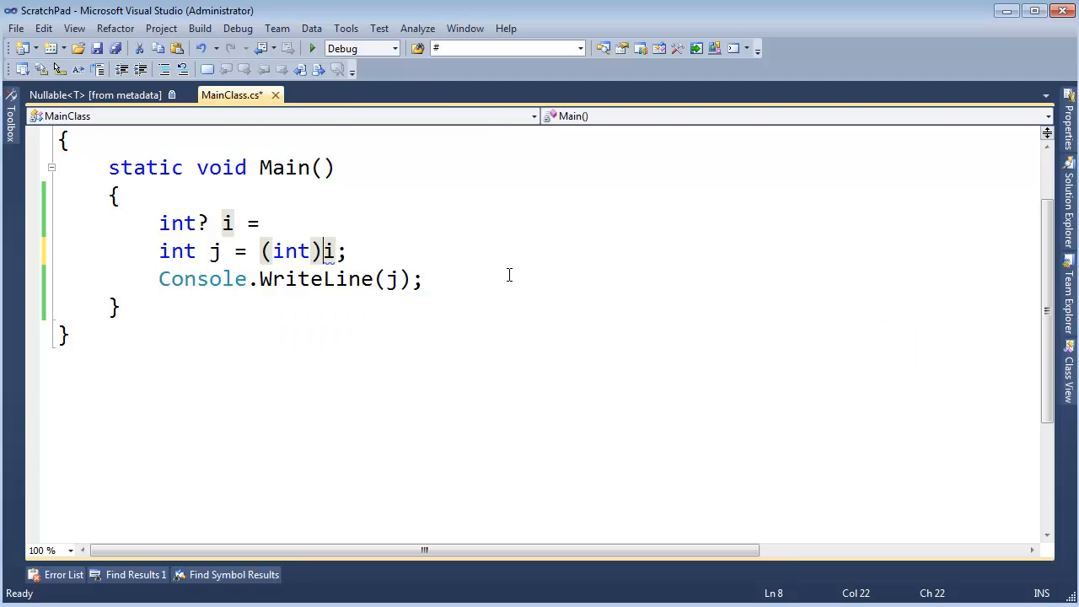
Step: Build the solution with the explicit (int)i cast, then return to i's initializer
{"action": "left_click", "coordinate": [425, 279]}
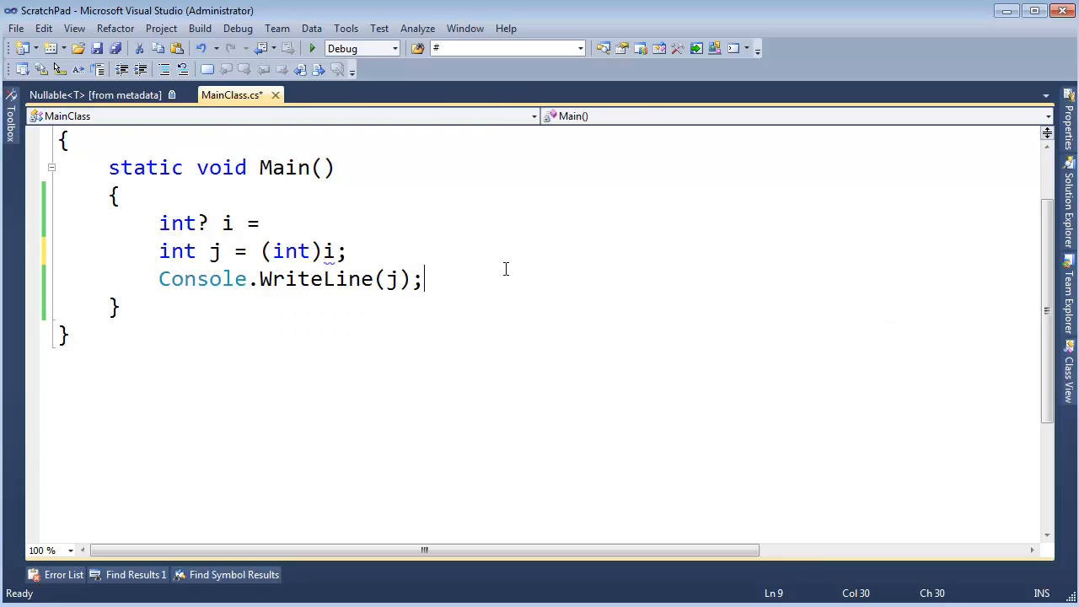
{"action": "left_click", "coordinate": [312, 48]}
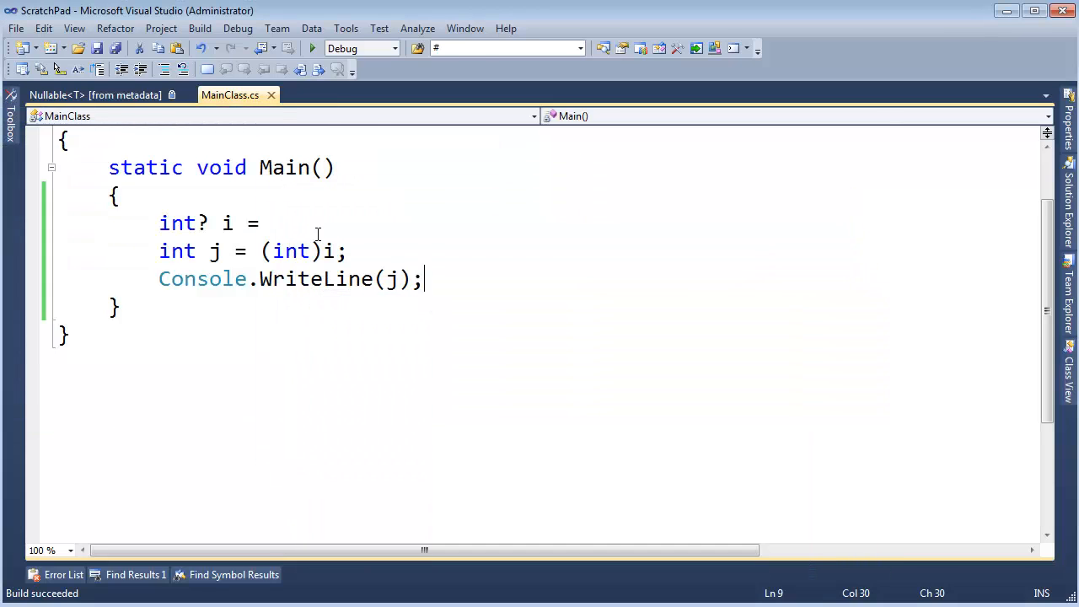
{"action": "left_click", "coordinate": [287, 223]}
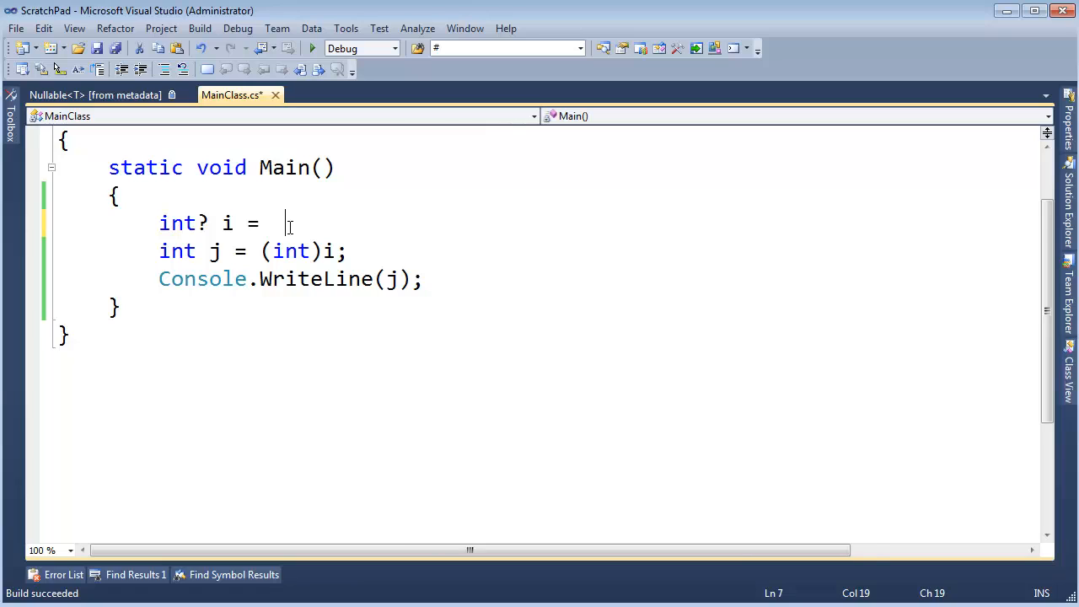
Step: Replace i's value 5 with null and run without debugging, causing a crash
{"action": "type", "text": "5;"}
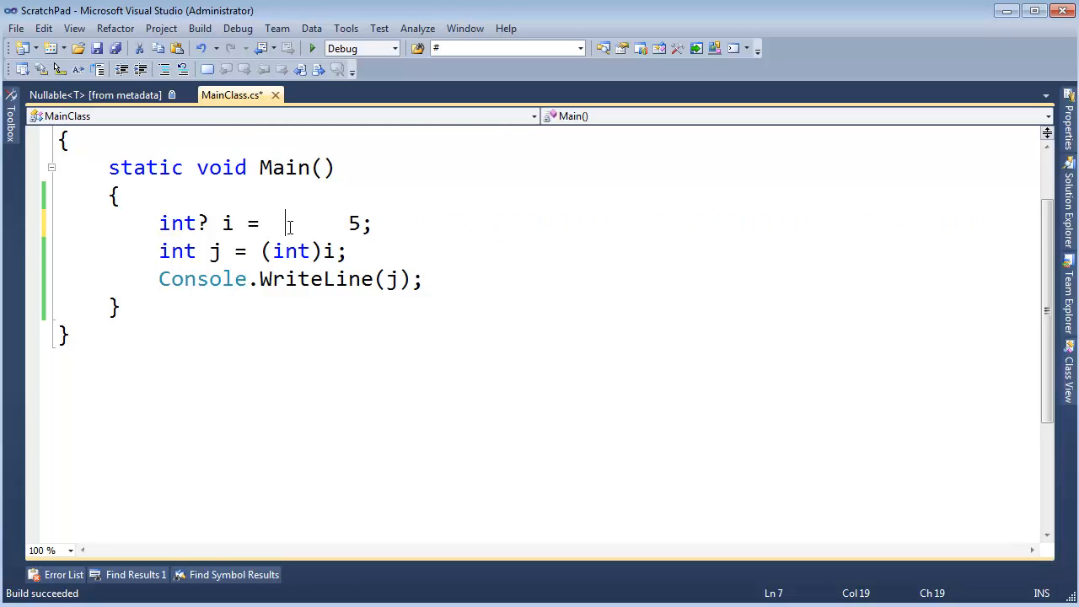
{"action": "type", "text": "n"}
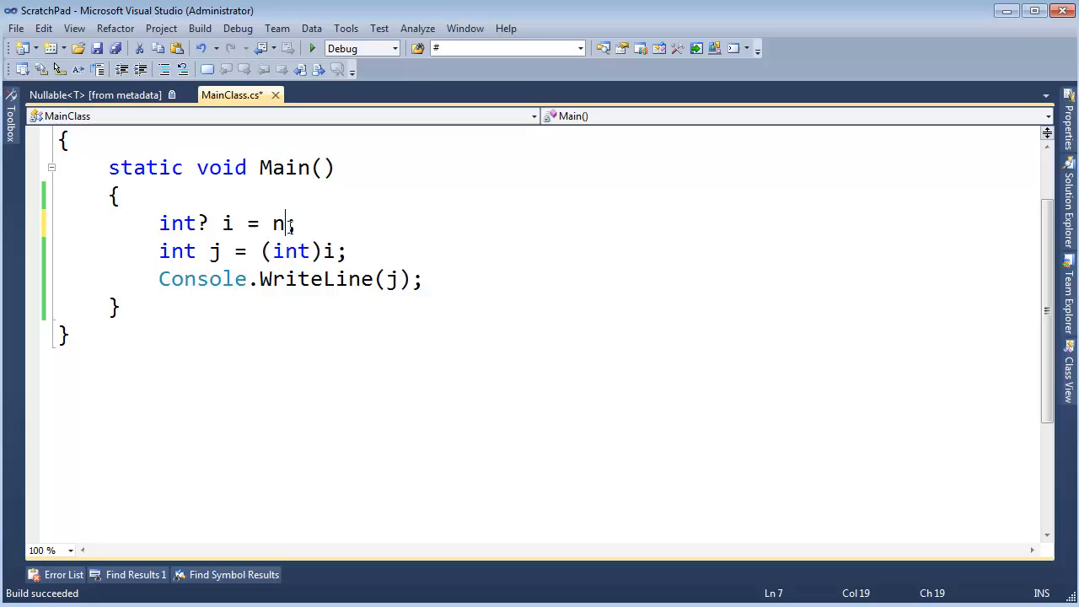
{"action": "type", "text": "ull;"}
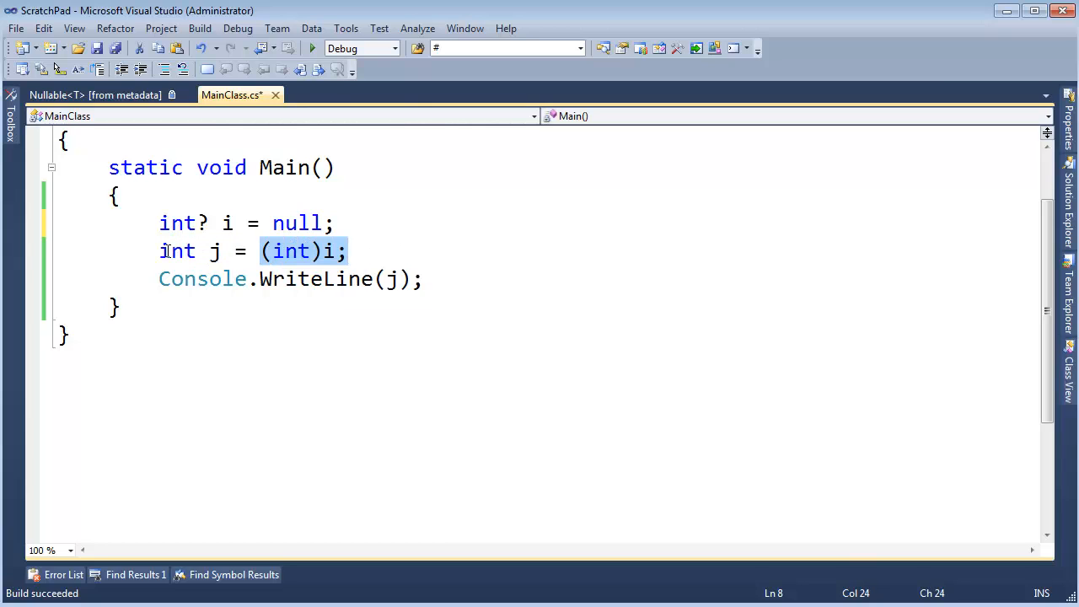
{"action": "double_click", "coordinate": [177, 251]}
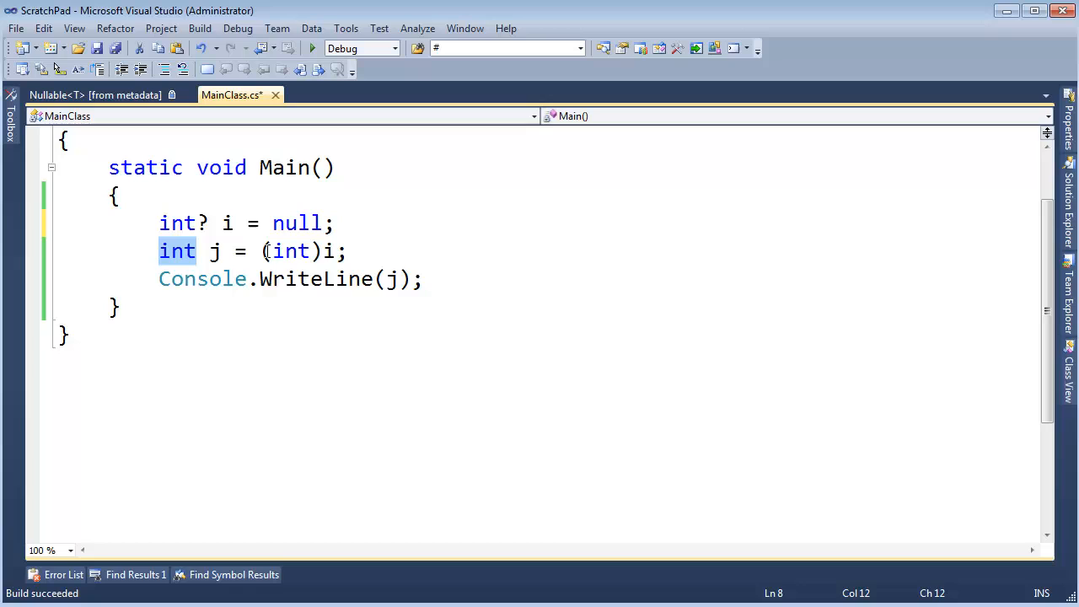
{"action": "left_click", "coordinate": [337, 222]}
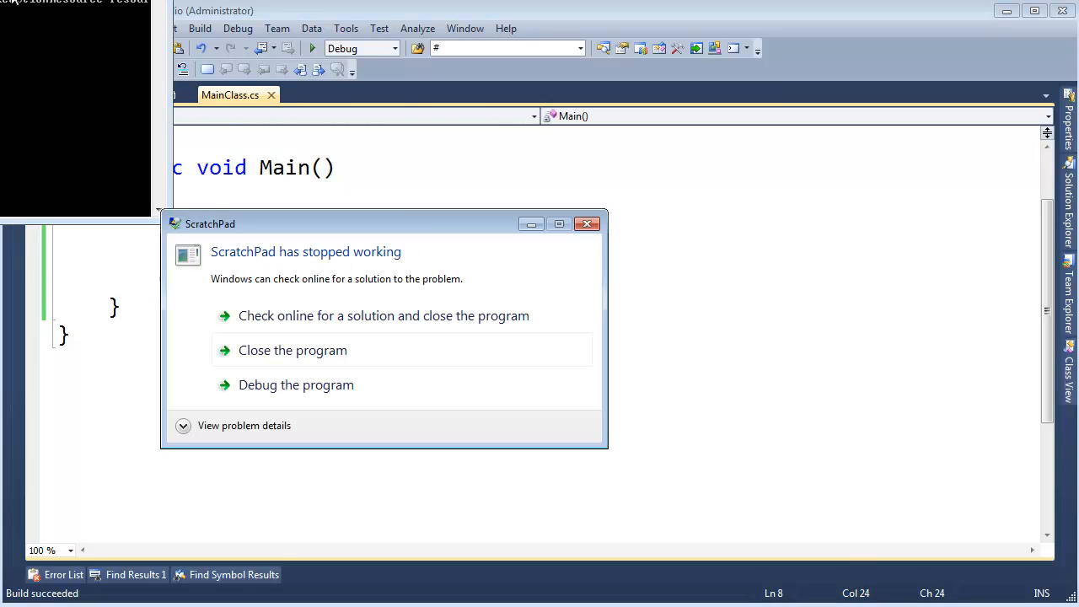
{"action": "mouse_move", "coordinate": [319, 354]}
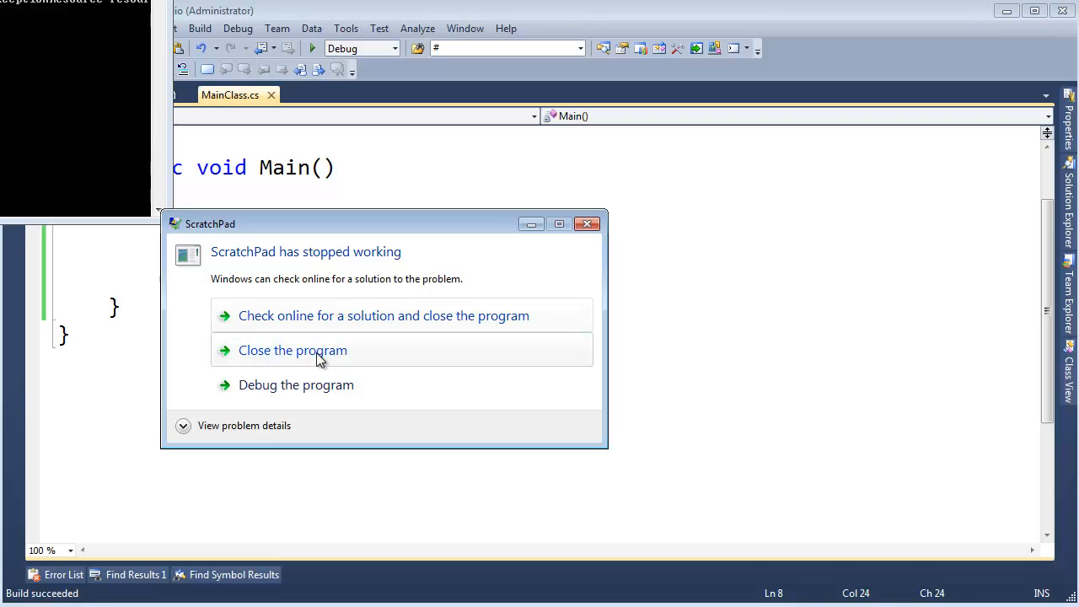
Step: Close the crashed ScratchPad program, read the InvalidOperationException trace, and return to Nullable<T> metadata
{"action": "left_click", "coordinate": [292, 350]}
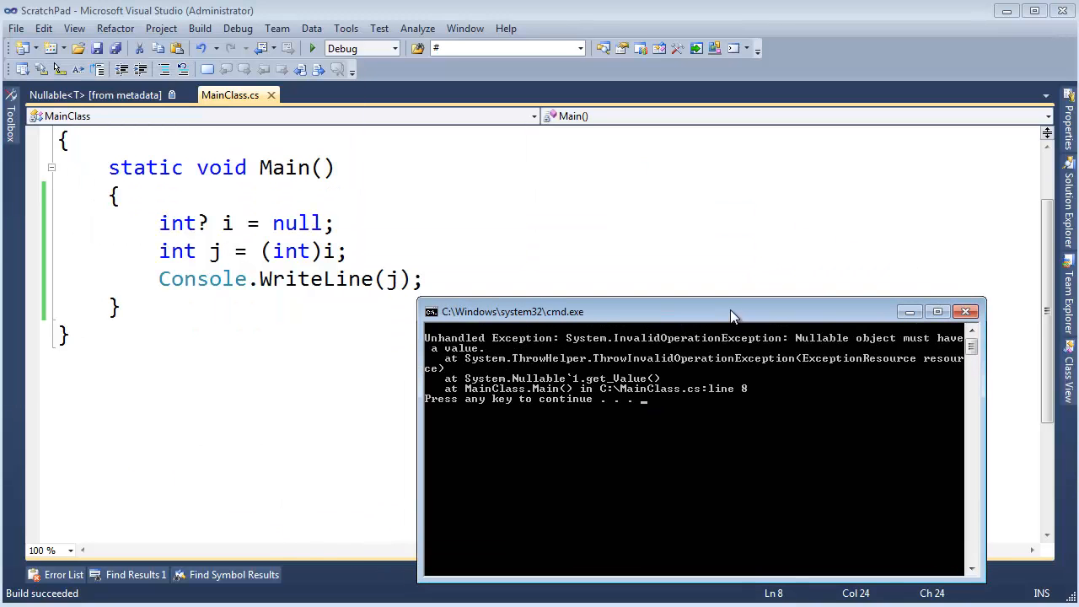
{"action": "mouse_move", "coordinate": [530, 343]}
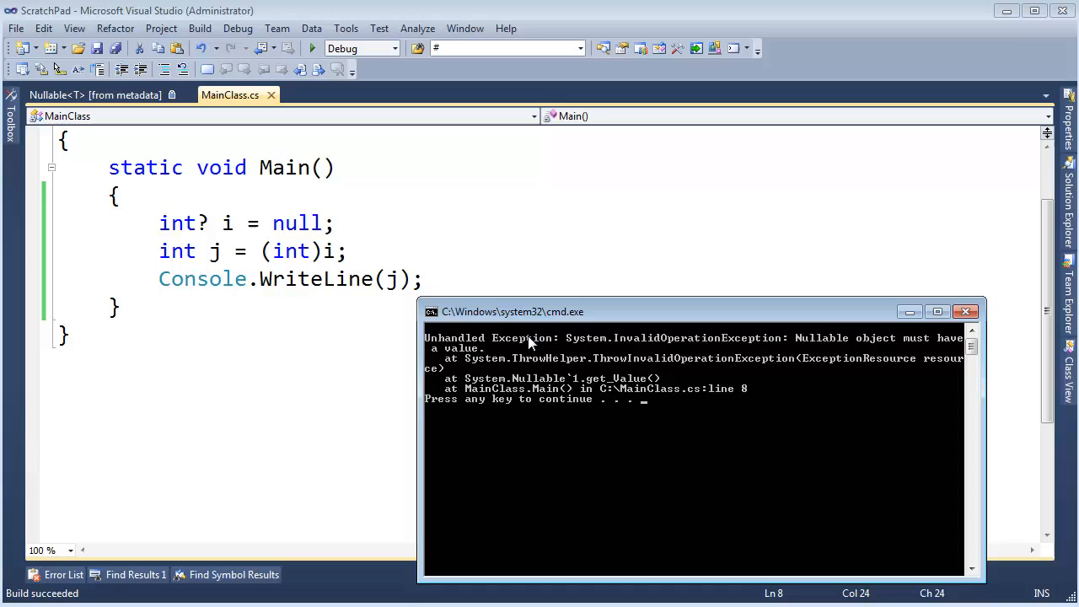
{"action": "mouse_move", "coordinate": [923, 355]}
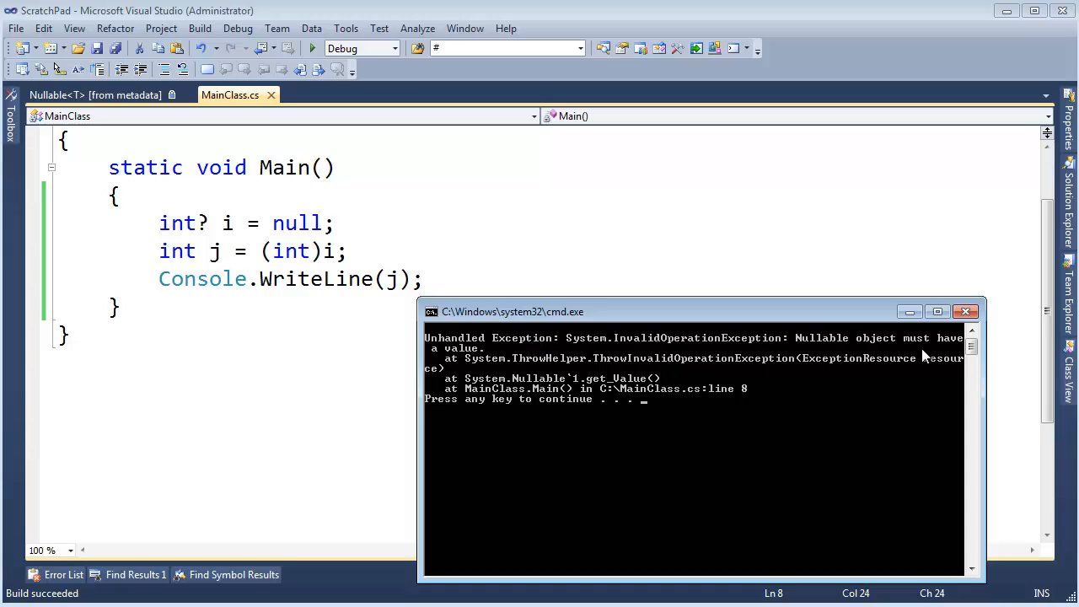
{"action": "left_click_drag", "start_coordinate": [691, 311], "coordinate": [493, 303]}
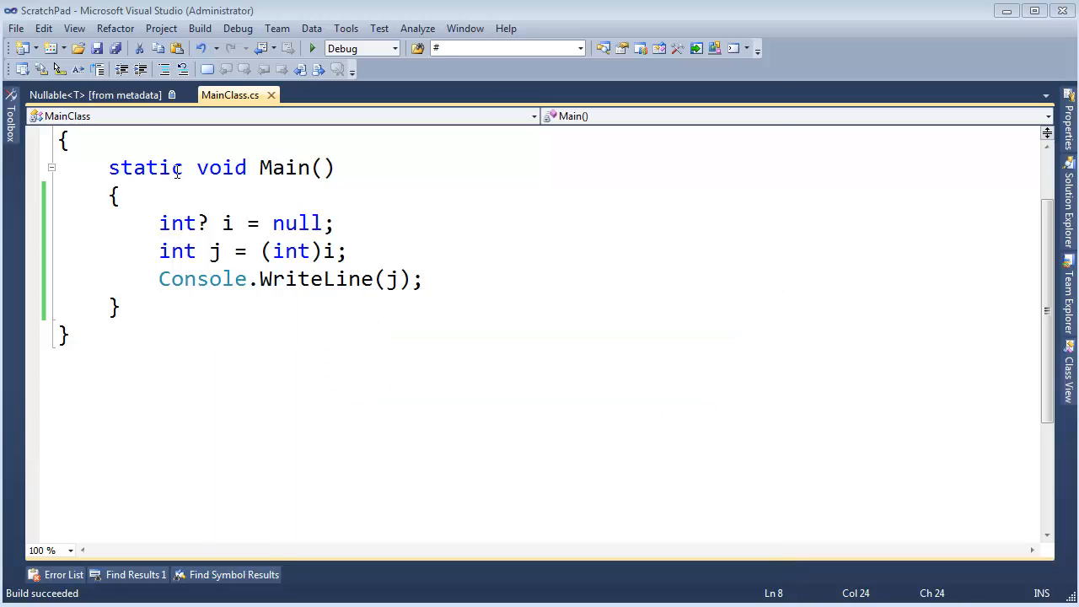
{"action": "left_click", "coordinate": [94, 95]}
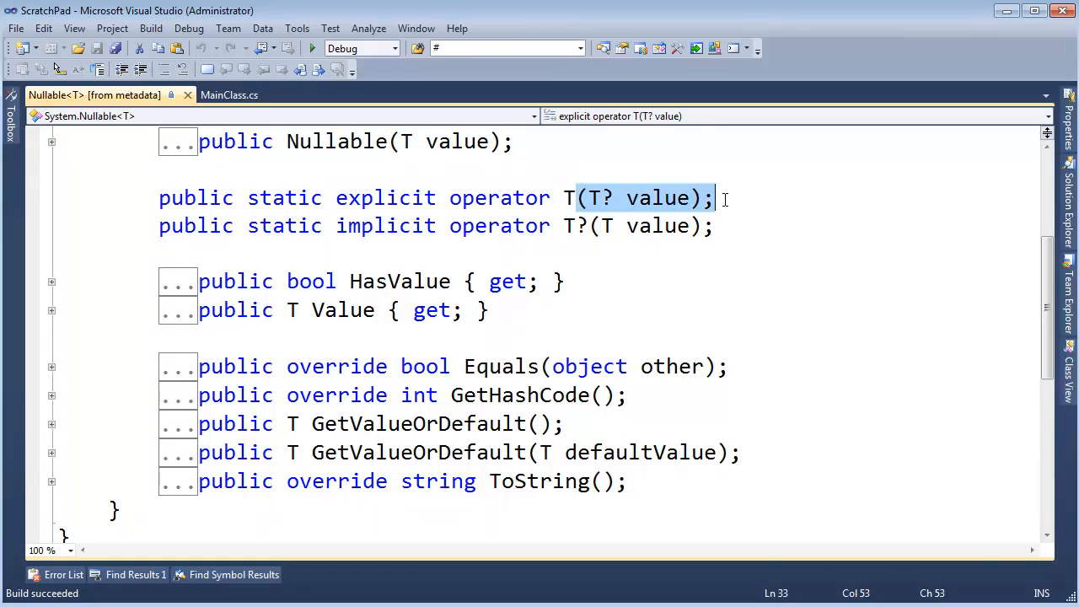
Step: Highlight the explicit operator's T return type, then the implicit operator's parameter and T? return type
{"action": "left_click", "coordinate": [573, 197]}
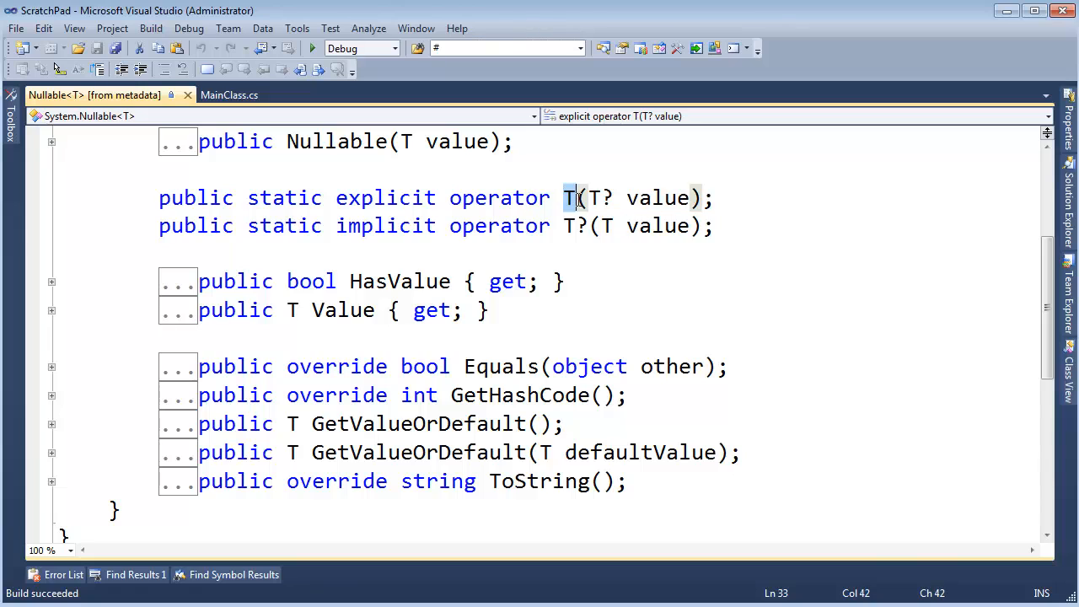
{"action": "left_click", "coordinate": [229, 94]}
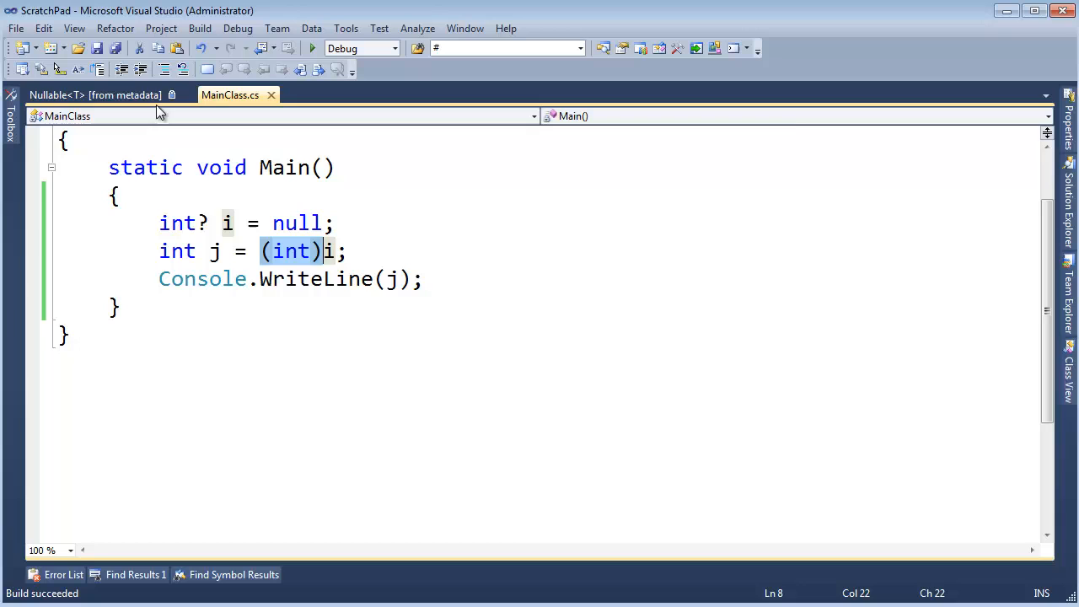
{"action": "left_click", "coordinate": [95, 95]}
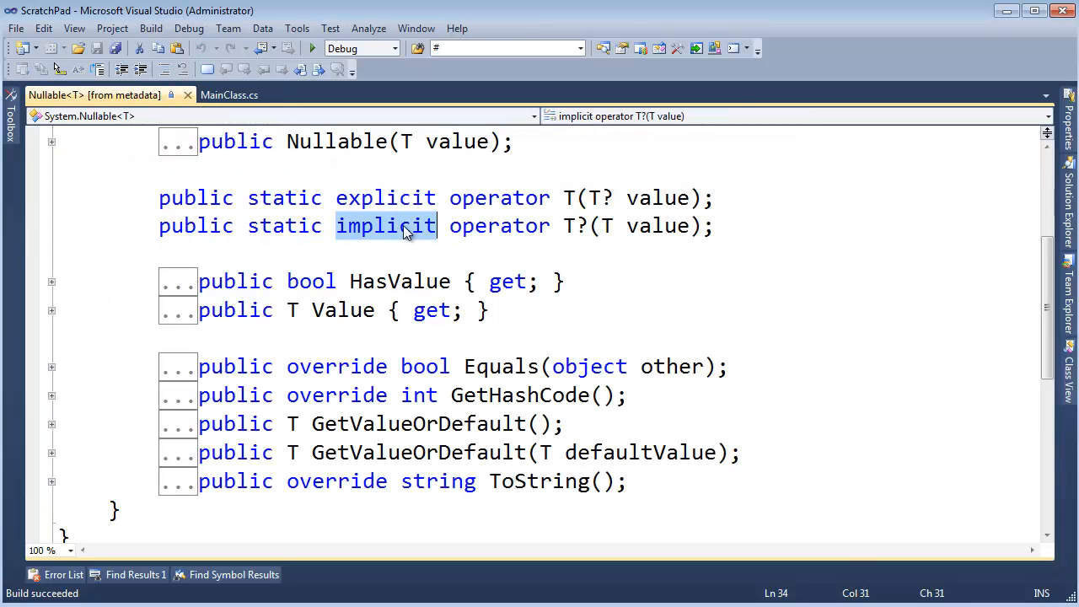
{"action": "left_click", "coordinate": [605, 225]}
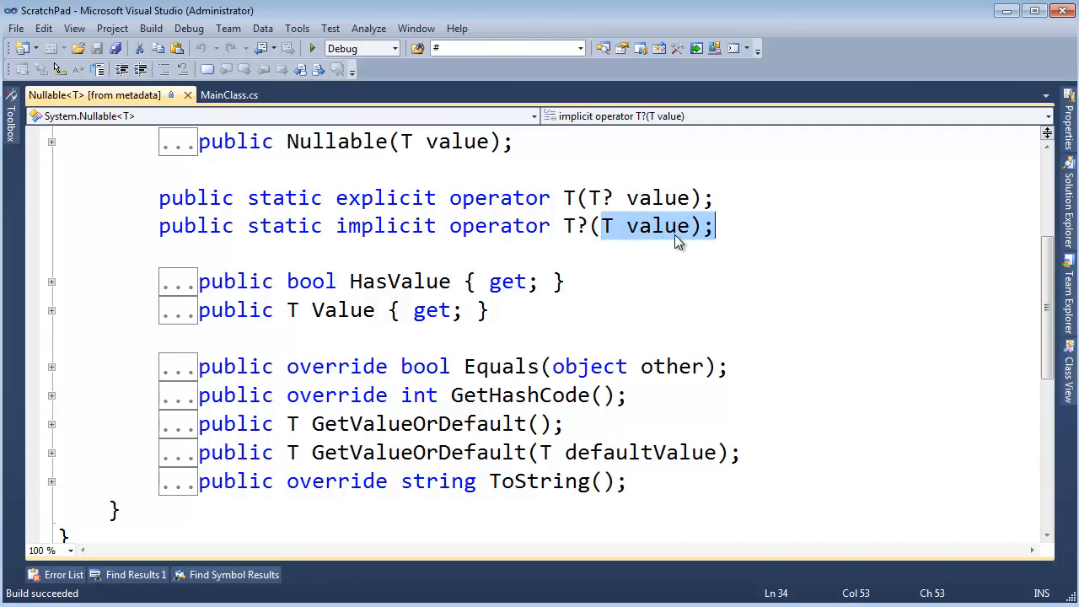
{"action": "left_click", "coordinate": [586, 225]}
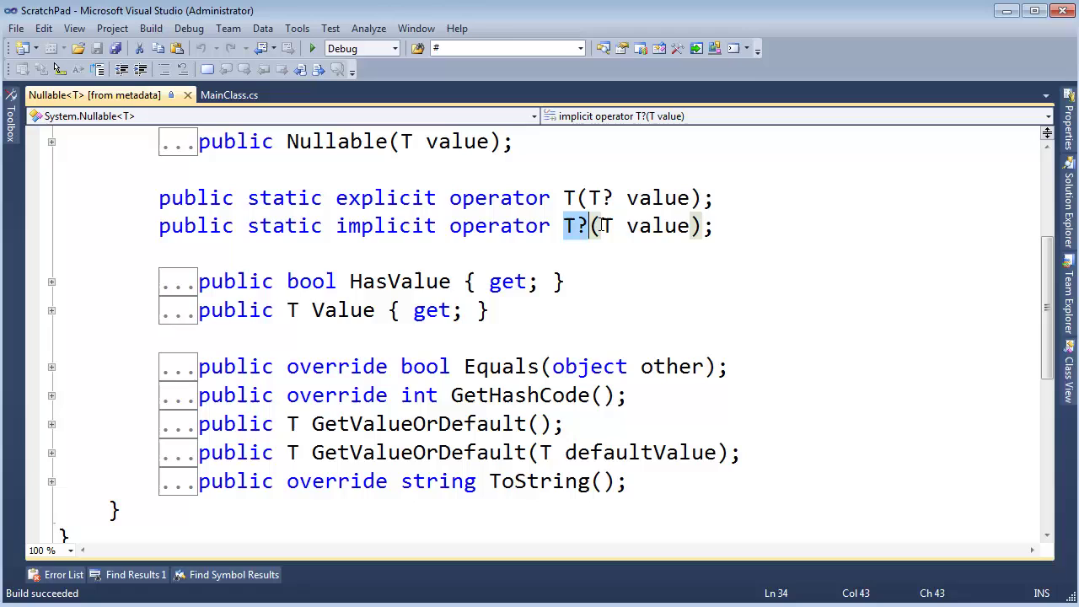